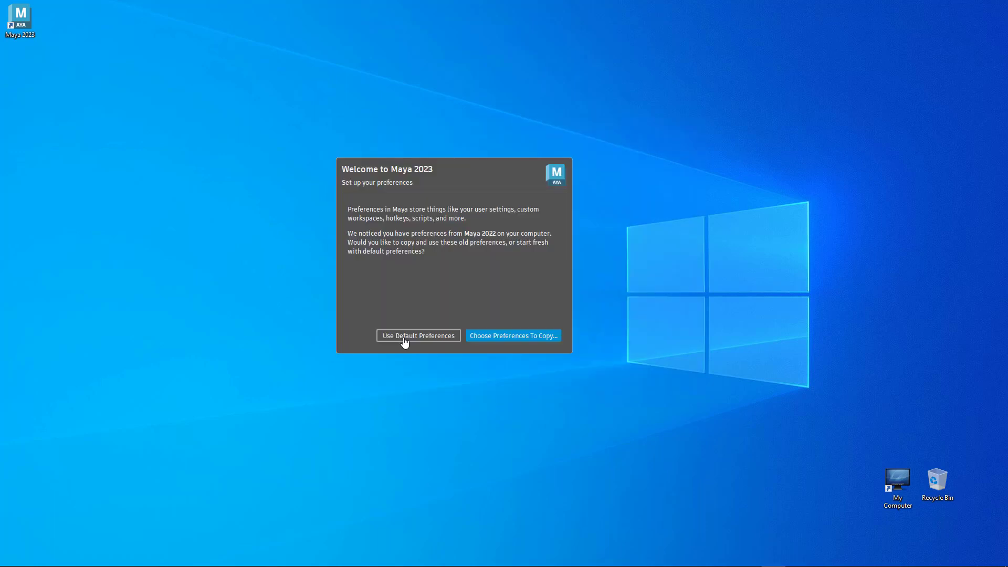
Copy only Shelves, Hotkeys and Marking Menus from Maya 2022 preferences.
left_click(512, 335)
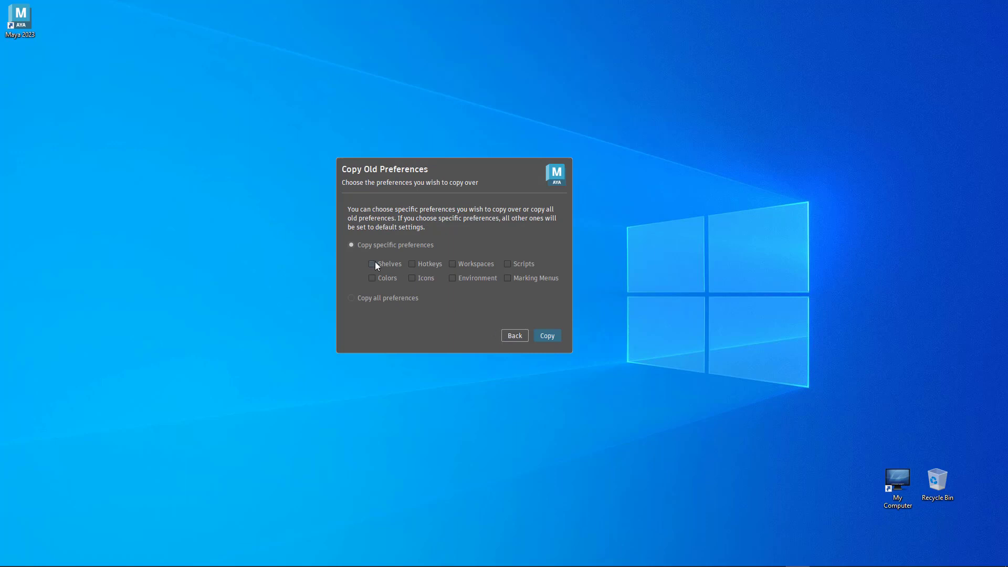
left_click(372, 264)
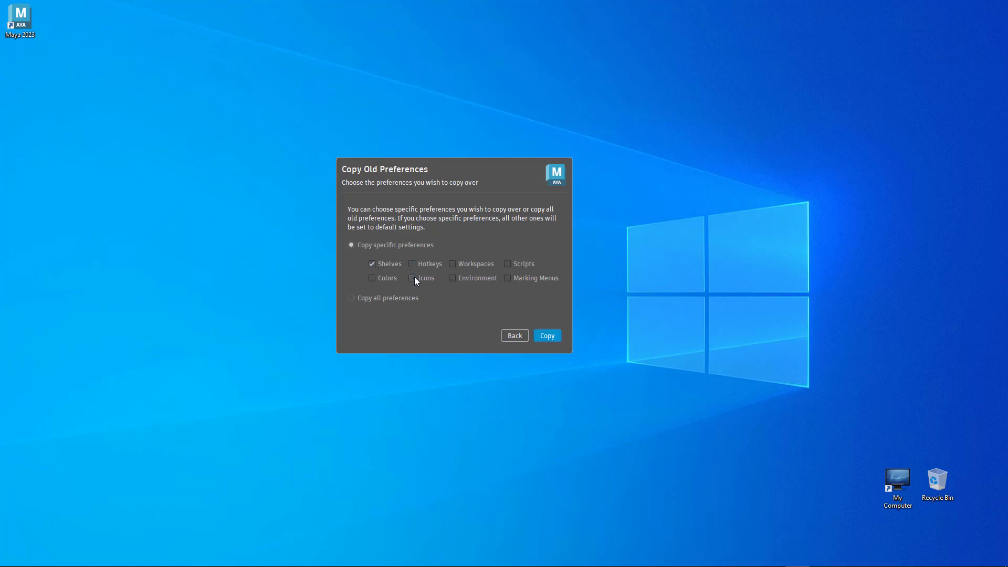
left_click(508, 277)
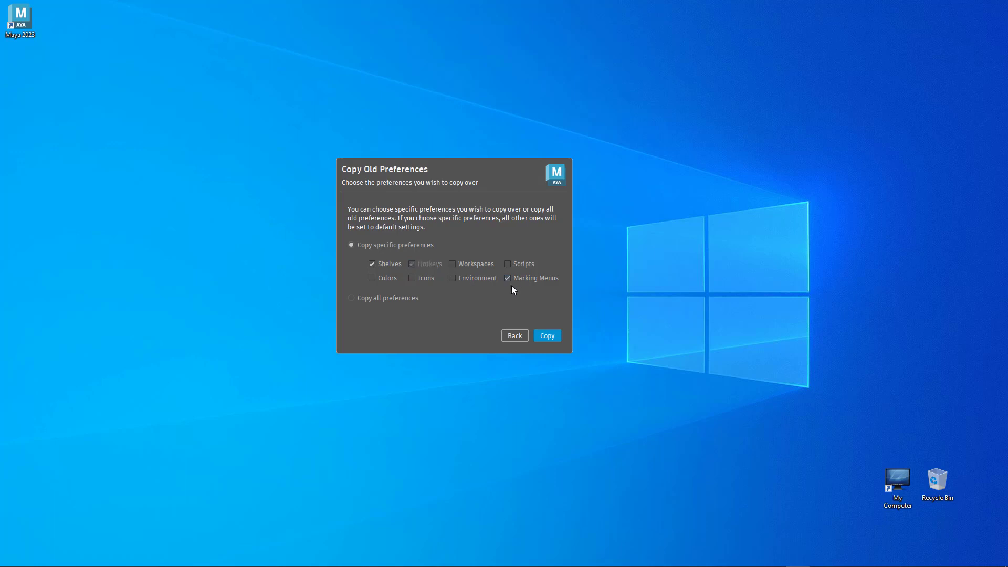
left_click(351, 297)
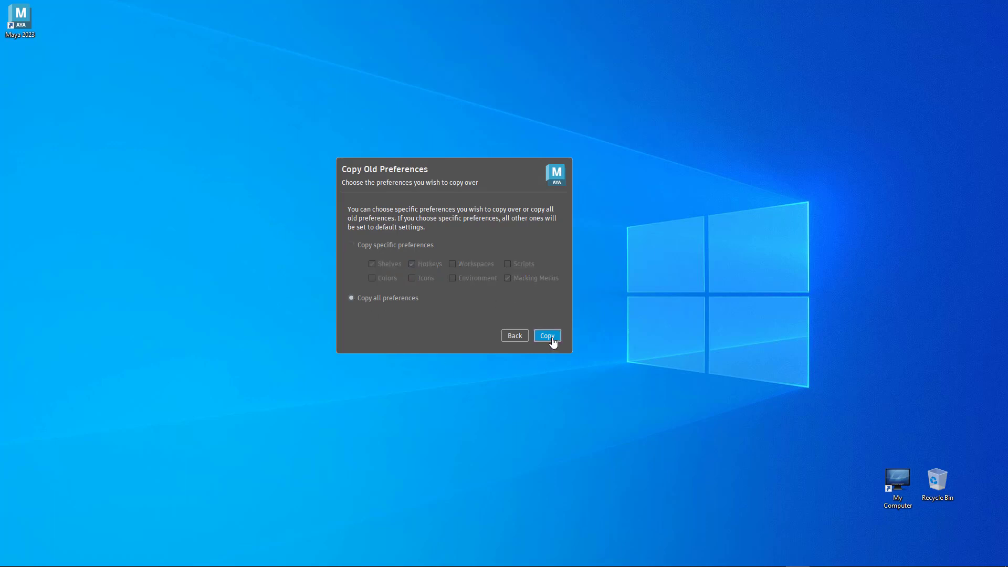
left_click(351, 244)
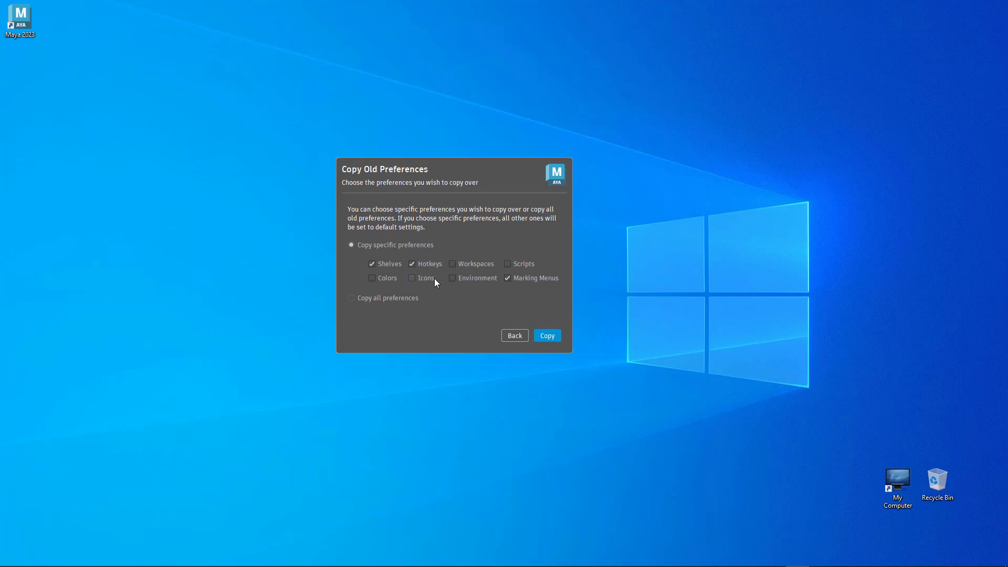
left_click(546, 335)
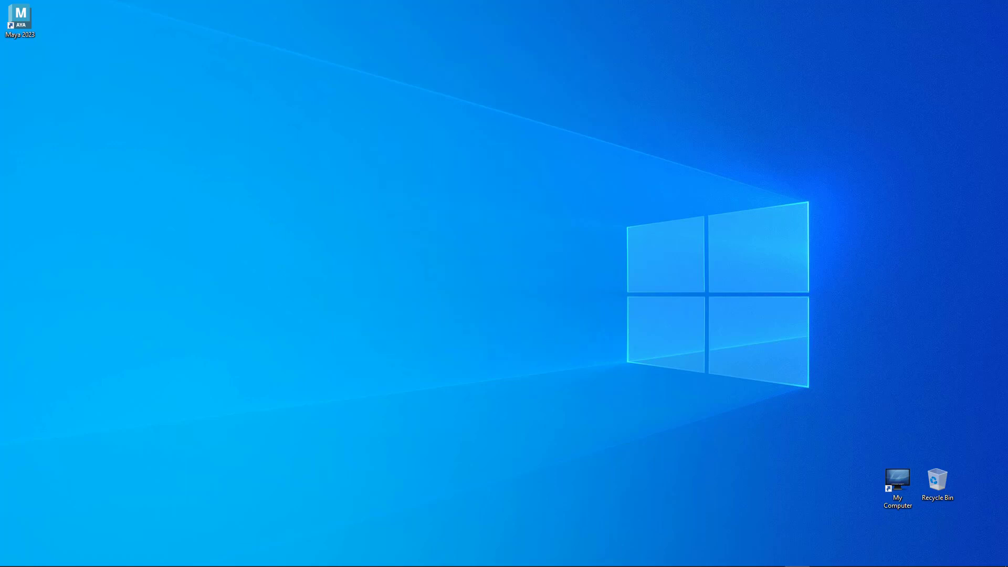
Launch Maya 2023 and browse the Recent, Learning, What's New and Community home pages.
double_click(20, 15)
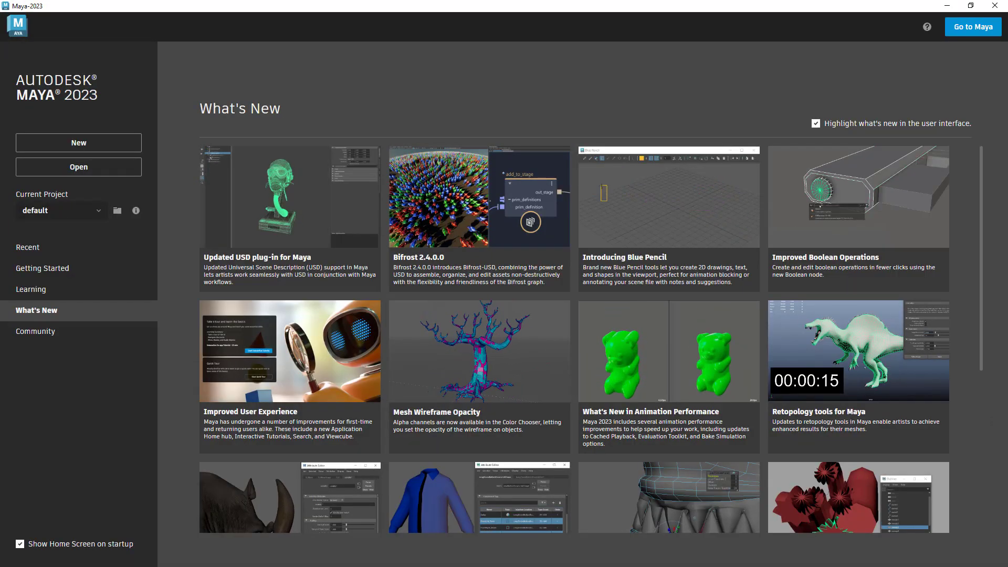
left_click(28, 247)
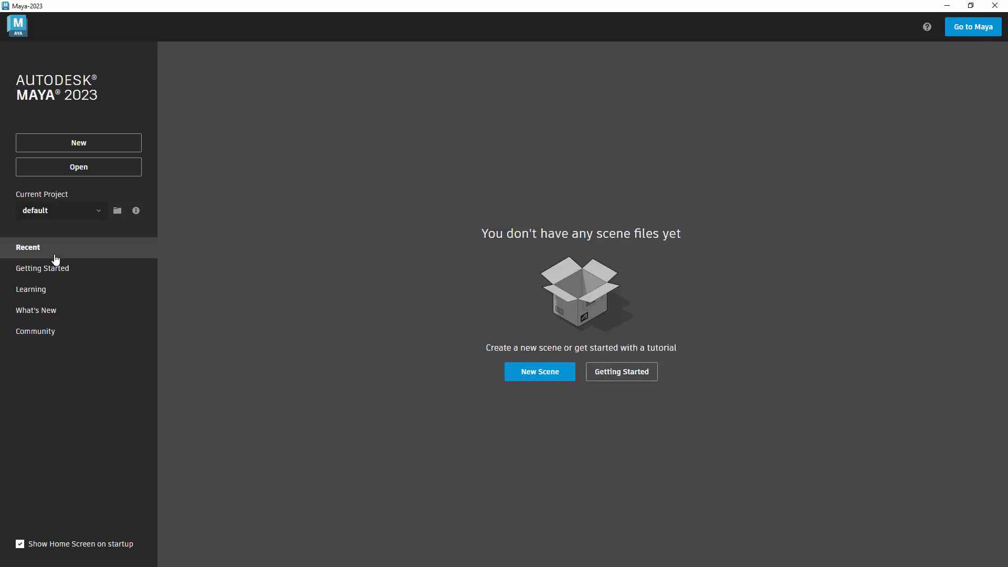
left_click(31, 289)
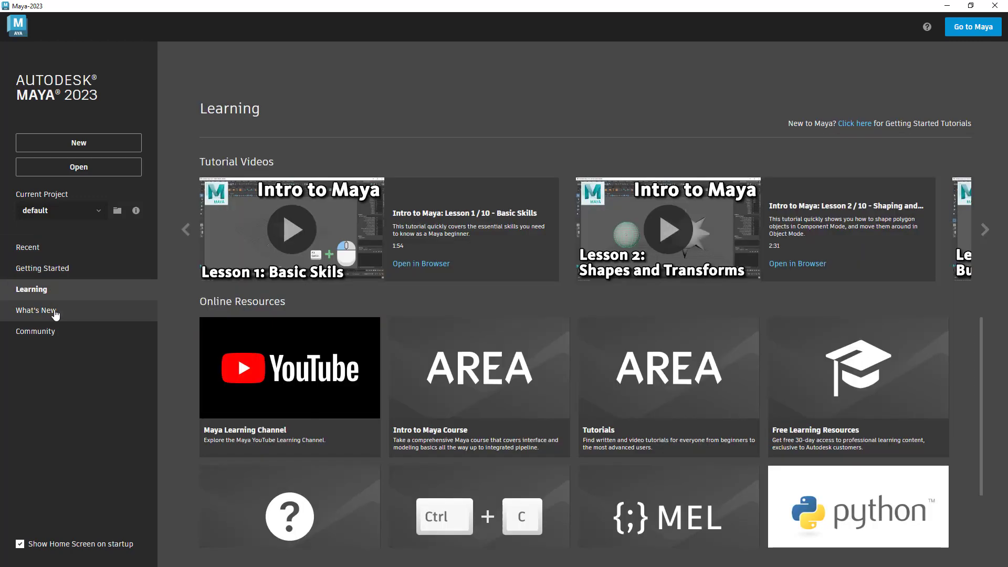
left_click(35, 310)
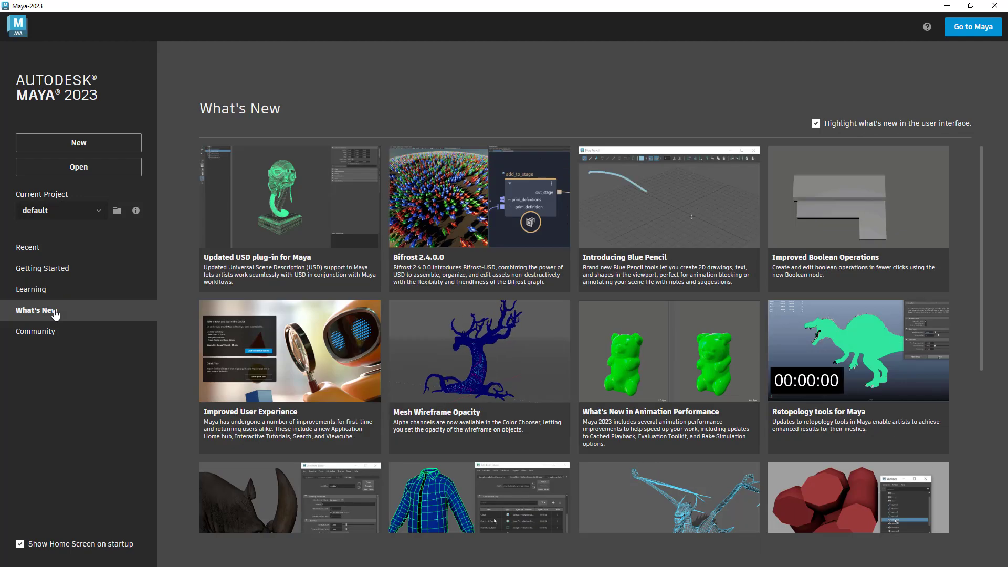
left_click(35, 331)
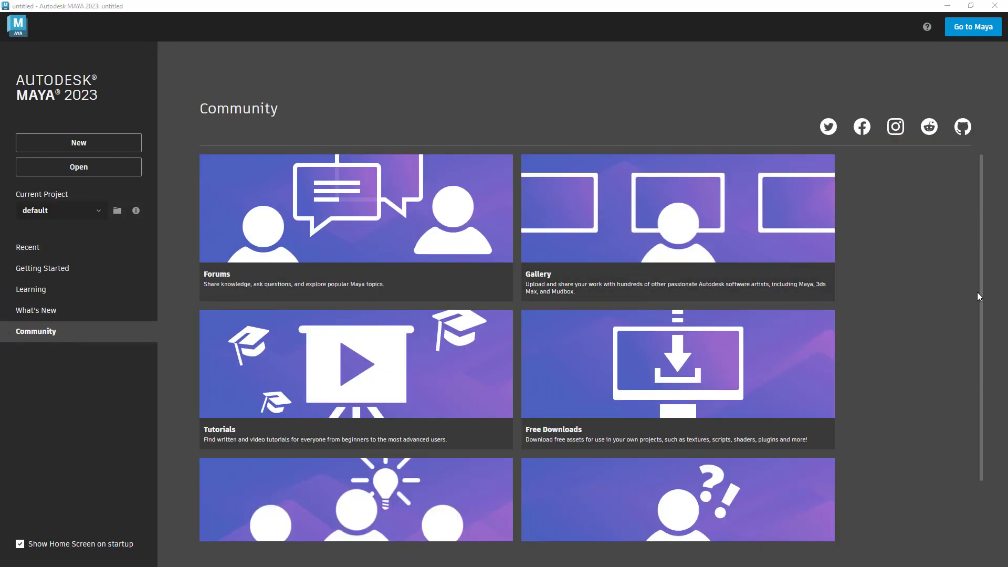
scroll("down", 3)
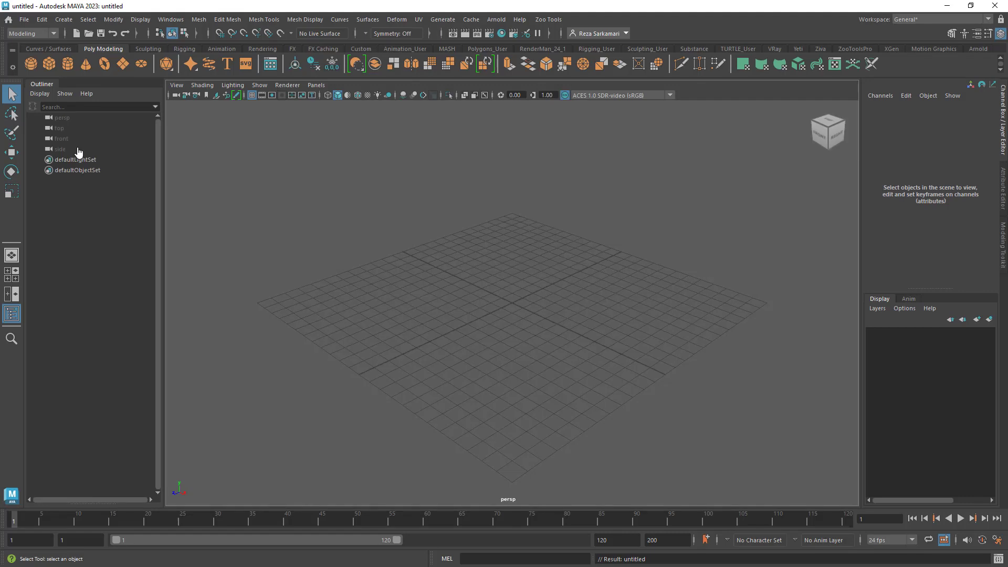
mouse_move(78, 160)
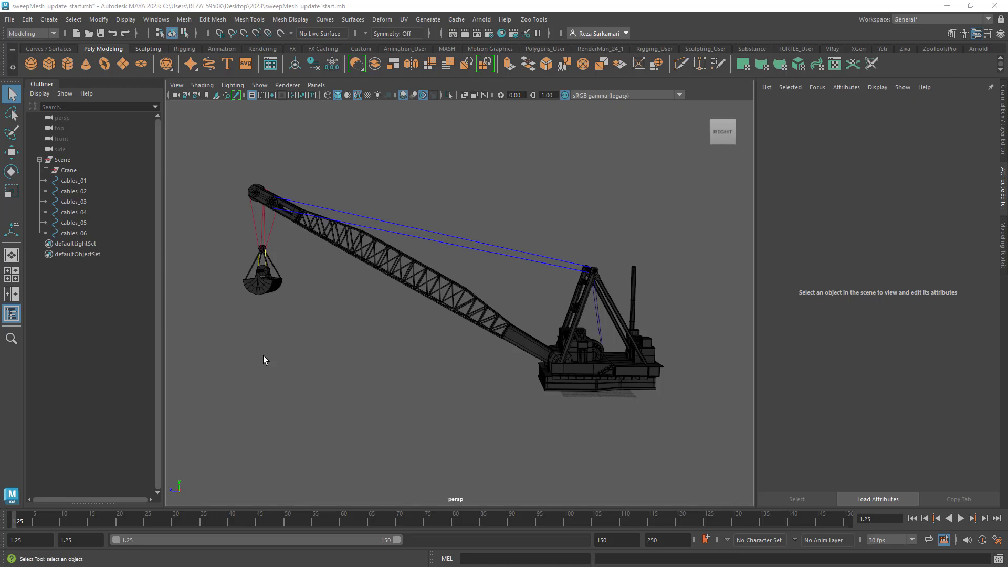
mouse_move(536, 246)
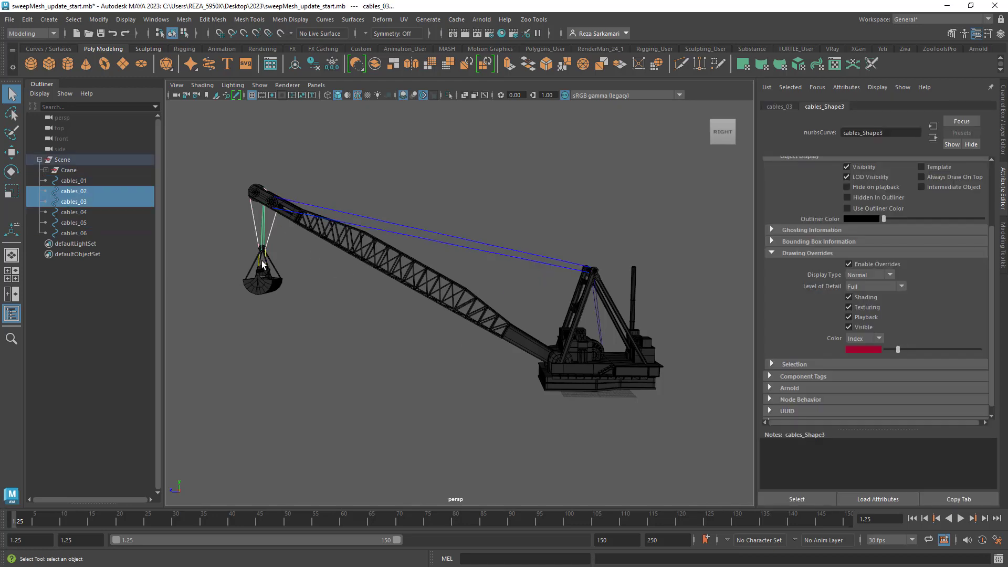
mouse_move(260, 265)
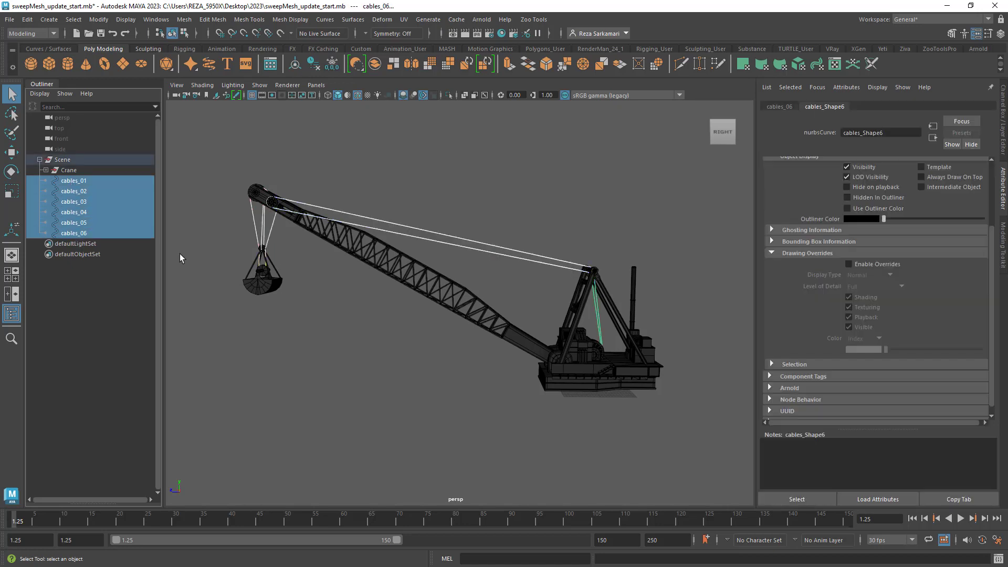
mouse_move(48, 20)
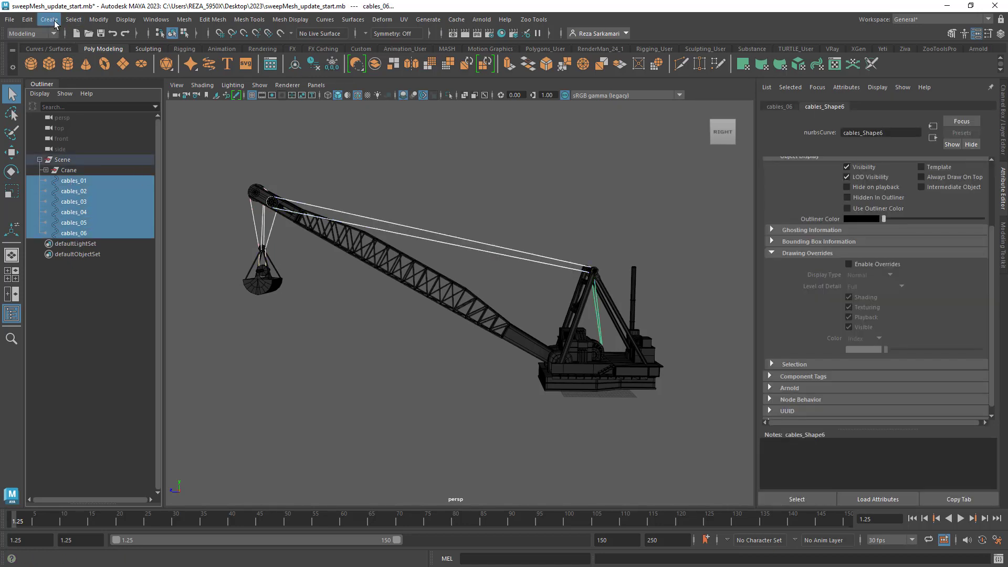
left_click(49, 19)
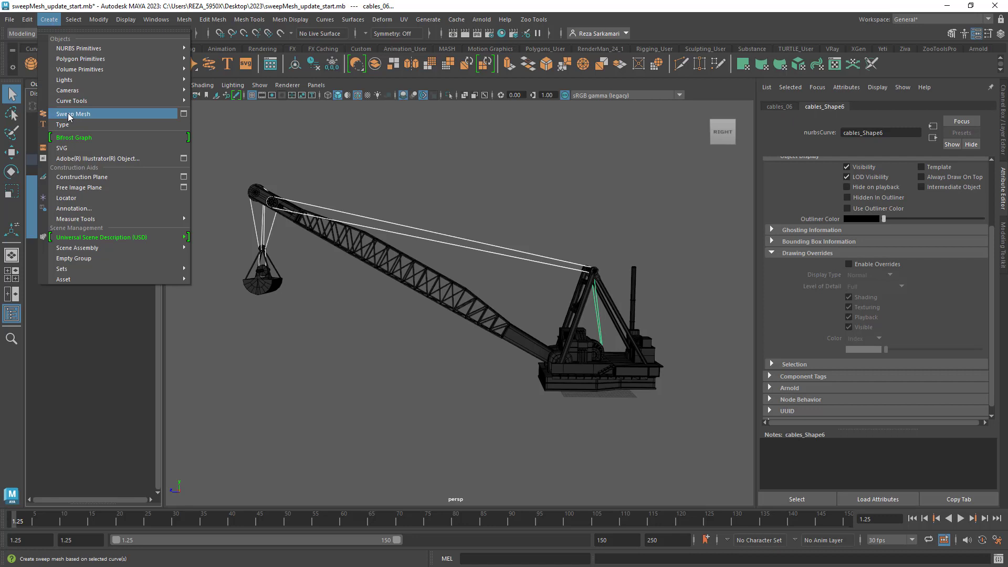
left_click(183, 114)
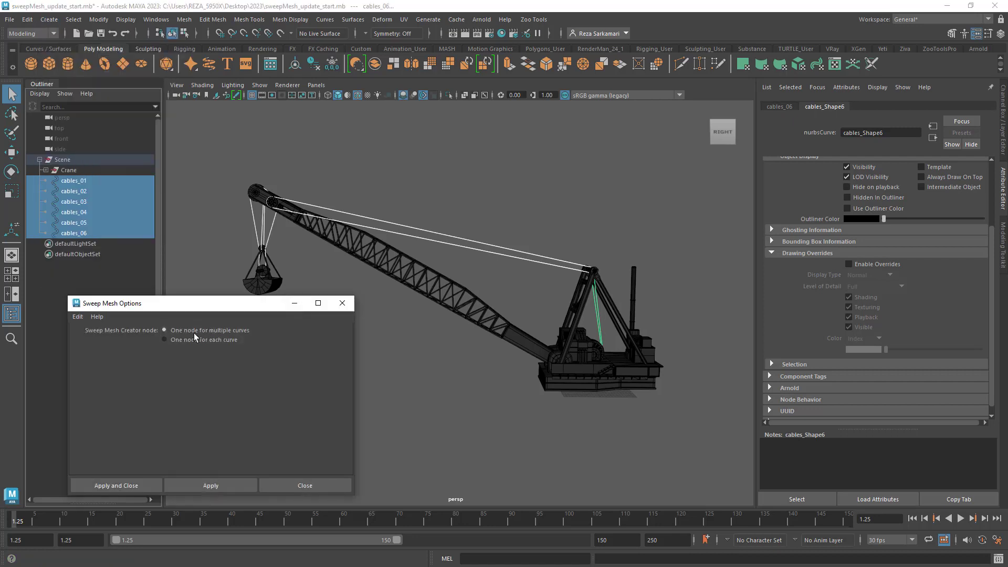
mouse_move(237, 337)
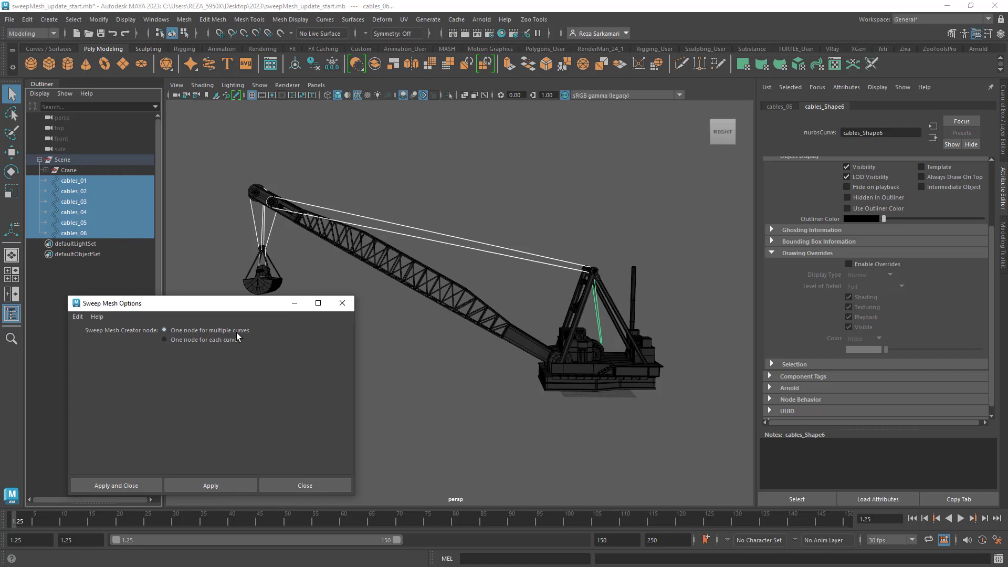
left_click(116, 486)
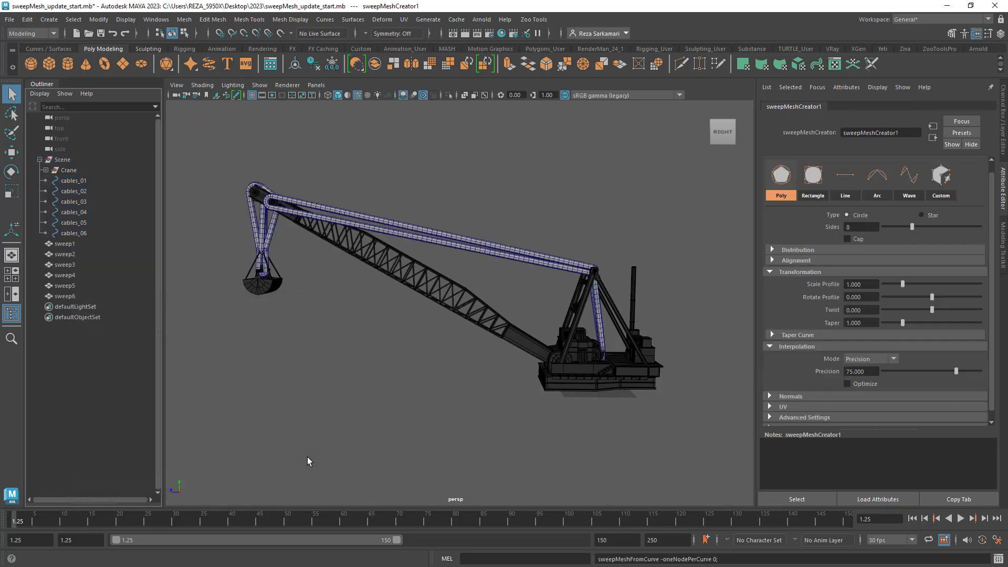
mouse_move(272, 326)
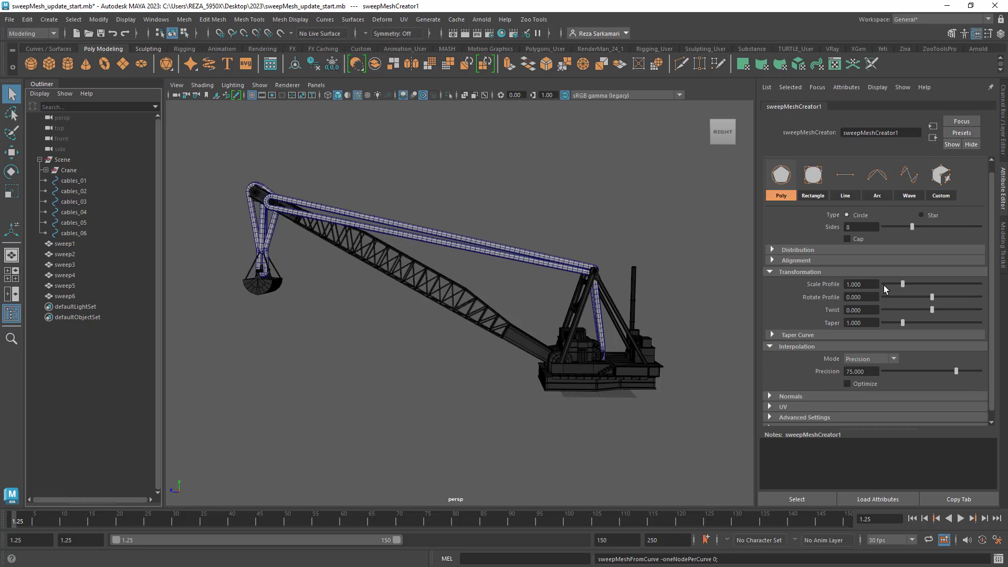
mouse_move(907, 289)
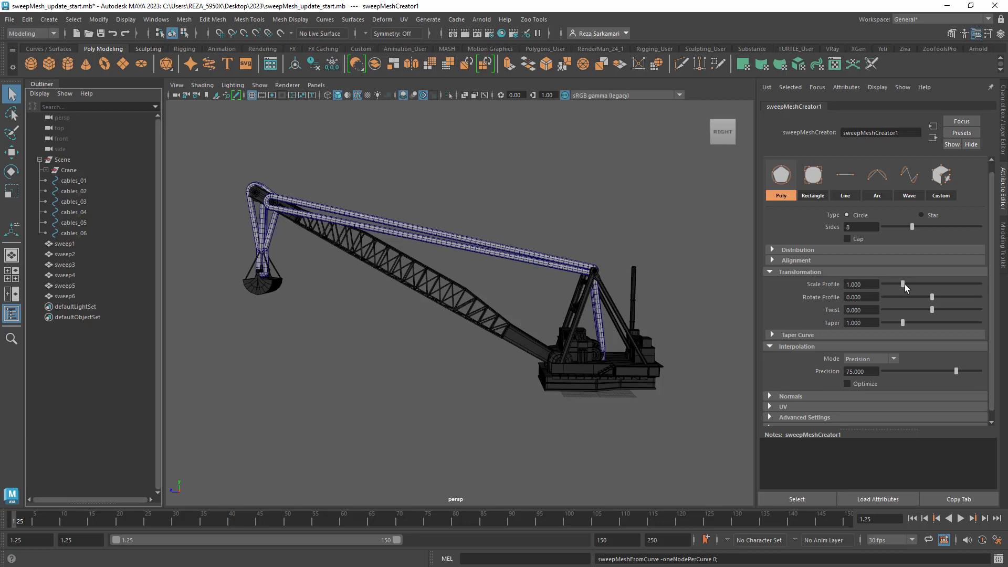
left_click_drag(901, 284, 892, 284)
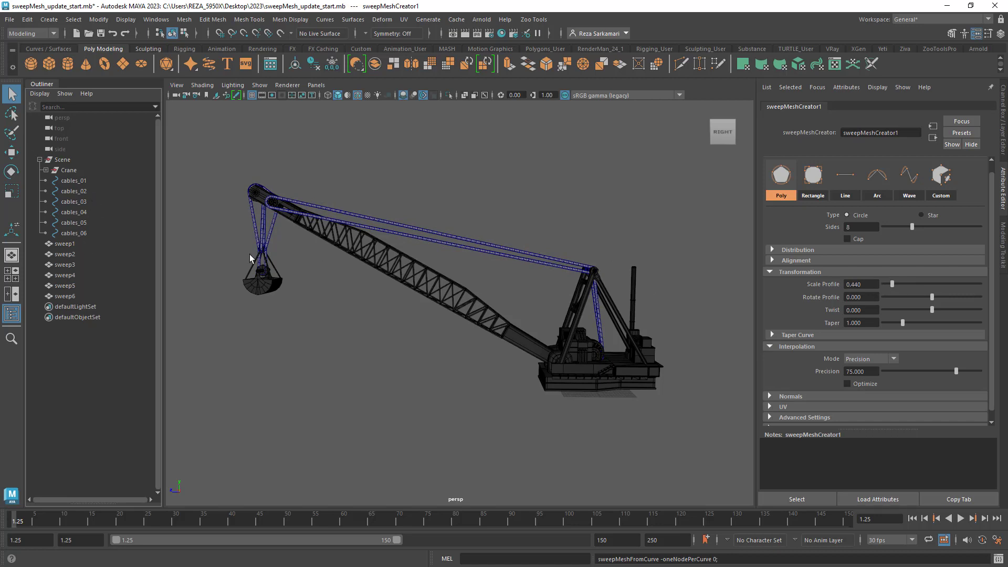
mouse_move(341, 239)
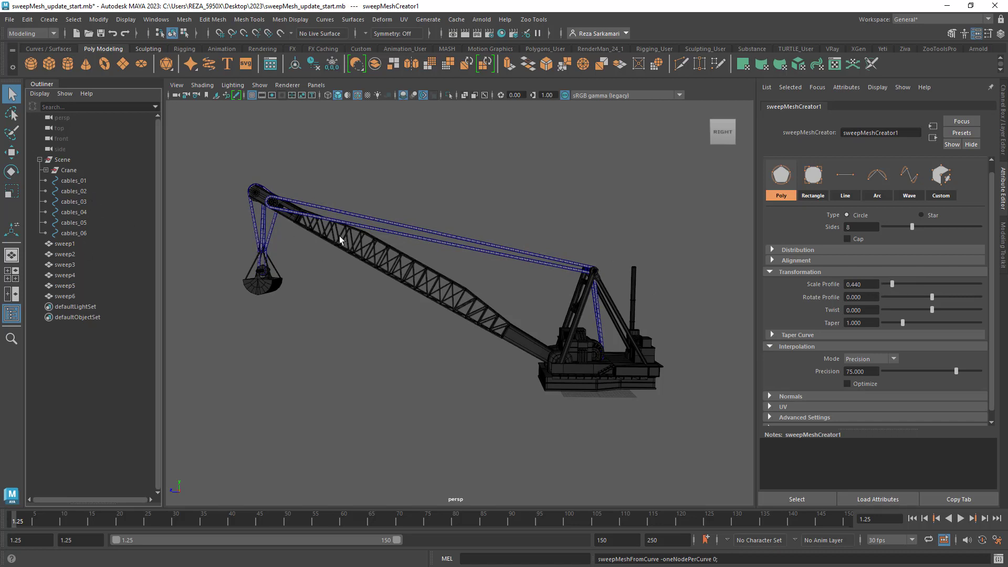
mouse_move(814, 219)
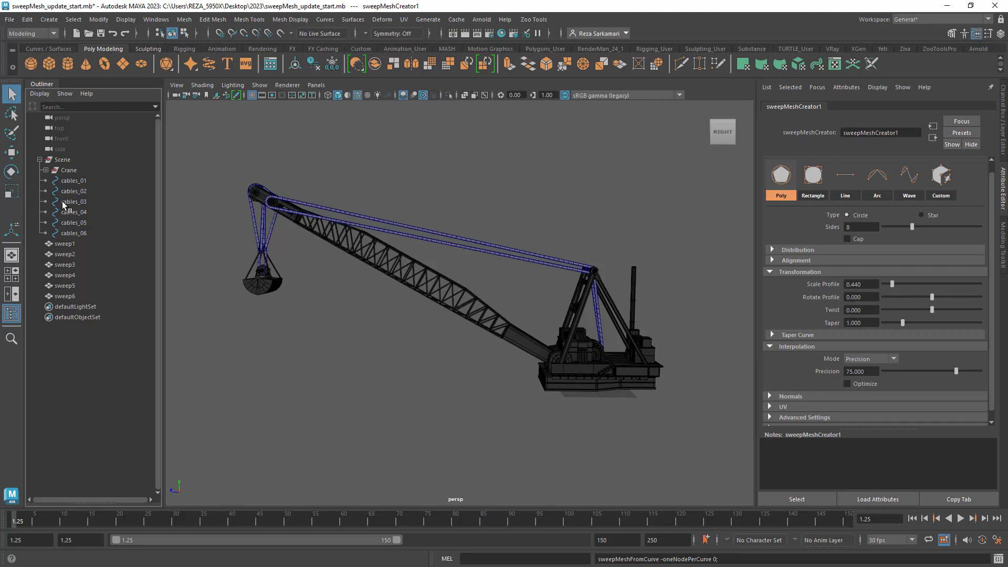
mouse_move(366, 373)
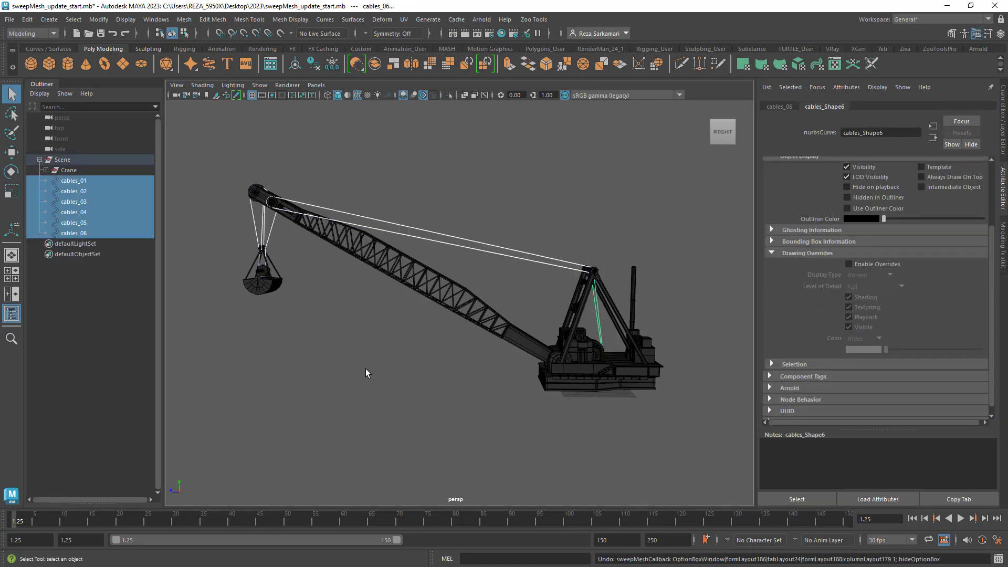
Apply Sweep Mesh with one node per curve, then select cables_05 and cables_01.
left_click(49, 19)
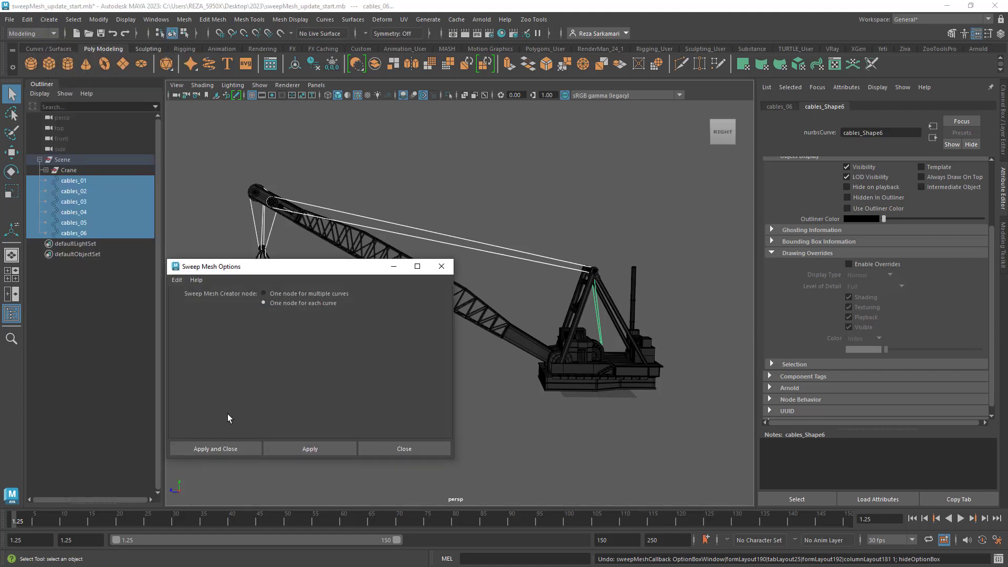
left_click(215, 448)
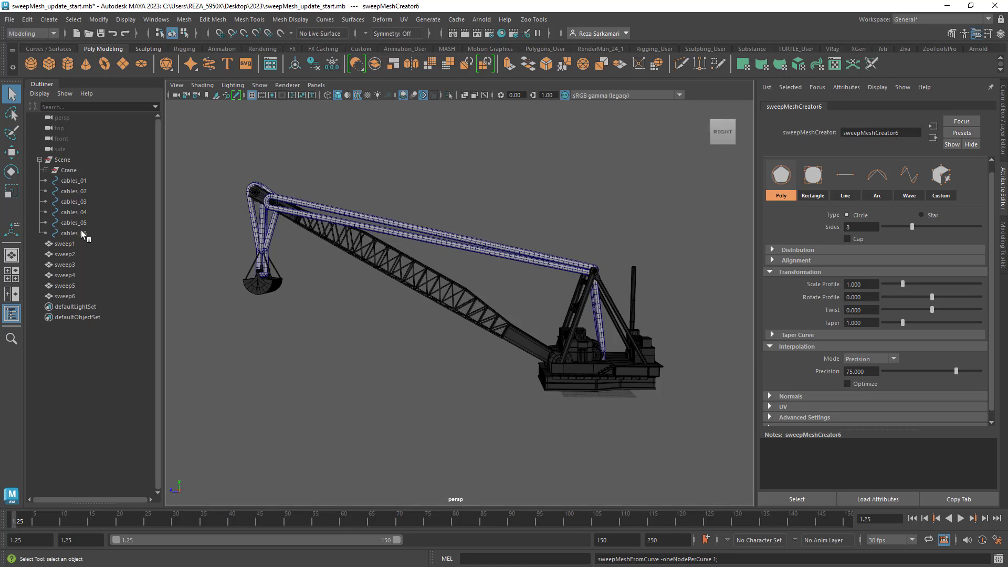
left_click(73, 222)
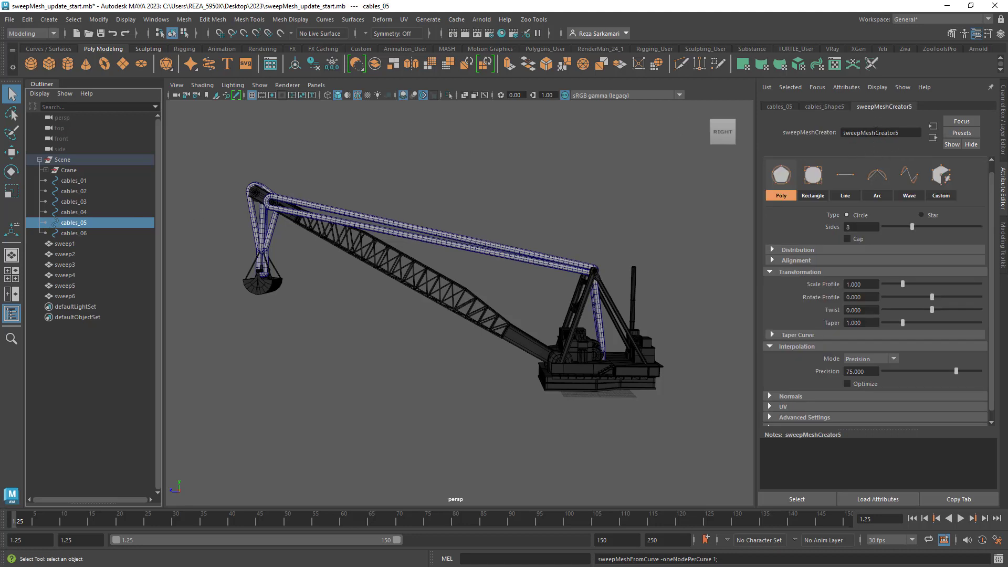
left_click(74, 211)
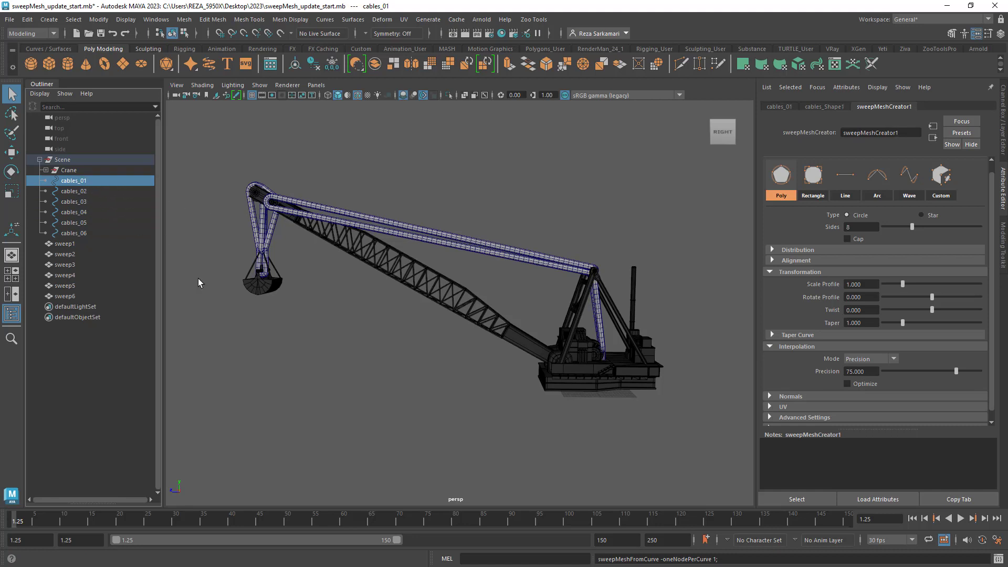
mouse_move(446, 240)
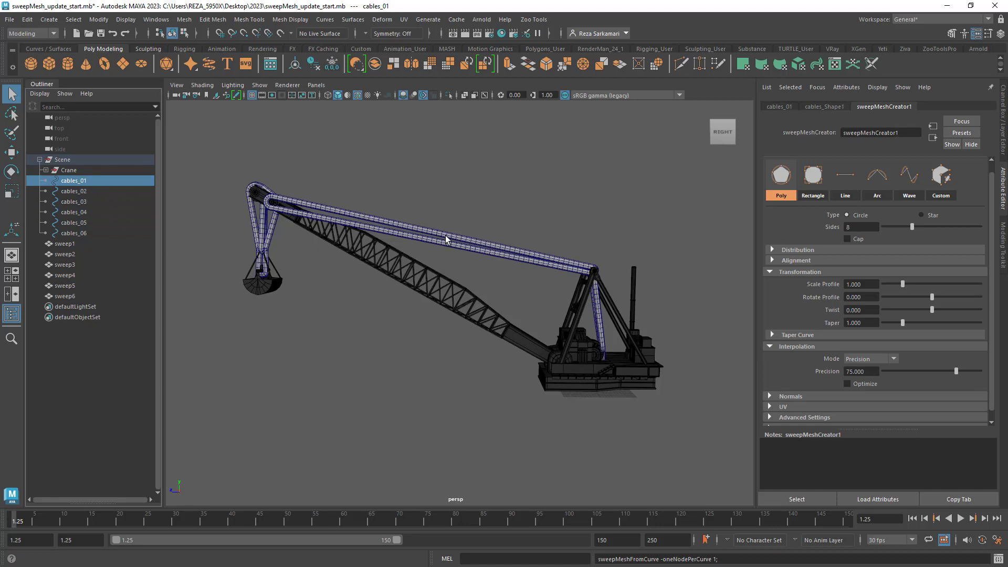
Lower Scale Profile on the first cable, the top boom cable and the vertical bucket cable.
left_click_drag(446, 240, 383, 370)
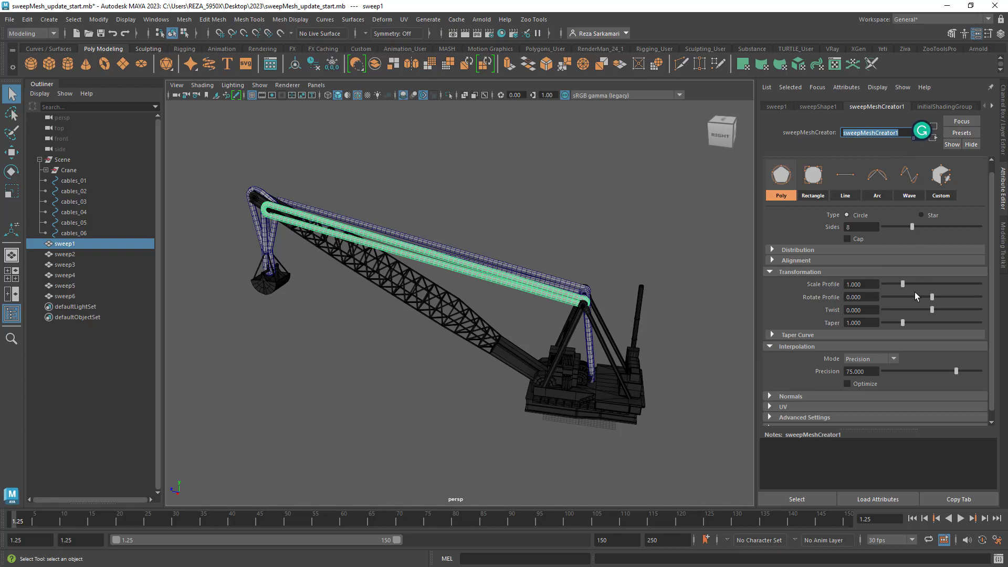
left_click_drag(903, 283, 889, 283)
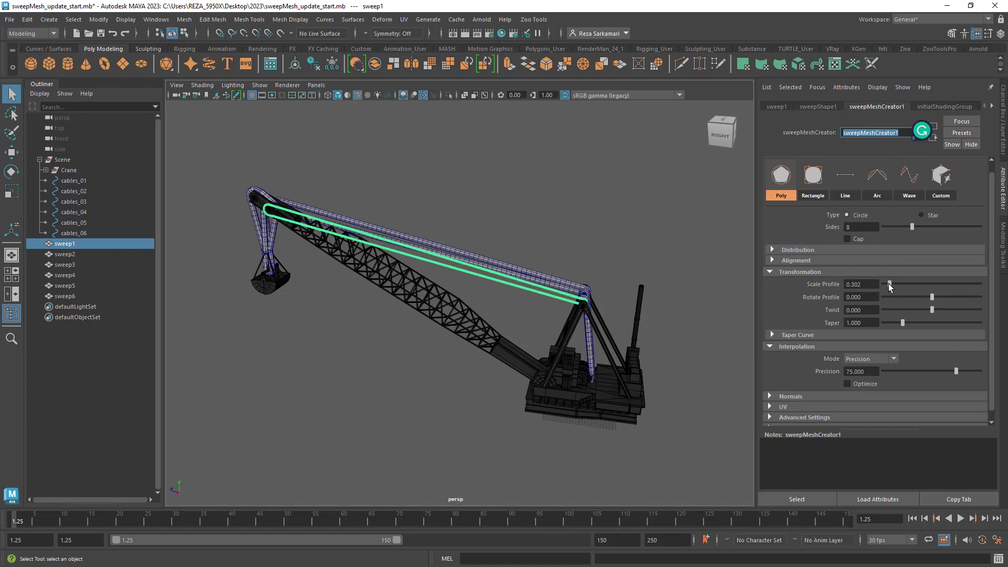
left_click_drag(889, 284, 893, 284)
type("90")
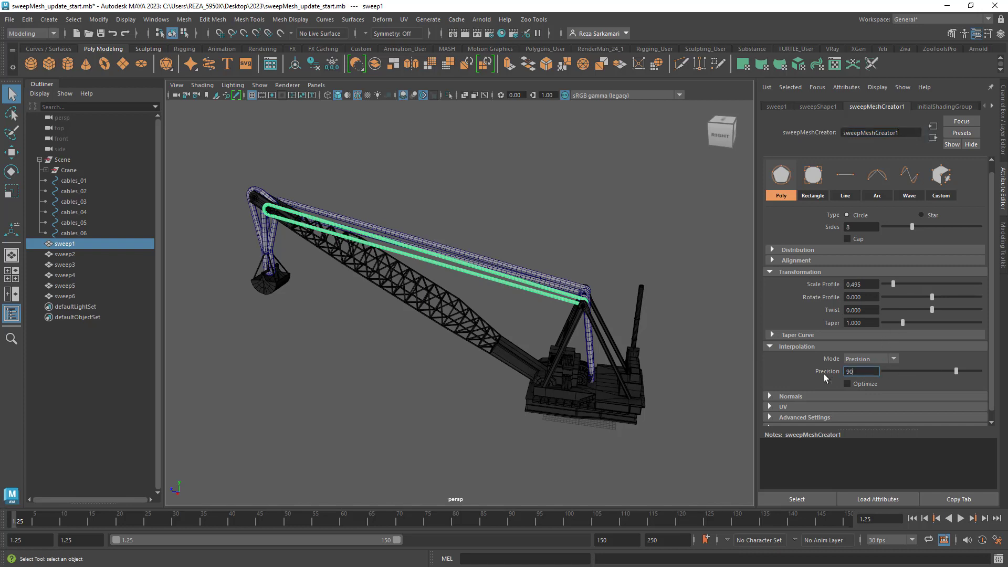
type("180")
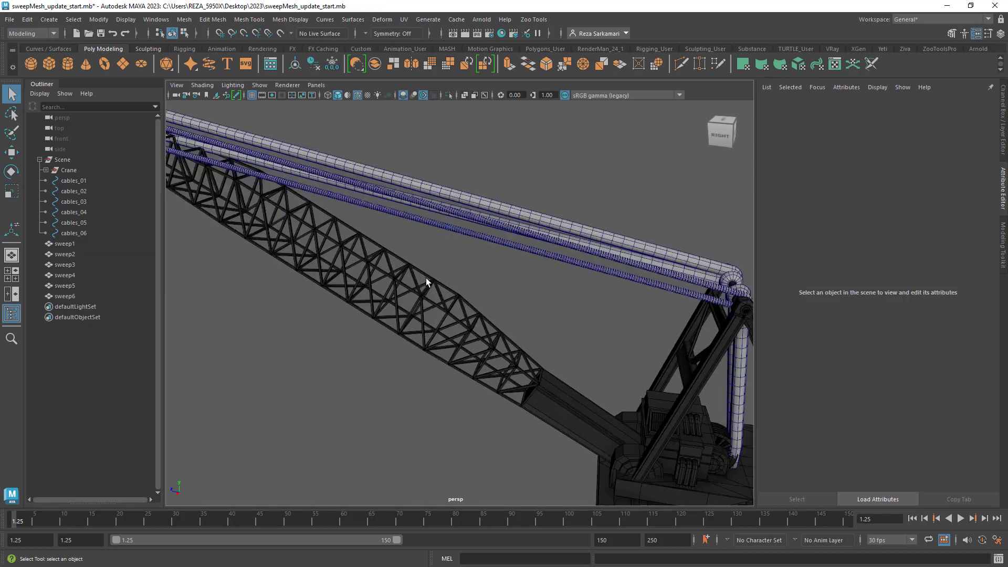
left_click(64, 285)
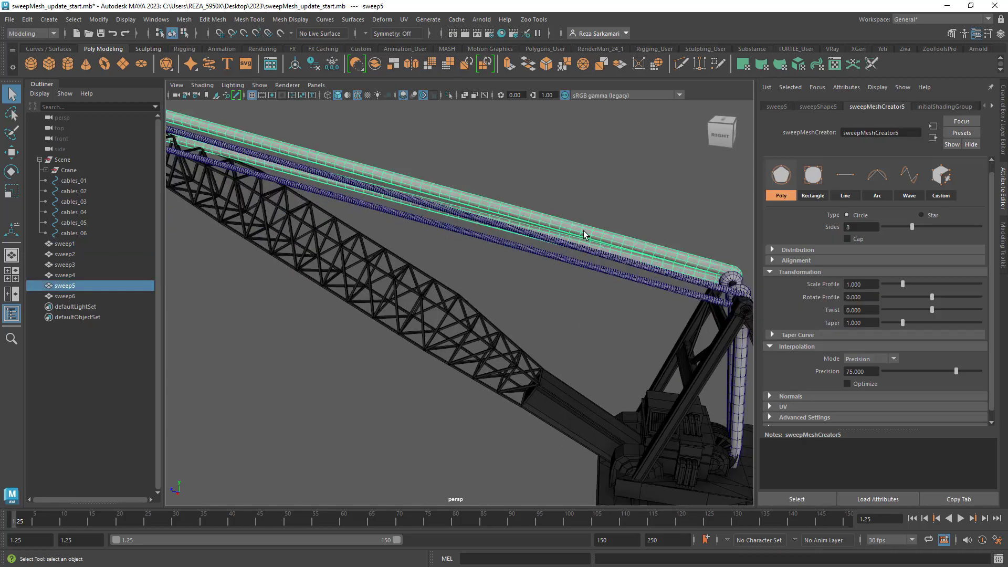
left_click_drag(919, 284, 899, 284)
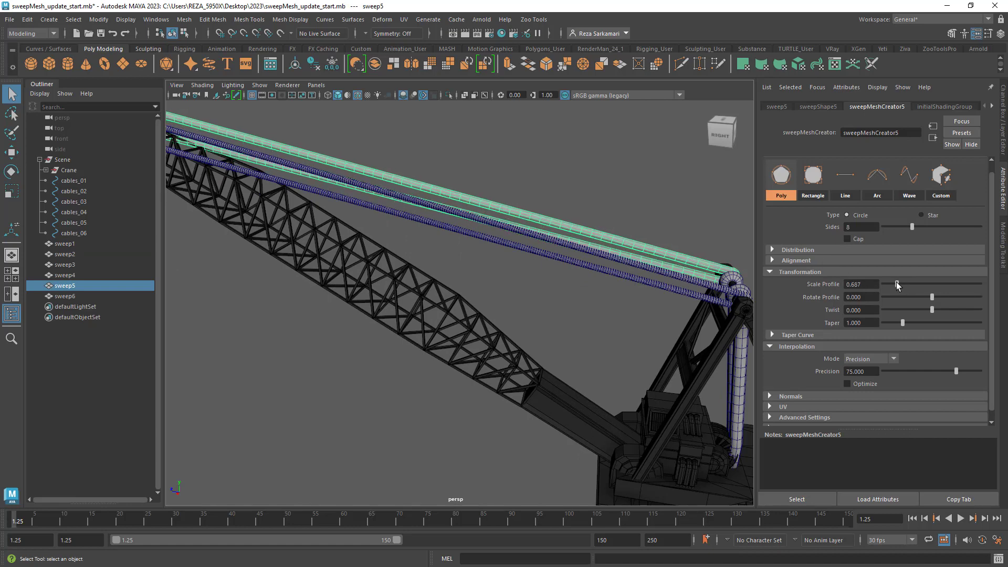
left_click_drag(911, 284, 893, 284)
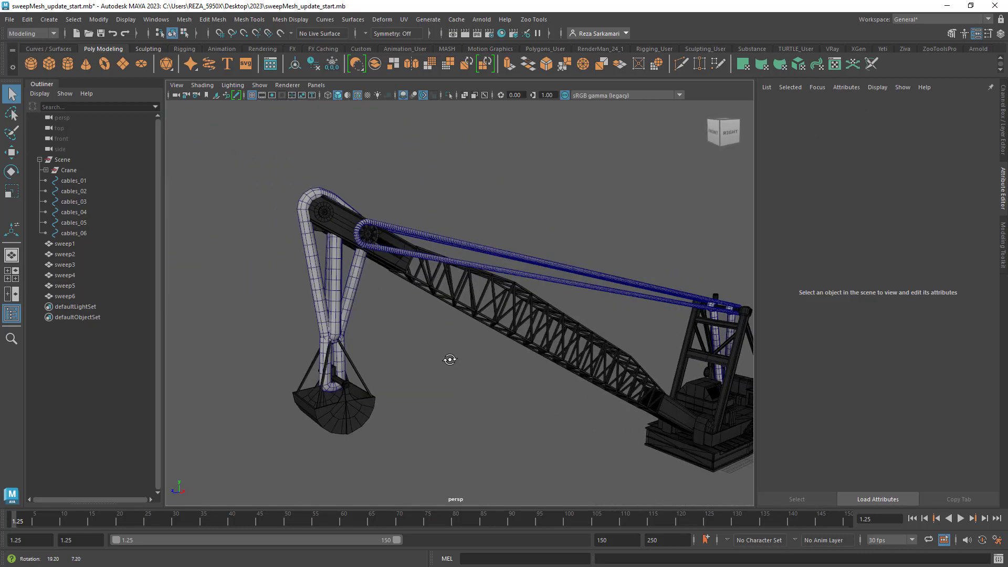
left_click(65, 264)
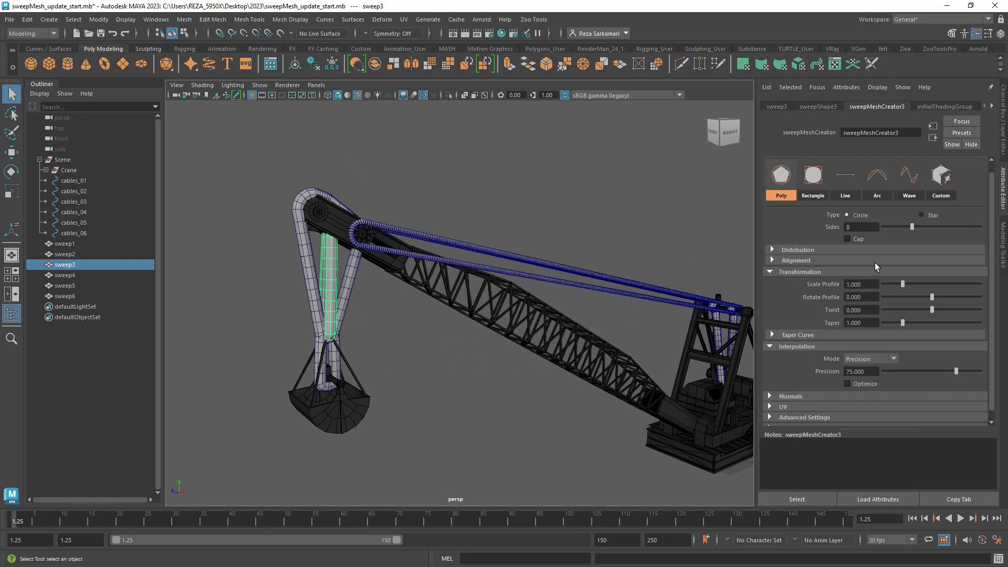
left_click_drag(907, 285, 885, 284)
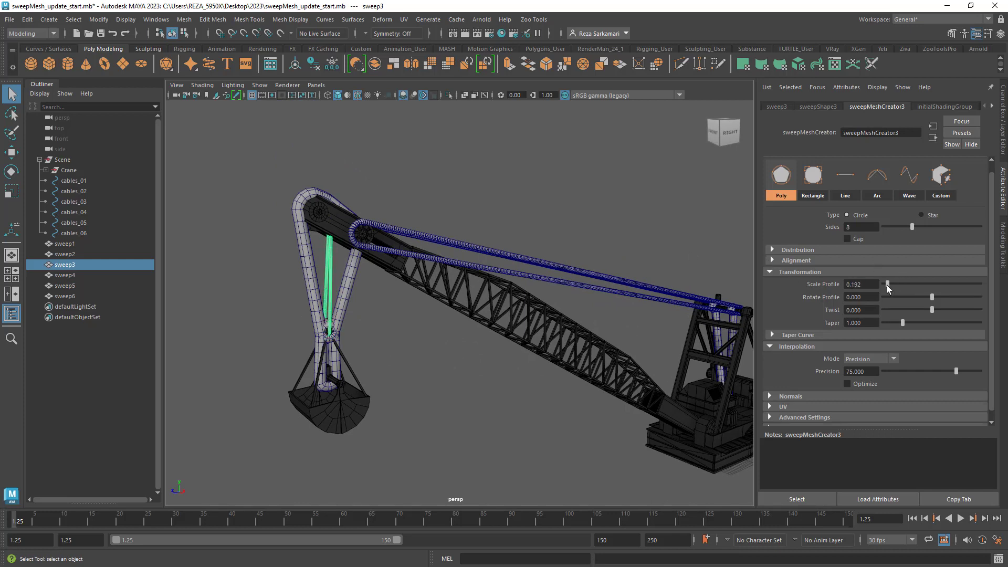
left_click_drag(887, 284, 884, 284)
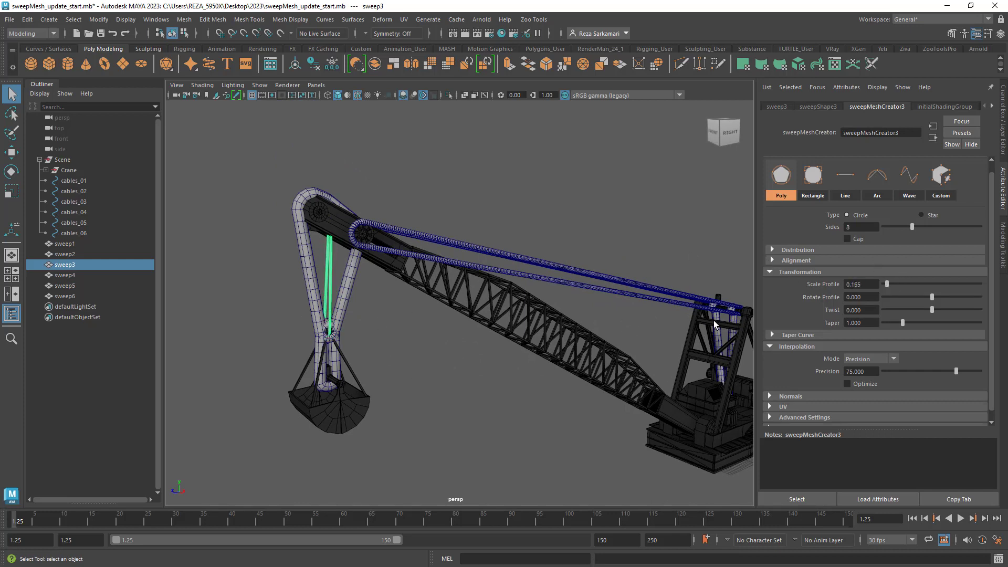
Give sweep2 a Rectangle profile scaled to 0.33 with Twist 10.
left_click(847, 384)
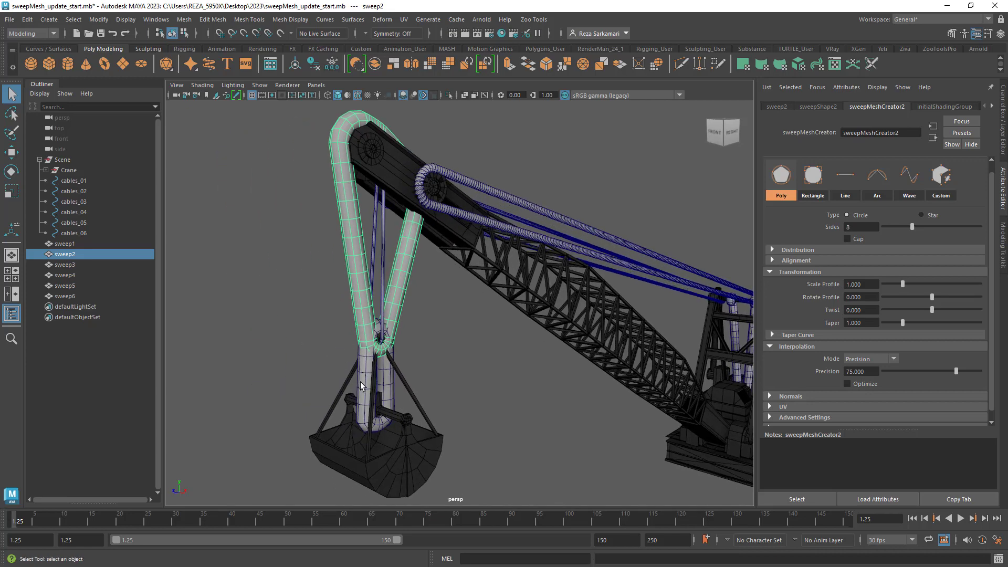
left_click_drag(900, 284, 920, 284)
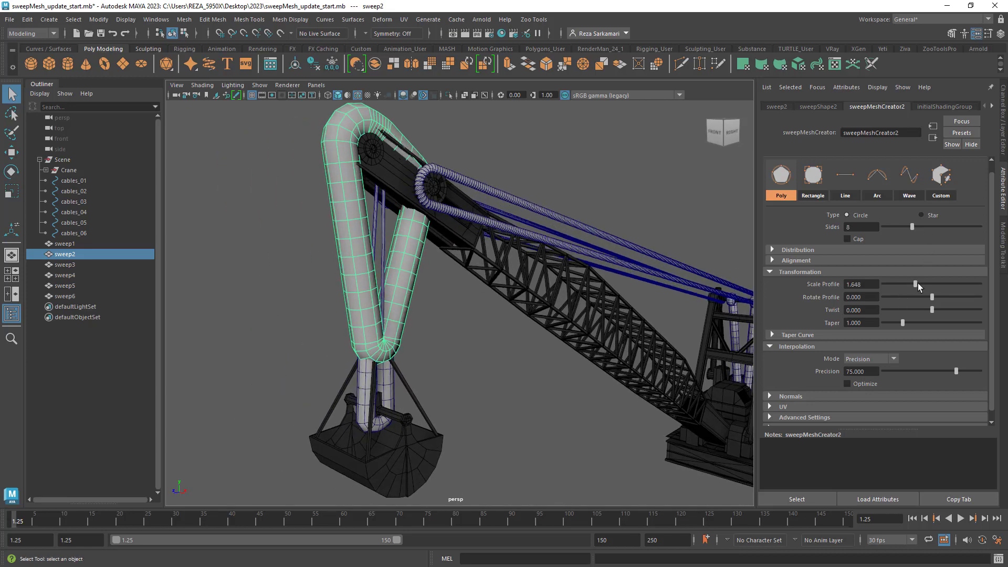
left_click(812, 174)
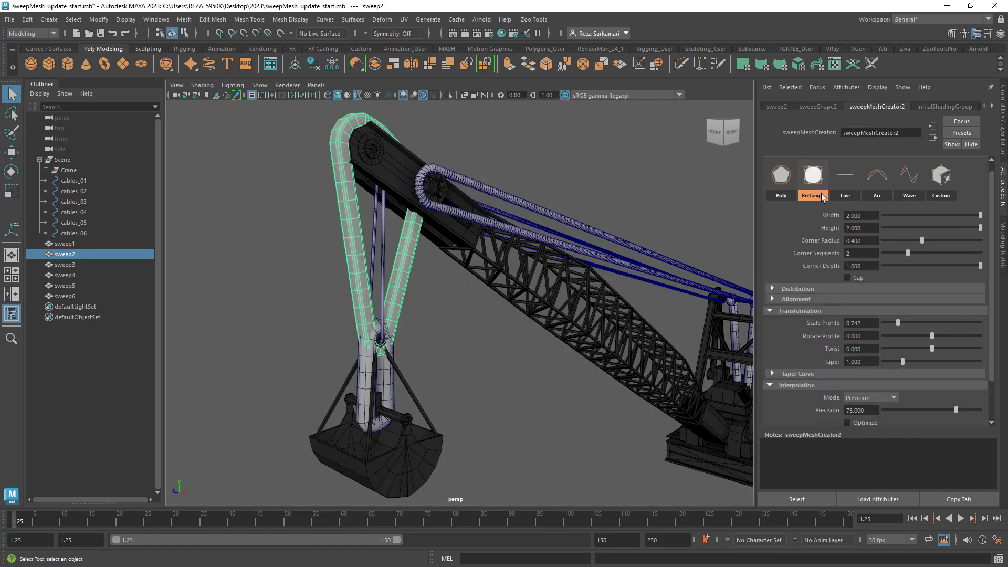
left_click_drag(899, 323, 893, 323)
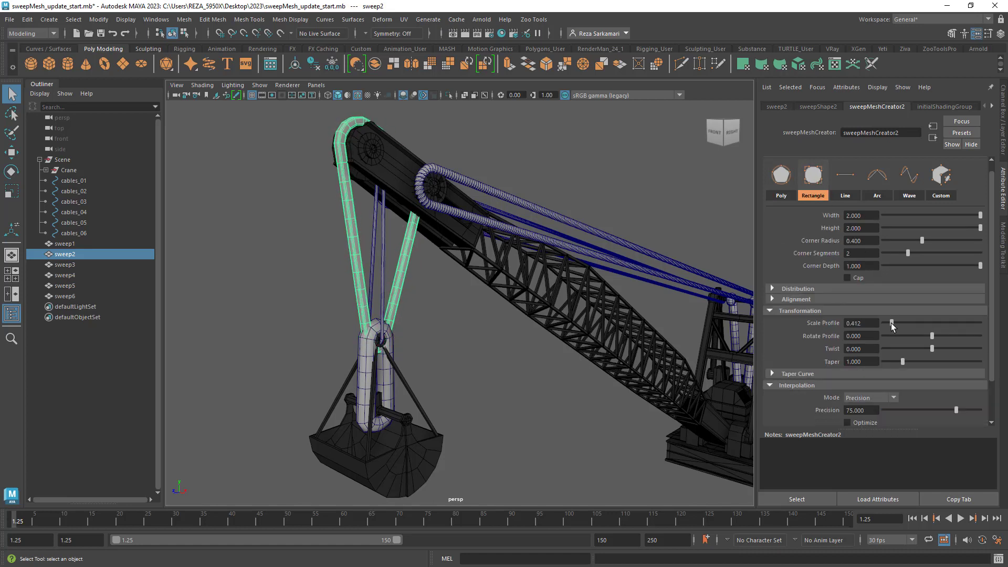
left_click_drag(893, 323, 902, 361)
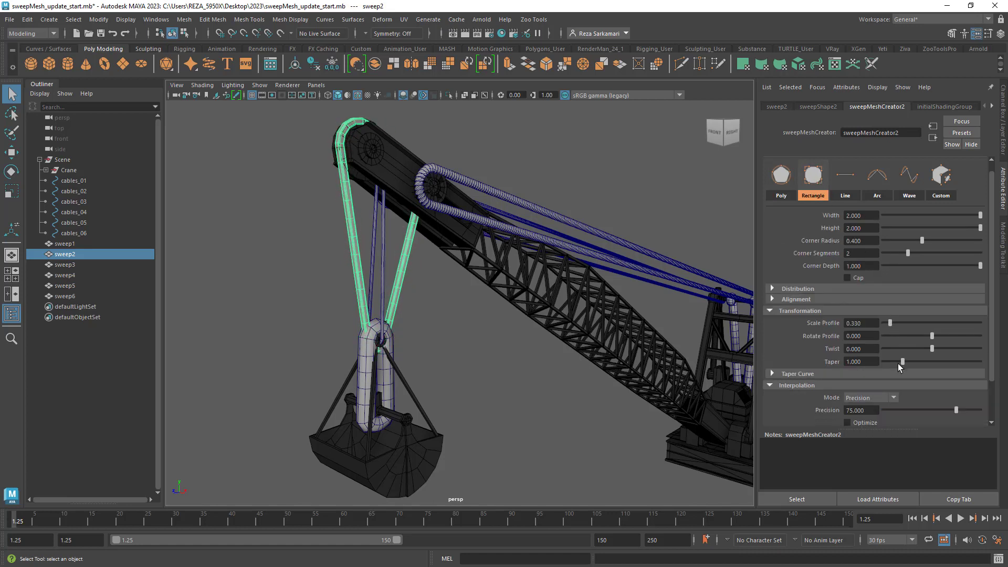
left_click_drag(903, 348, 977, 349)
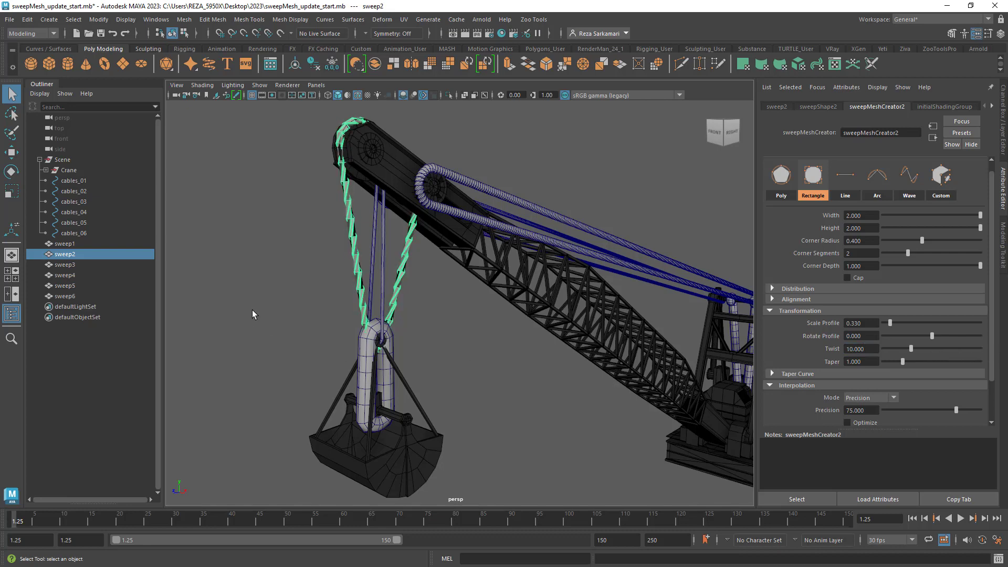
left_click(860, 410)
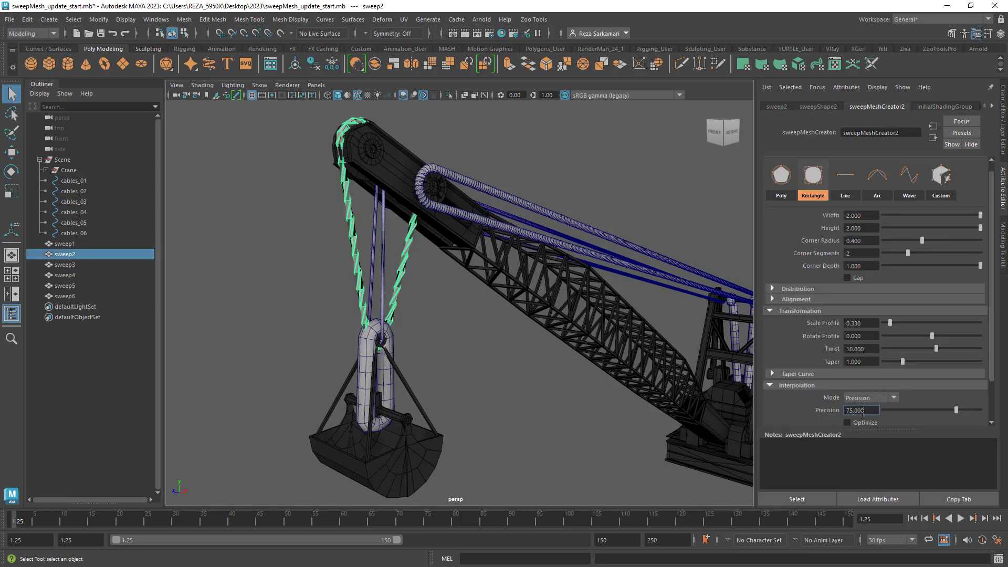
left_click(326, 333)
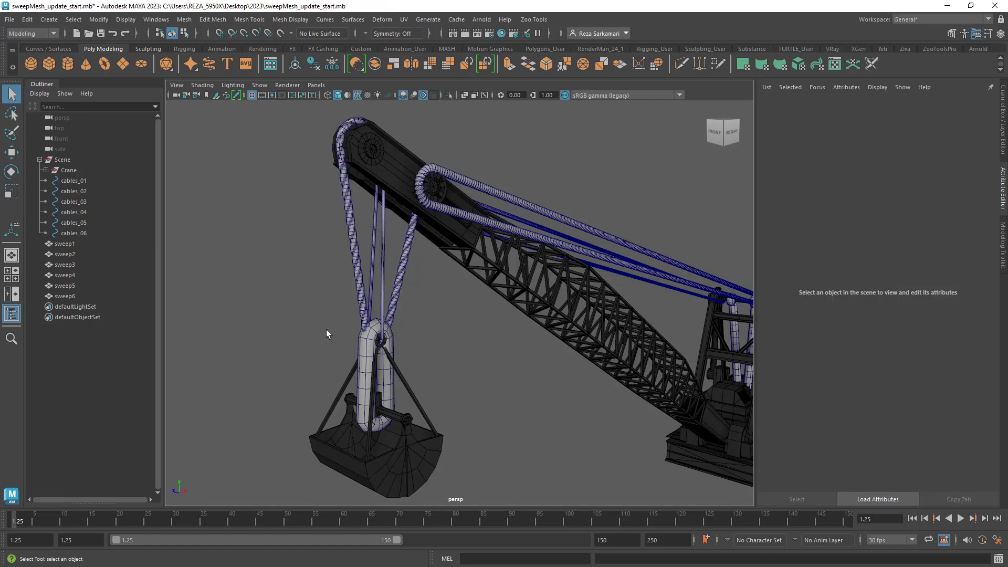
Set sweep4 to profile scale 0.22 and precision 90, then orbit around the crane.
left_click(65, 275)
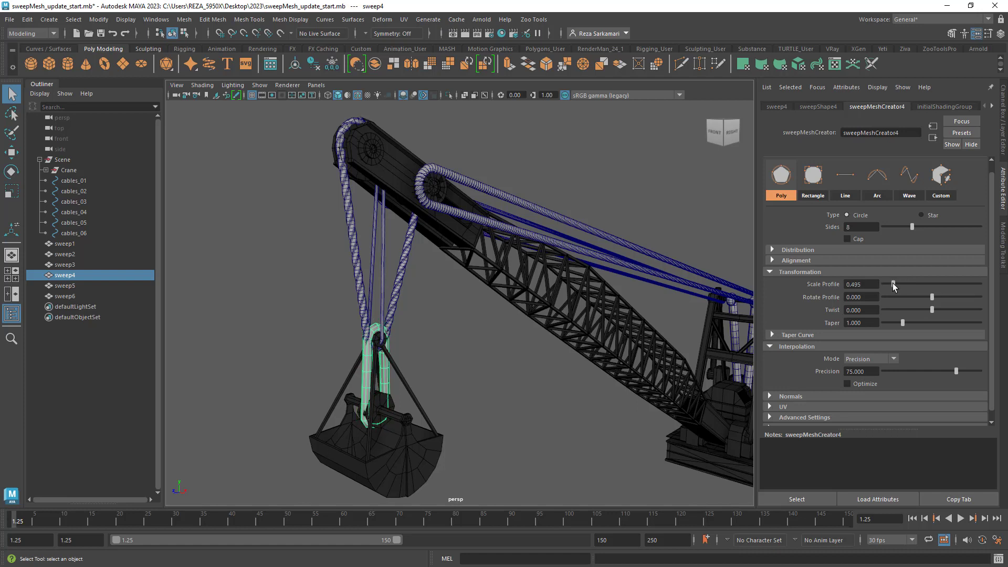
left_click_drag(911, 298, 891, 297)
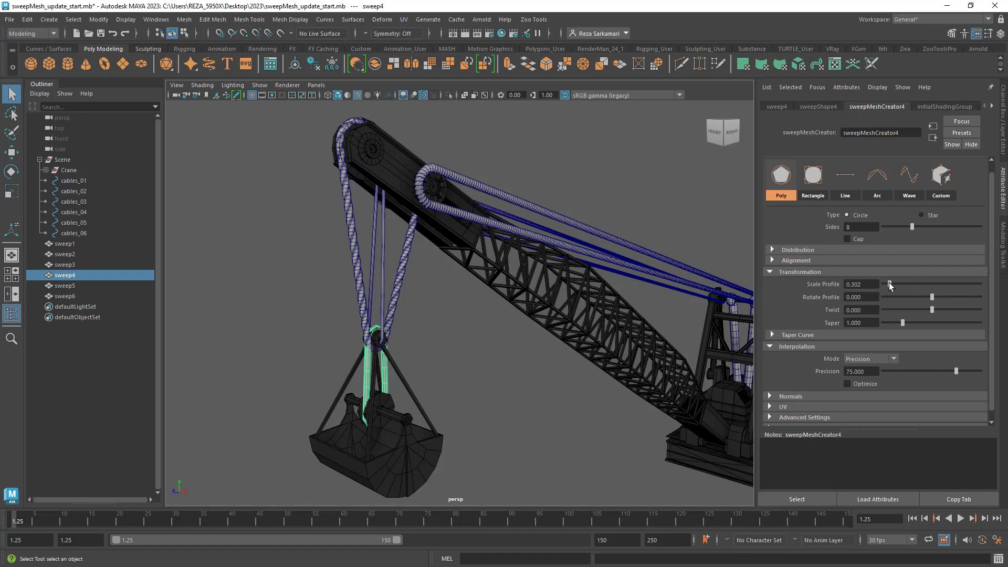
left_click_drag(890, 284, 872, 284)
type("90.000")
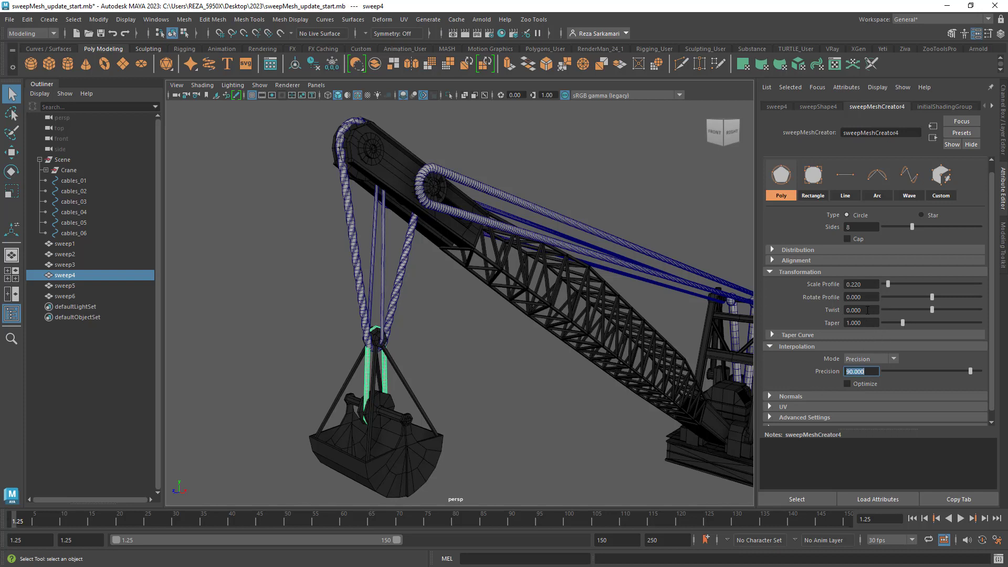
left_click(273, 367)
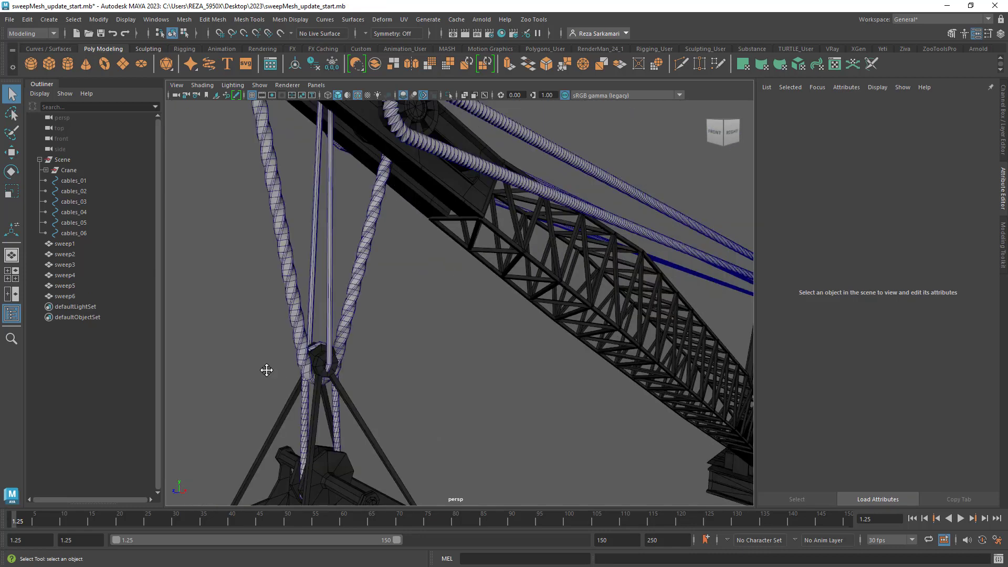
left_click(64, 254)
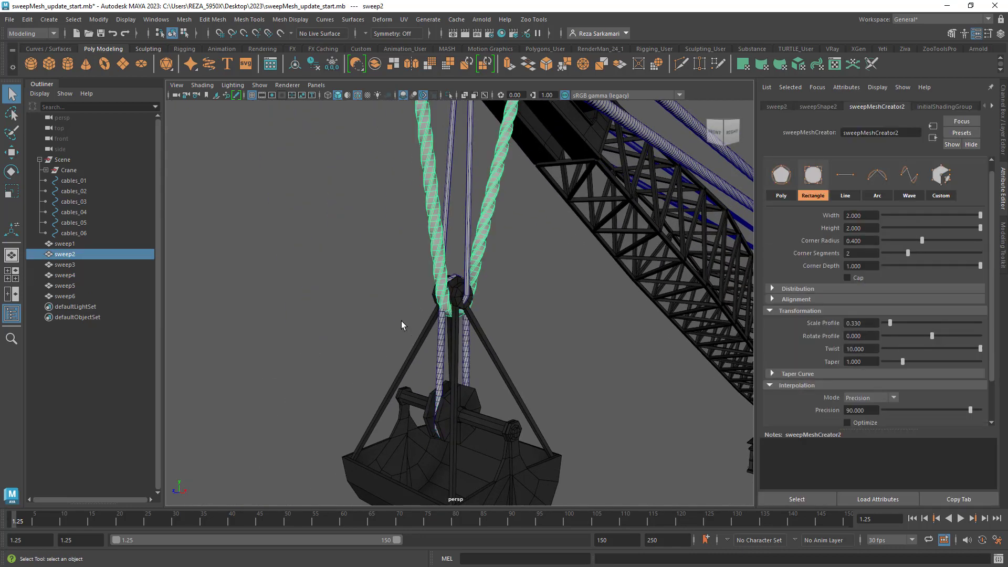
mouse_move(179, 291)
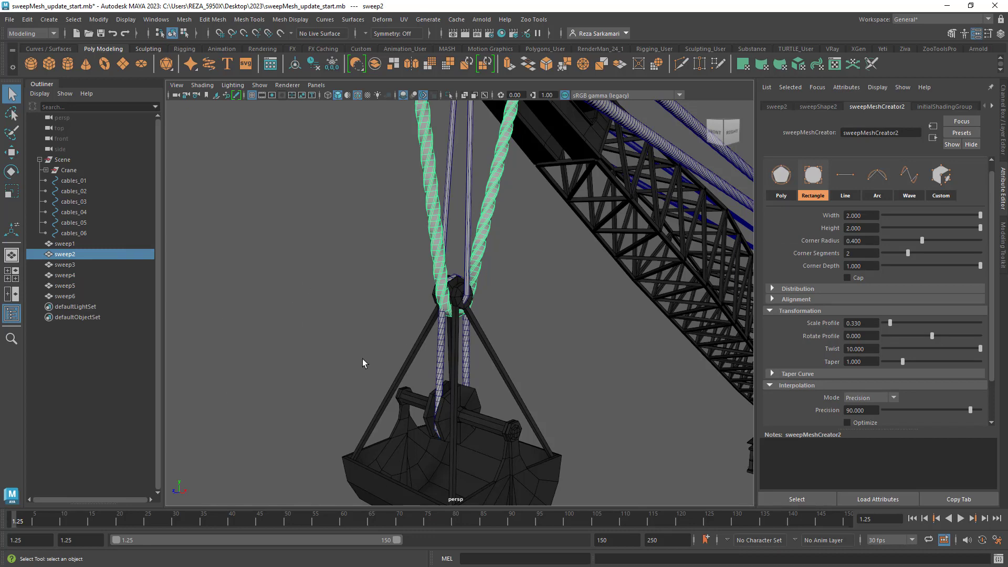
left_click_drag(364, 363, 461, 383)
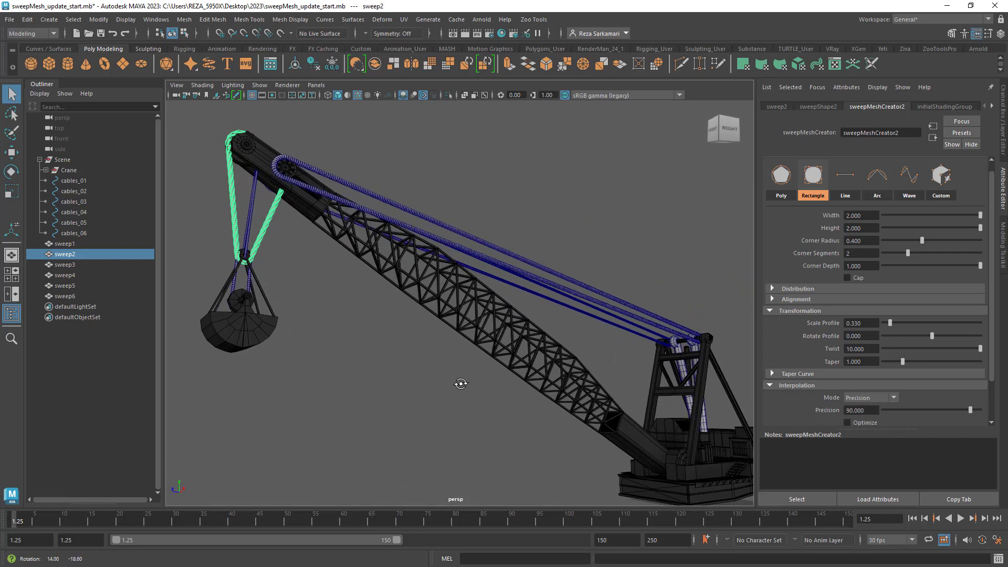
left_click_drag(461, 384, 351, 297)
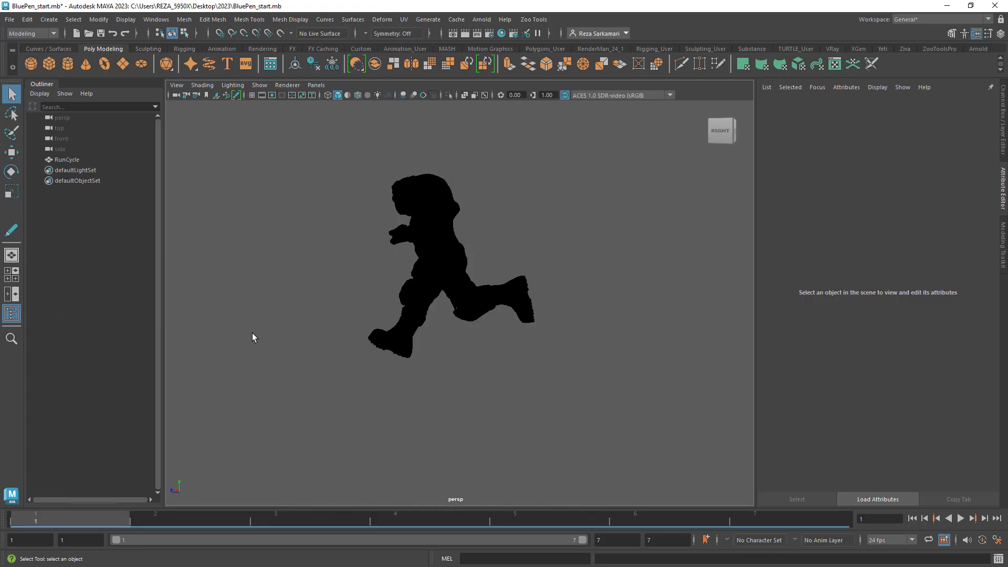
mouse_move(341, 178)
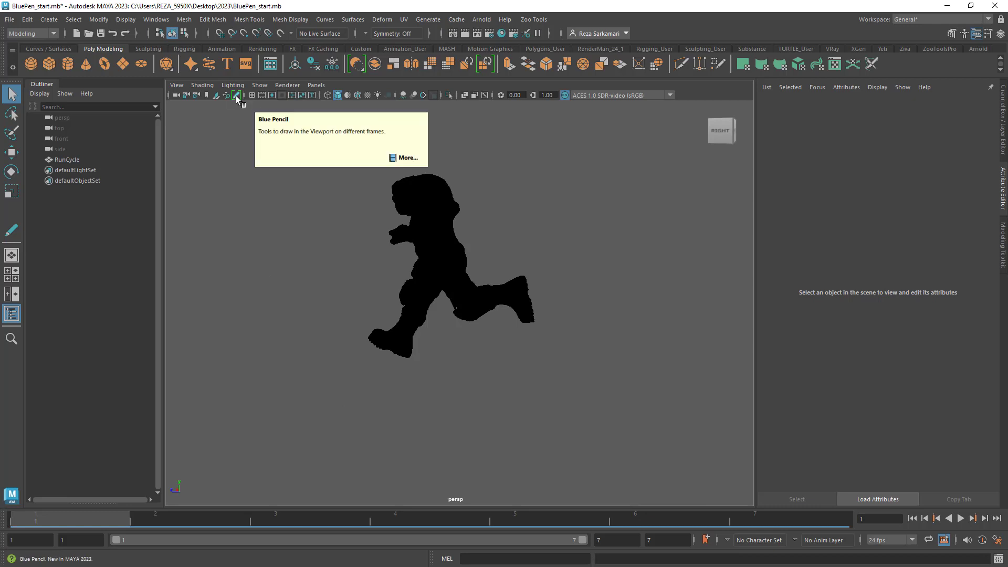
Open Blue Pencil, go to frame 6 and draw a green stroke along the character's back.
left_click(235, 95)
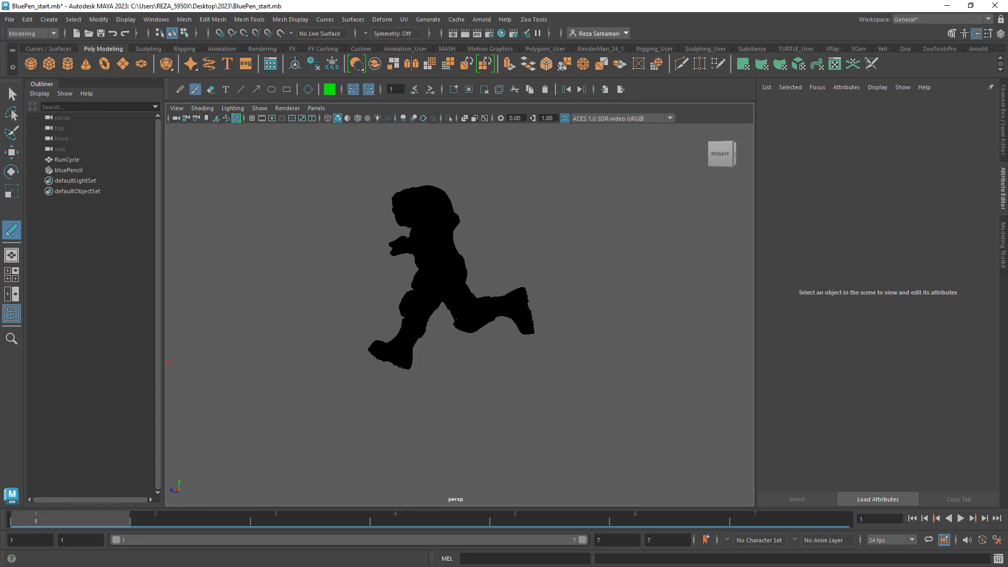
mouse_move(40, 417)
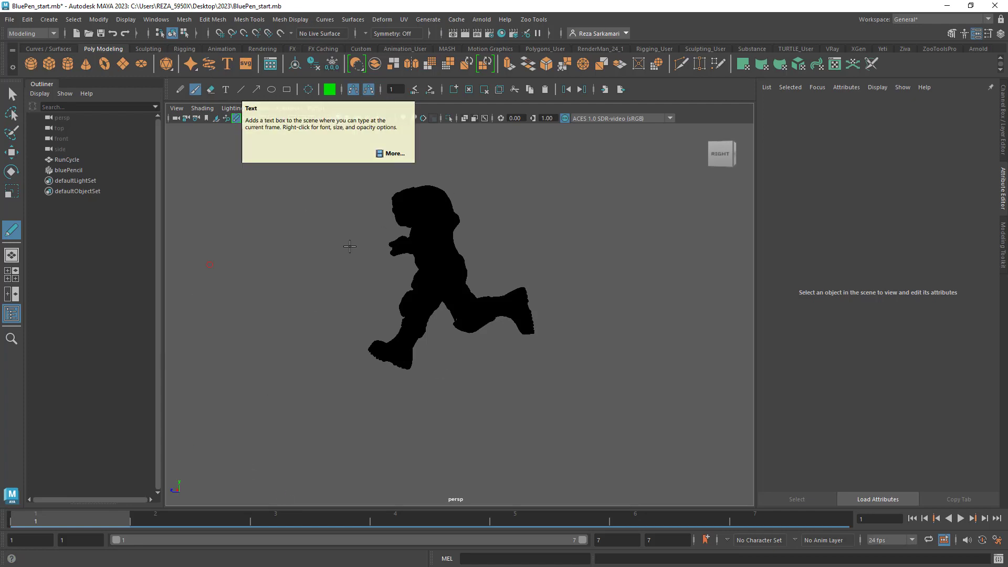
mouse_move(220, 379)
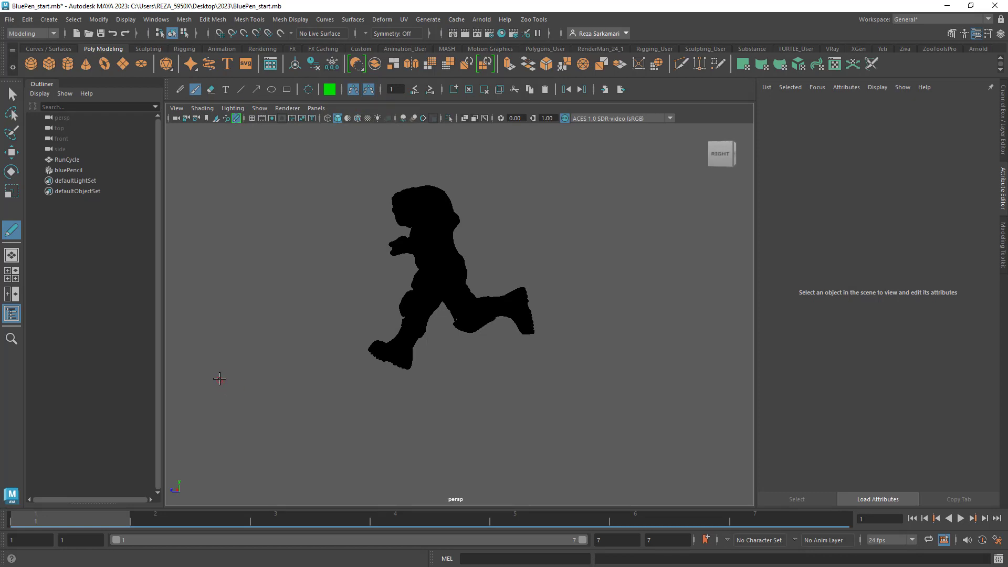
mouse_move(361, 254)
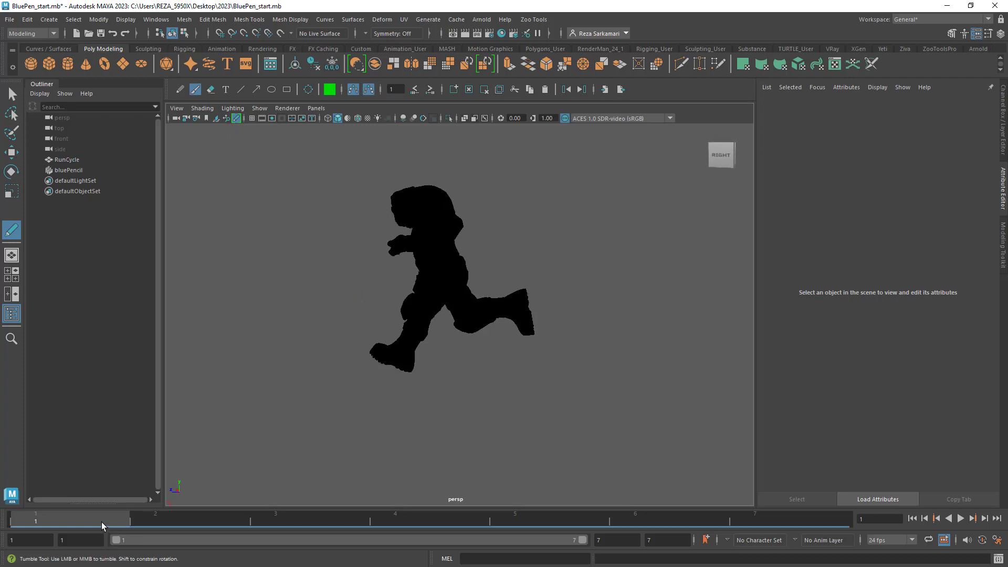
left_click(958, 519)
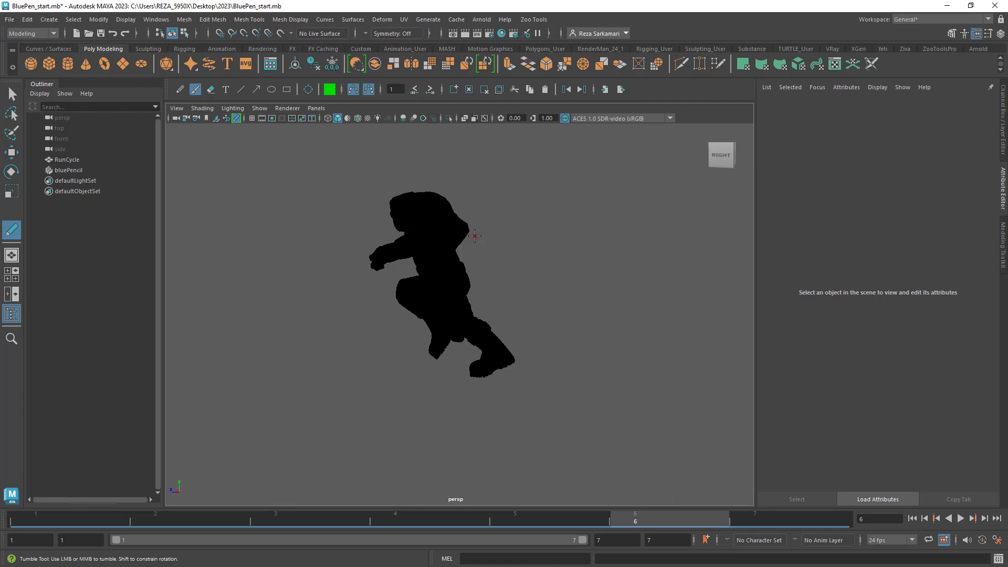
mouse_move(659, 490)
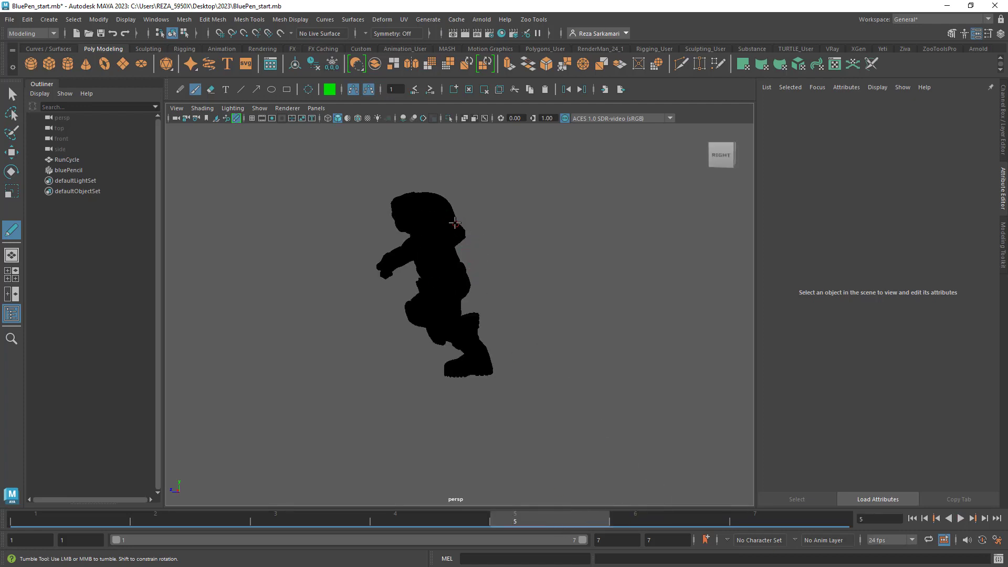
left_click_drag(460, 222, 456, 267)
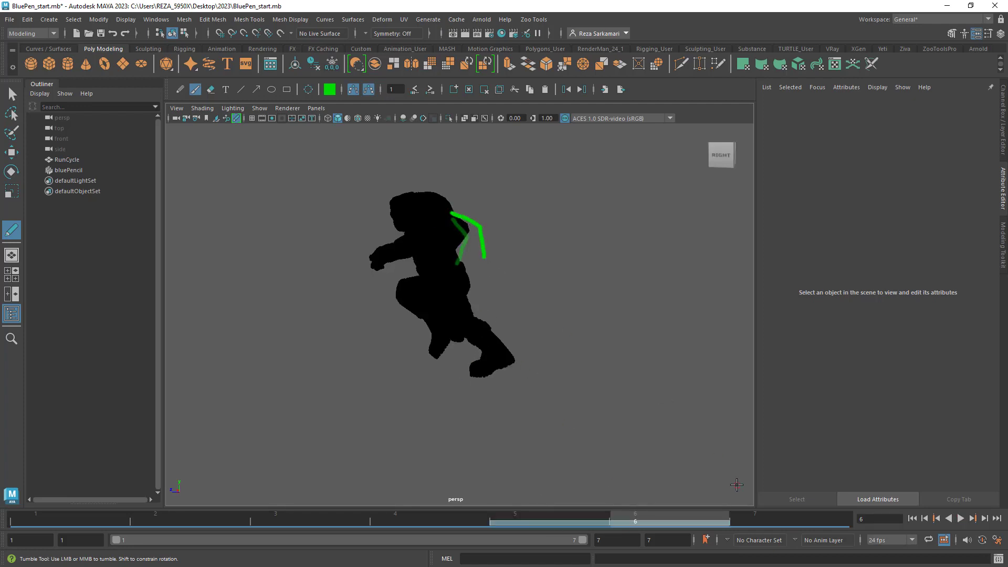
Operate the Blue Pencil controls to start the torso box and OK arrow annotations.
left_click(753, 517)
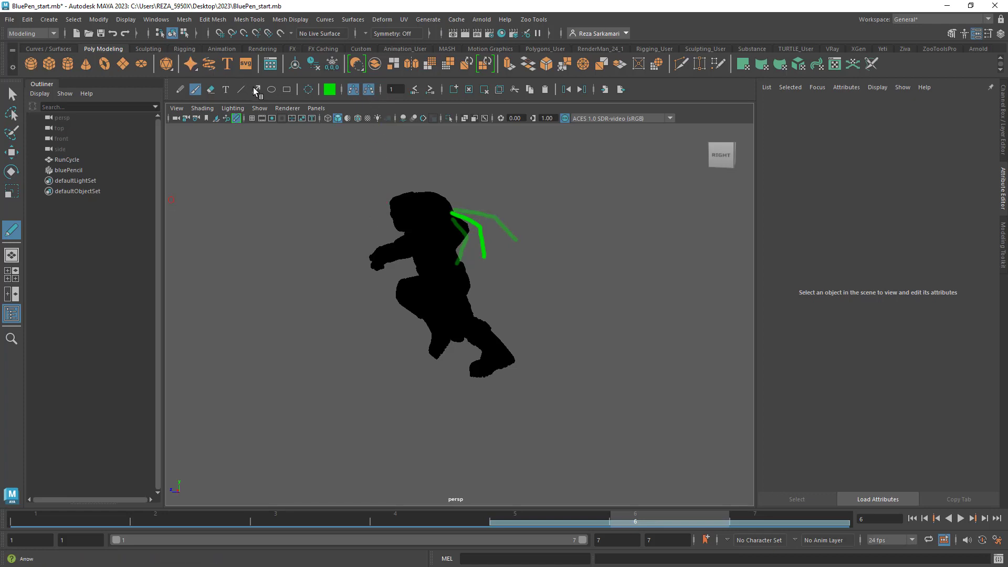
mouse_move(241, 90)
type("OK")
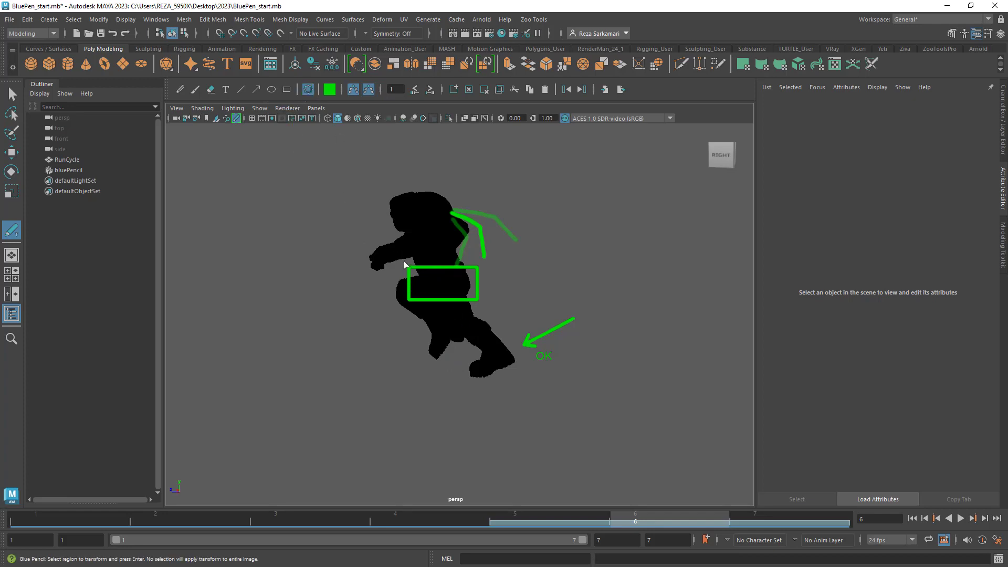
mouse_move(482, 307)
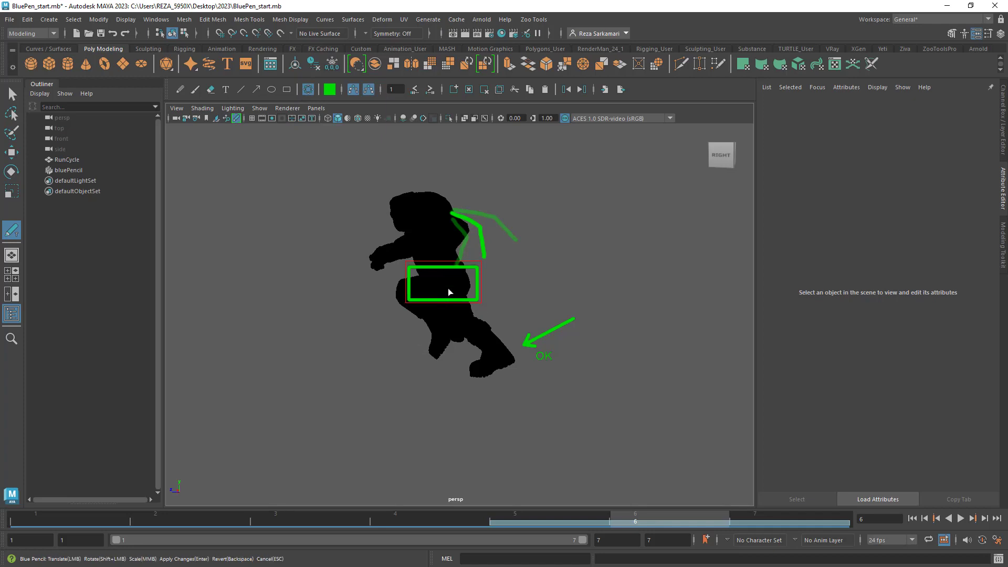
Drag the green box to the forearm, over the head, then down onto the hips.
left_click_drag(449, 284, 384, 258)
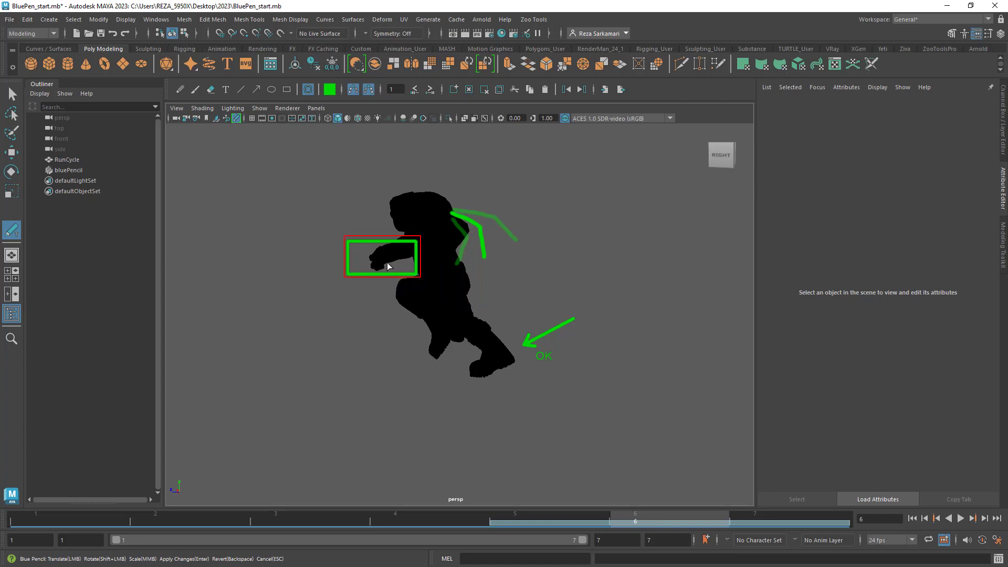
left_click_drag(387, 266, 403, 224)
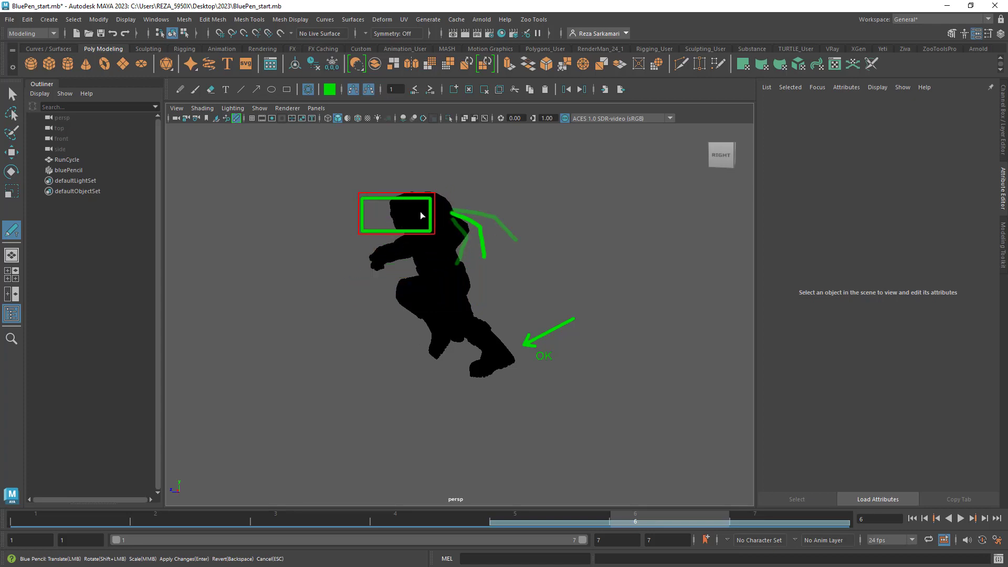
left_click_drag(396, 213, 434, 281)
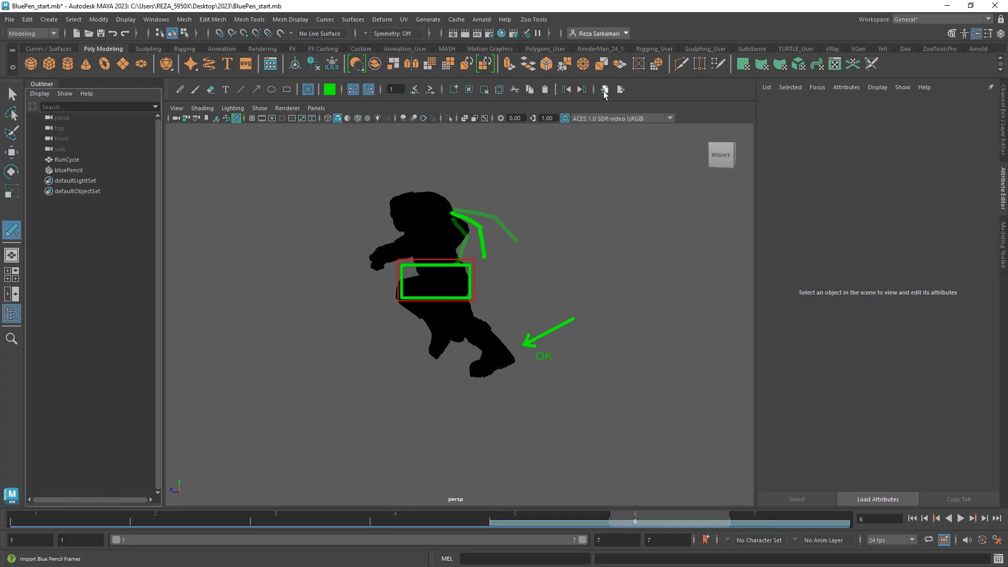
mouse_move(602, 90)
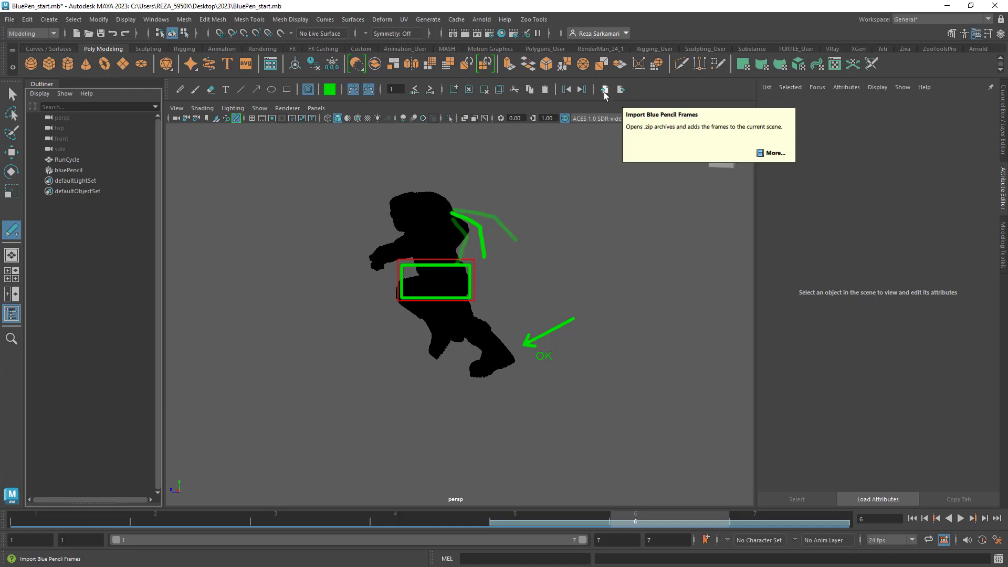
Open Import Blue Pencil Frames and cancel without importing anything.
left_click(604, 89)
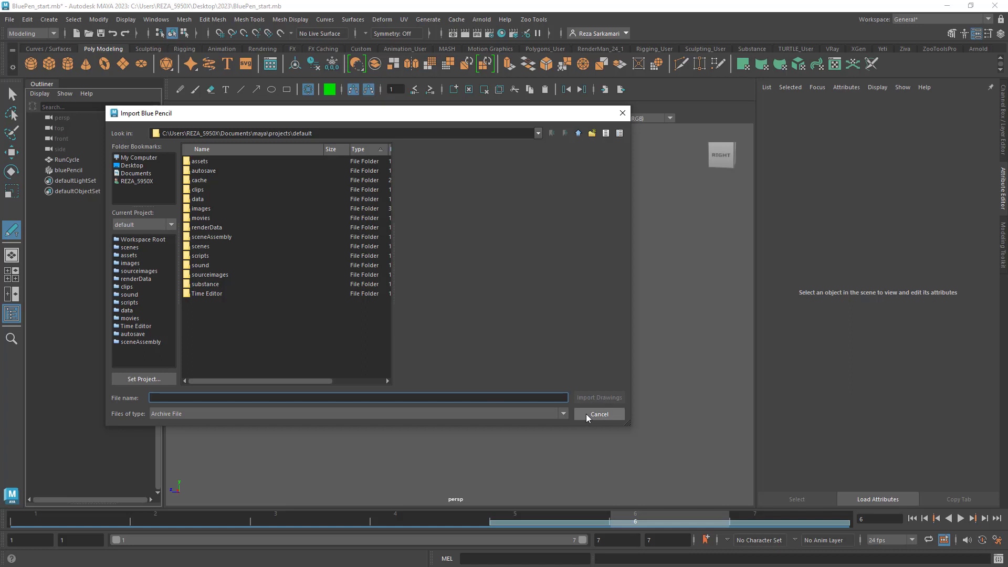
left_click(598, 414)
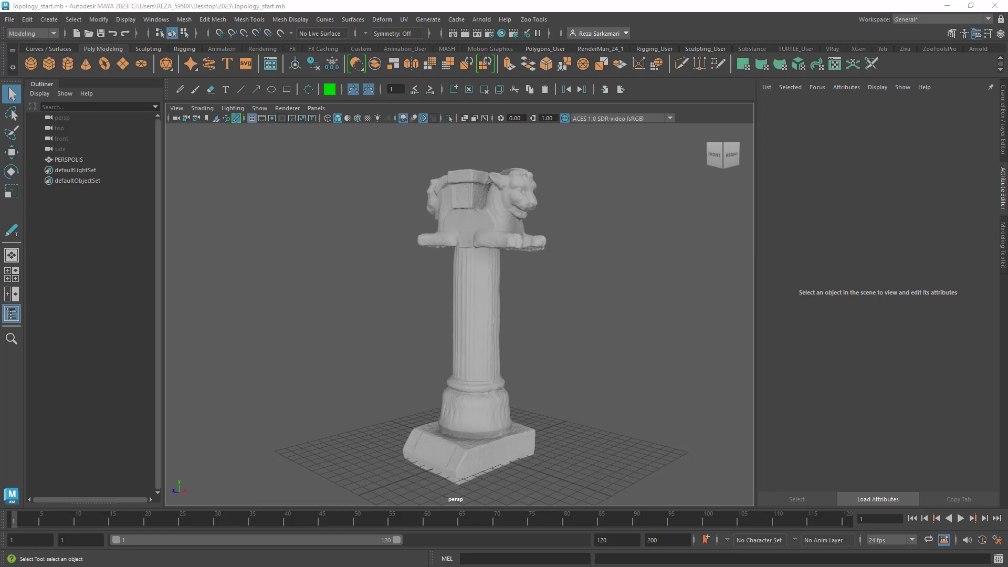
mouse_move(177, 237)
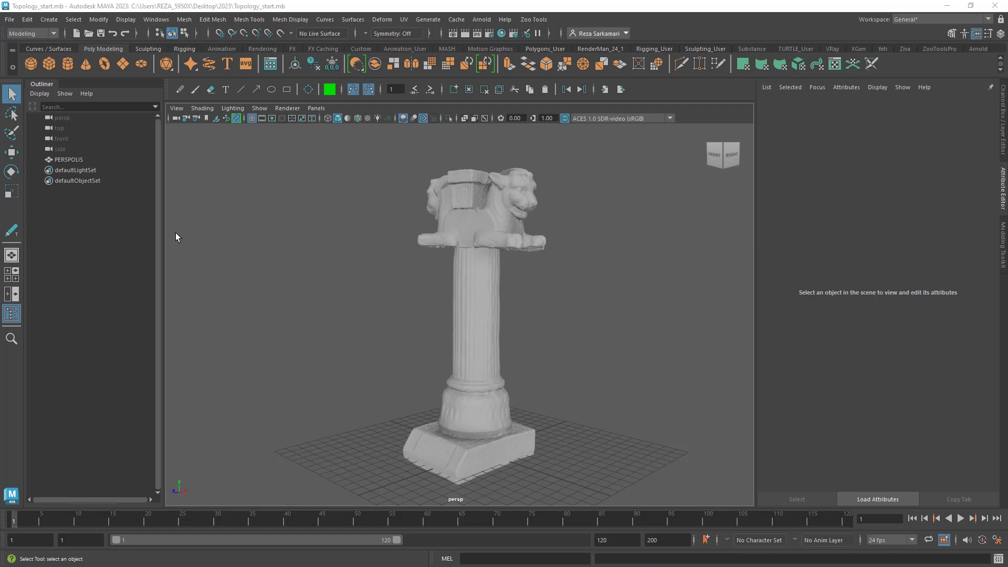
mouse_move(387, 279)
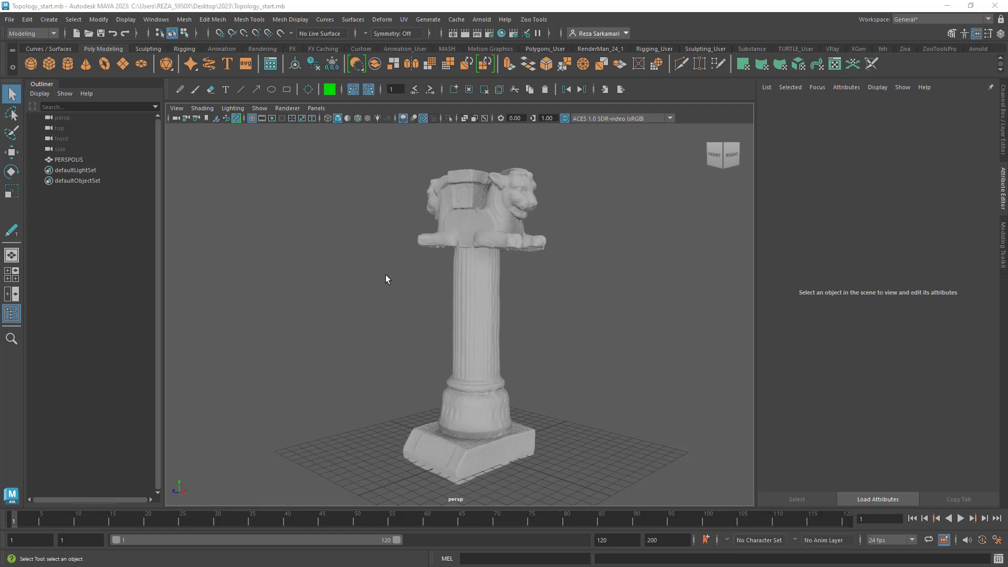
mouse_move(464, 344)
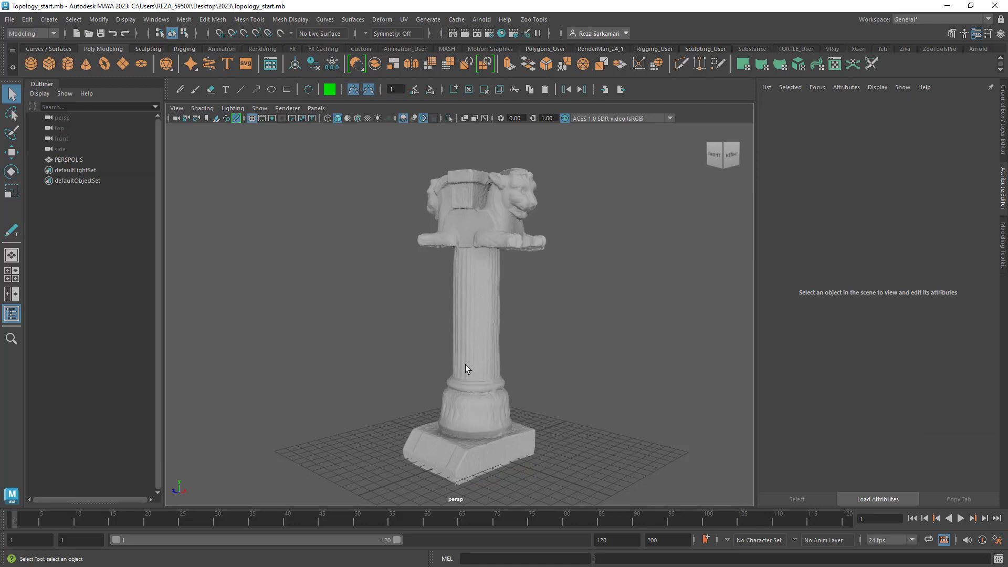
left_click(140, 19)
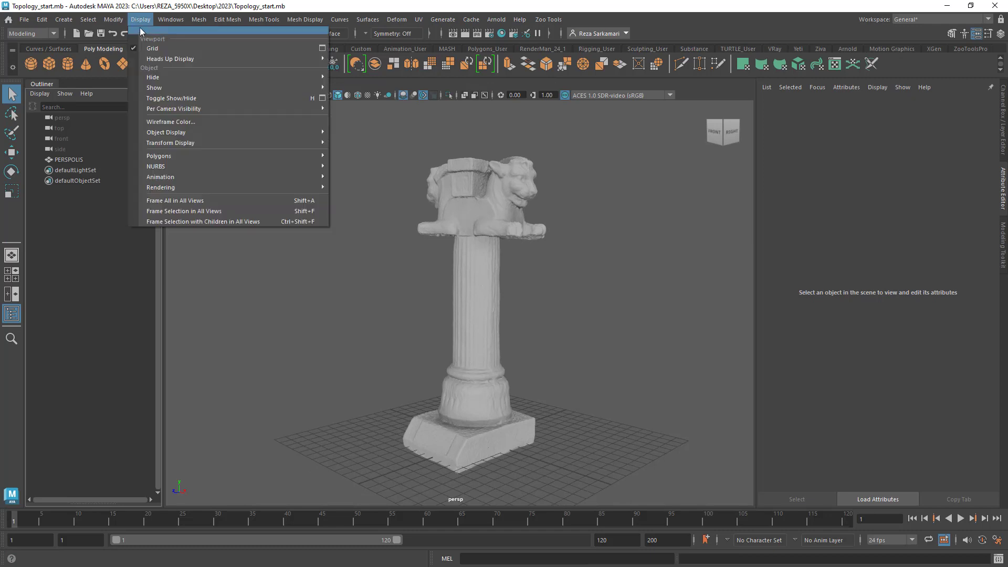
mouse_move(170, 58)
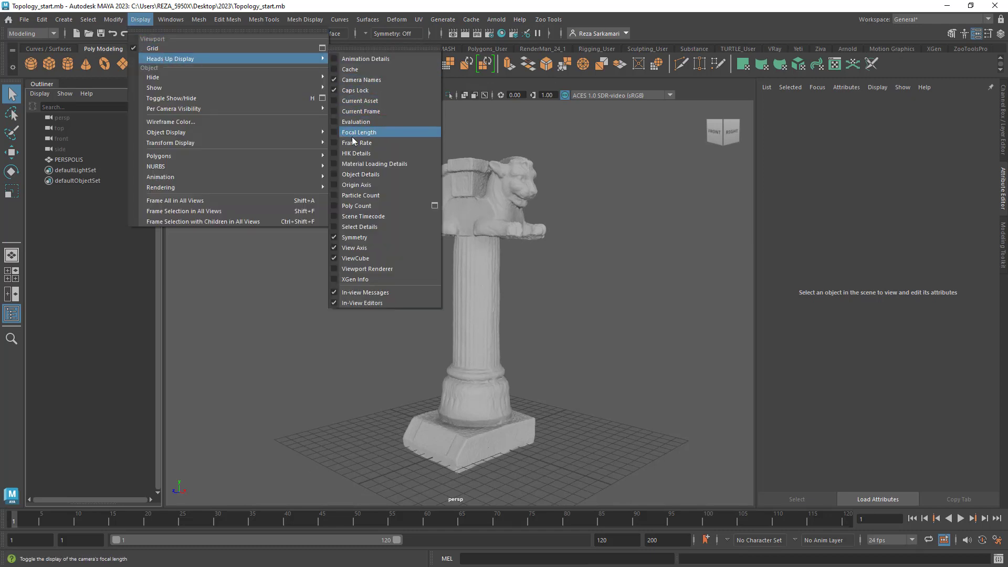
left_click(356, 206)
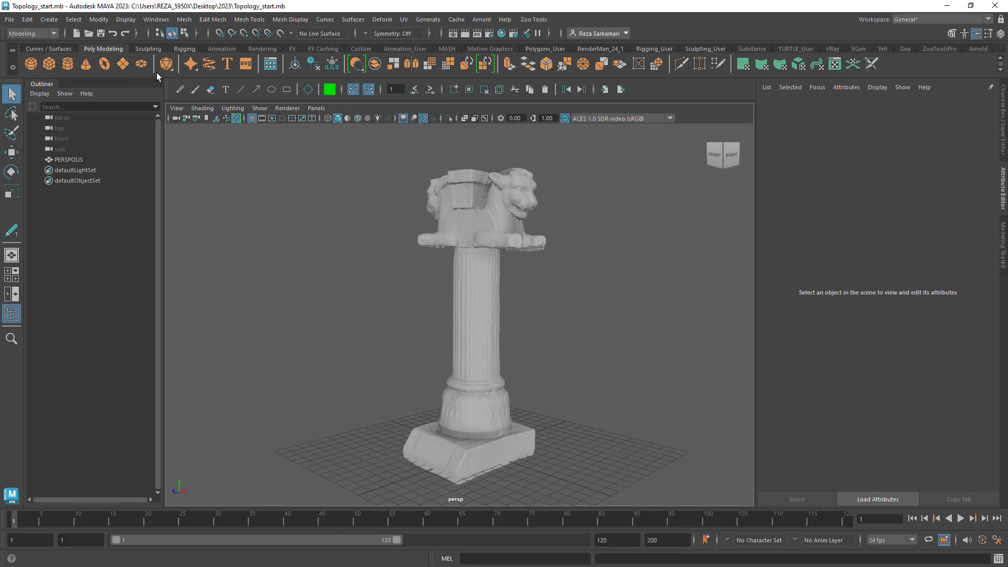
Open the Mesh > Retopologize options and select the Target face count value.
left_click(184, 19)
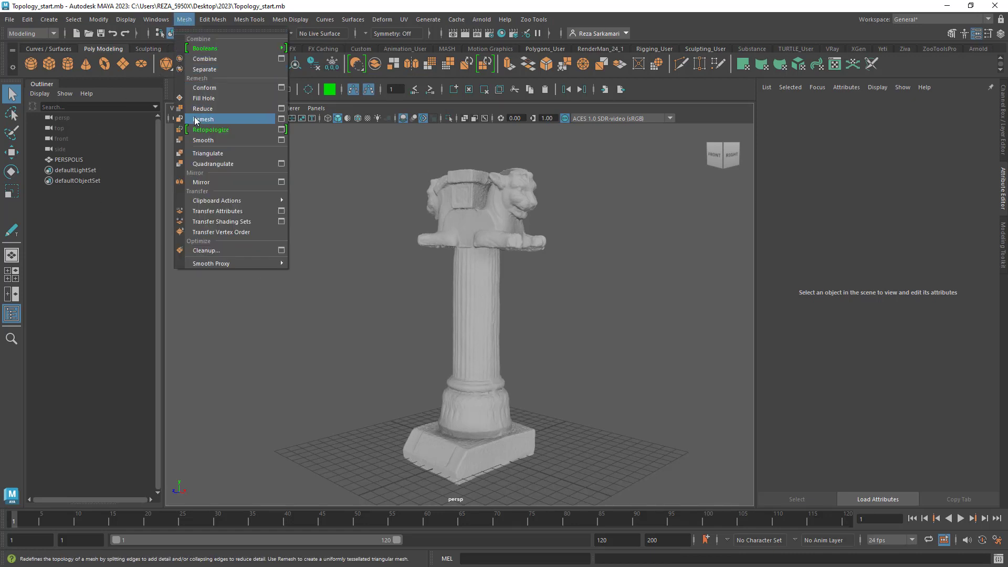
mouse_move(210, 129)
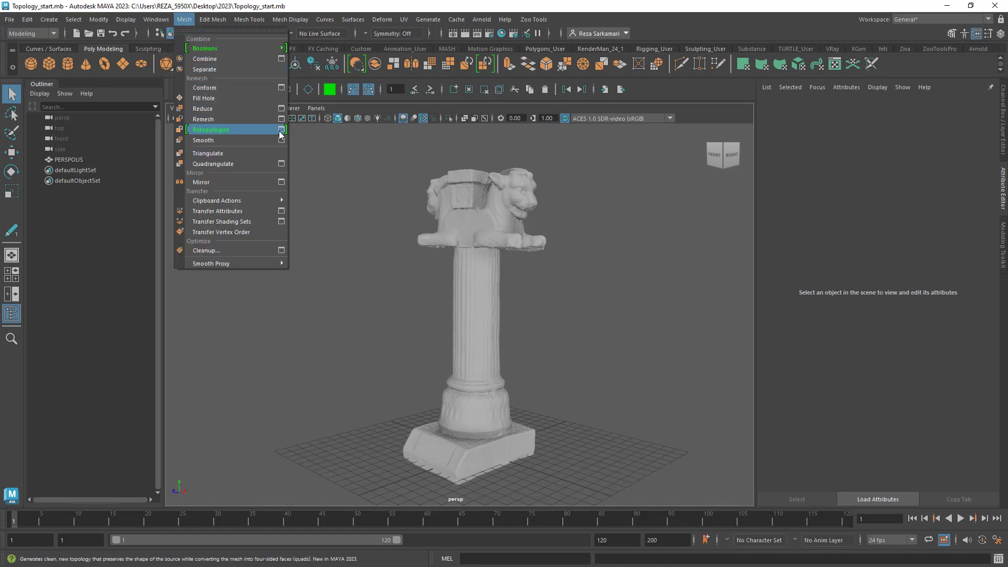
left_click(281, 129)
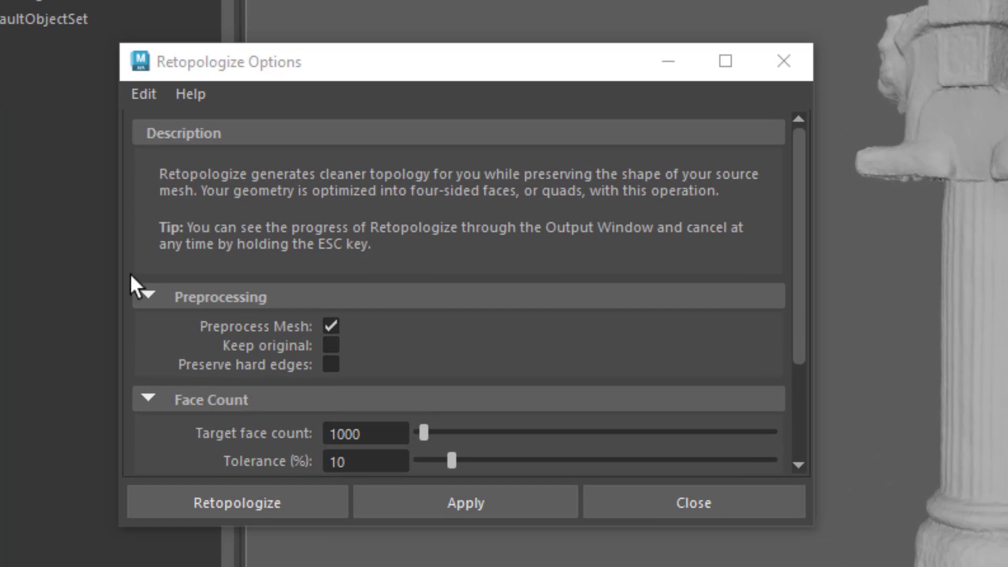
mouse_move(434, 312)
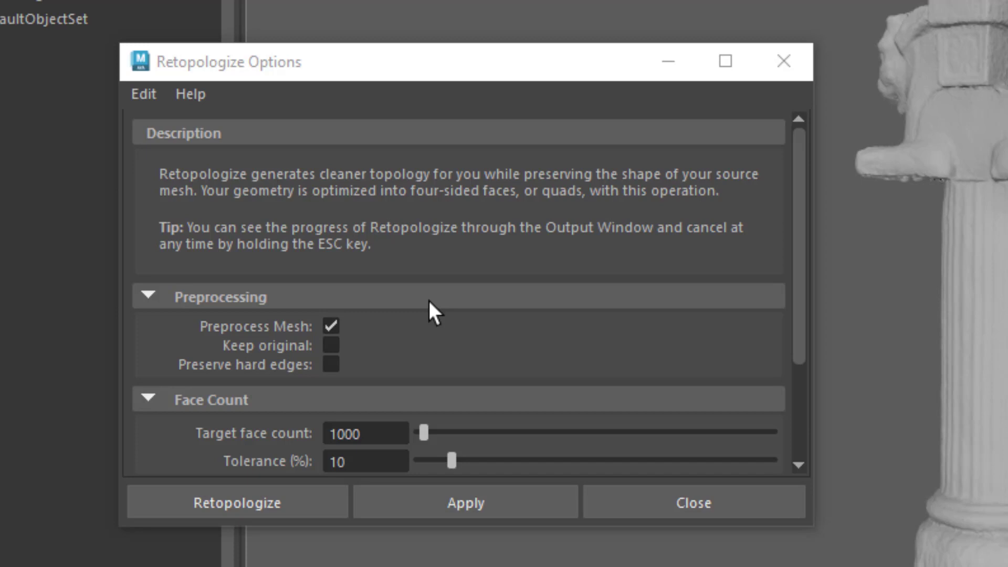
mouse_move(315, 341)
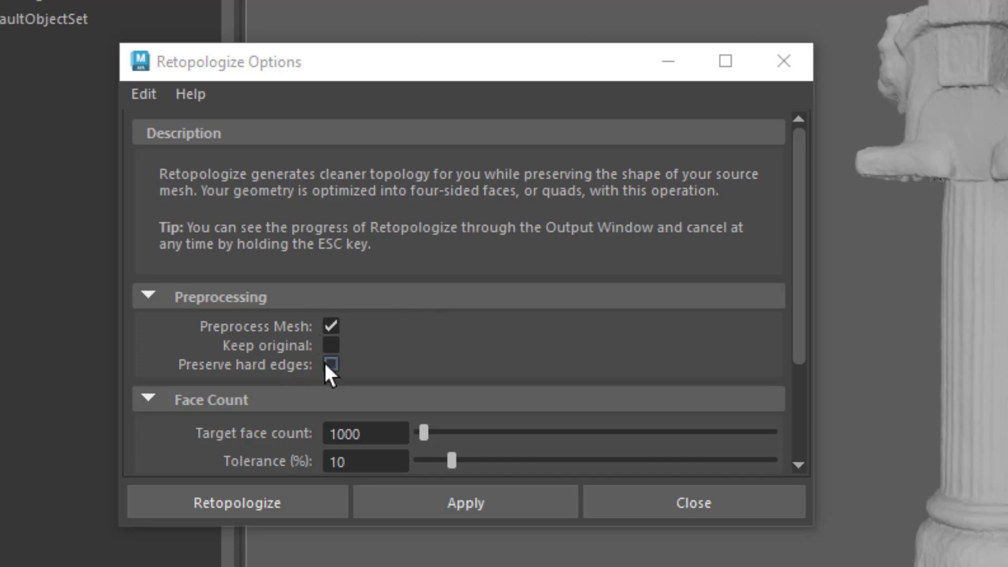
scroll("down", 3)
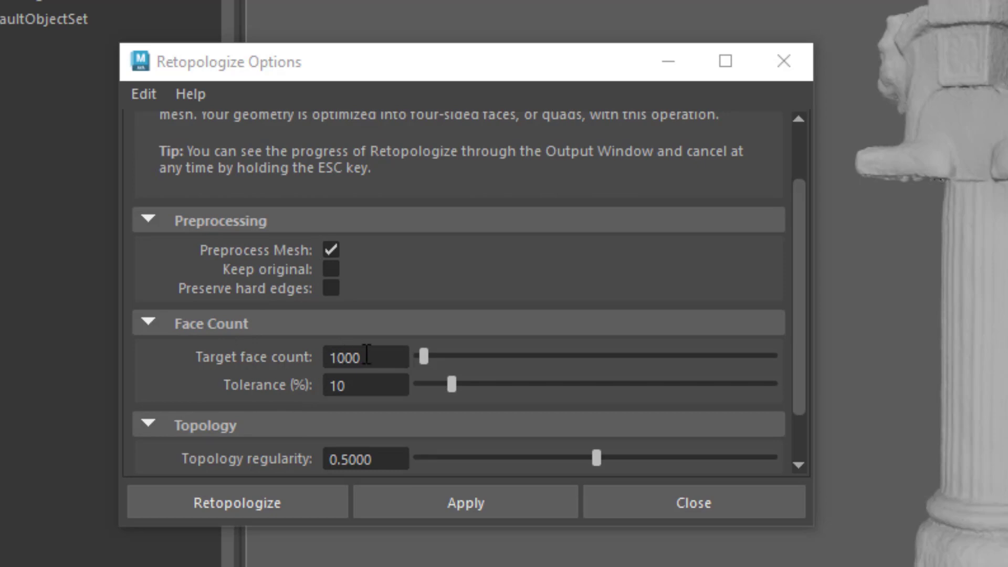
triple_click(365, 357)
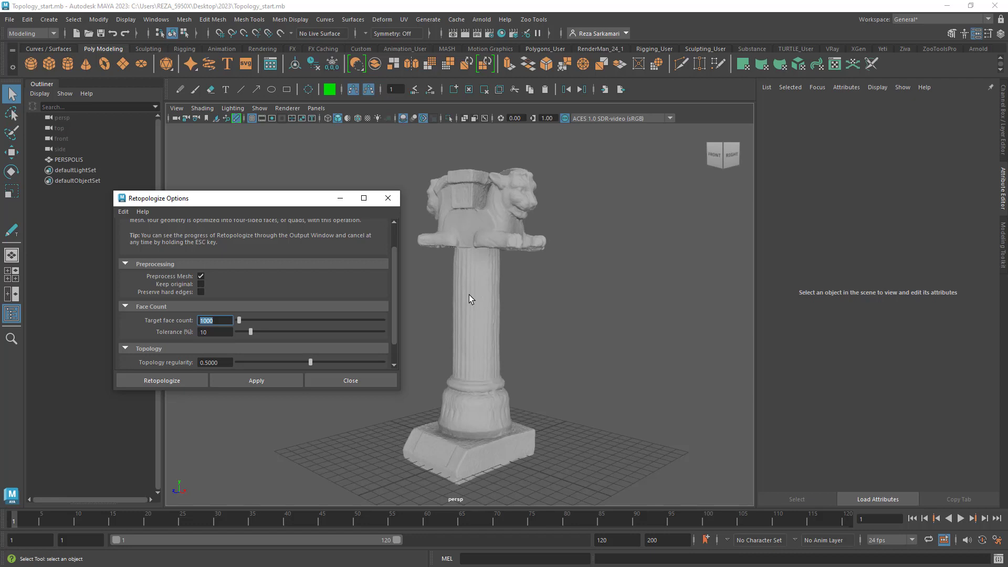
Enter 10000 as the Retopologize target face count.
type("10000")
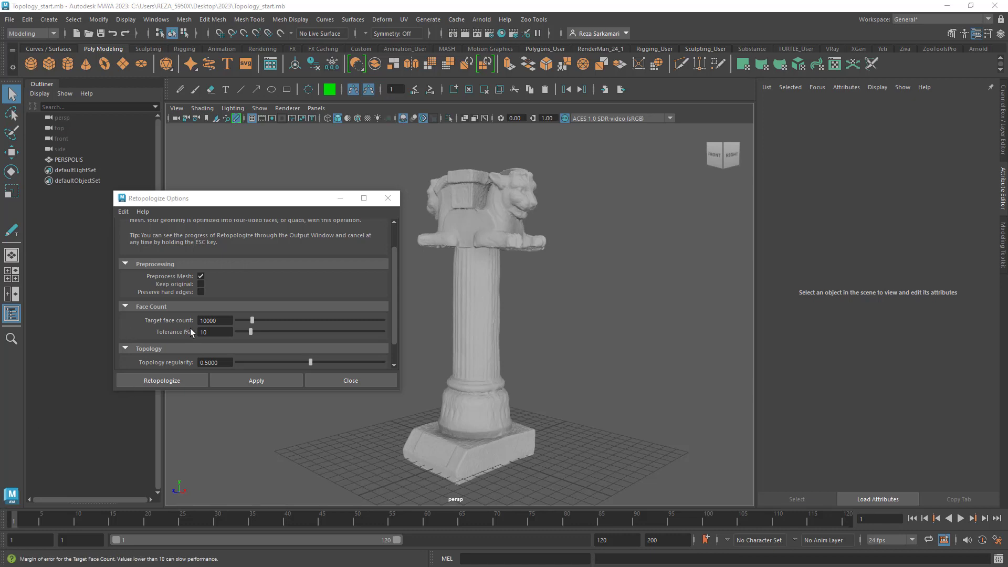
mouse_move(132, 368)
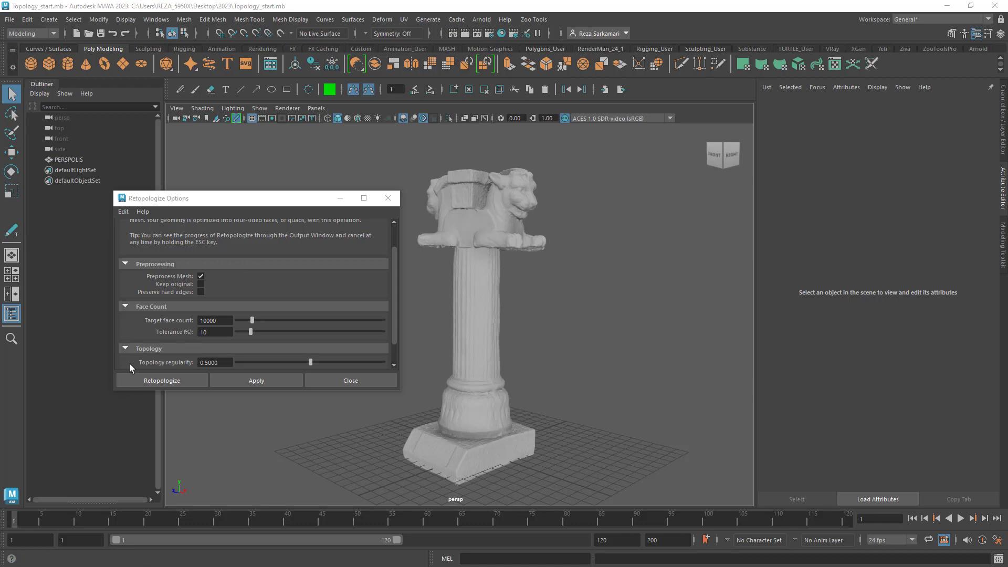
mouse_move(169, 327)
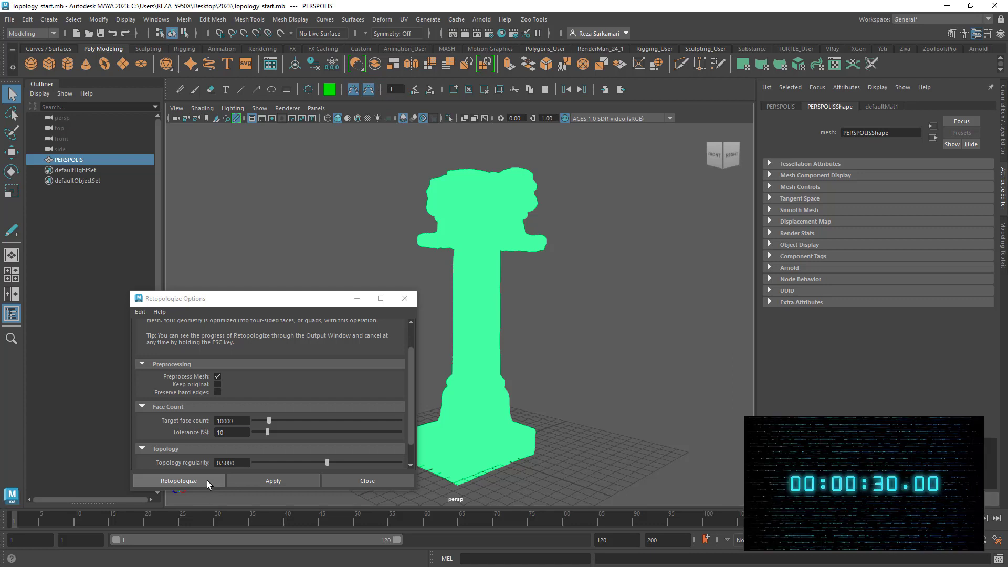
Retopologize the column into even quads, dismiss the material window, and orbit to inspect.
left_click(178, 480)
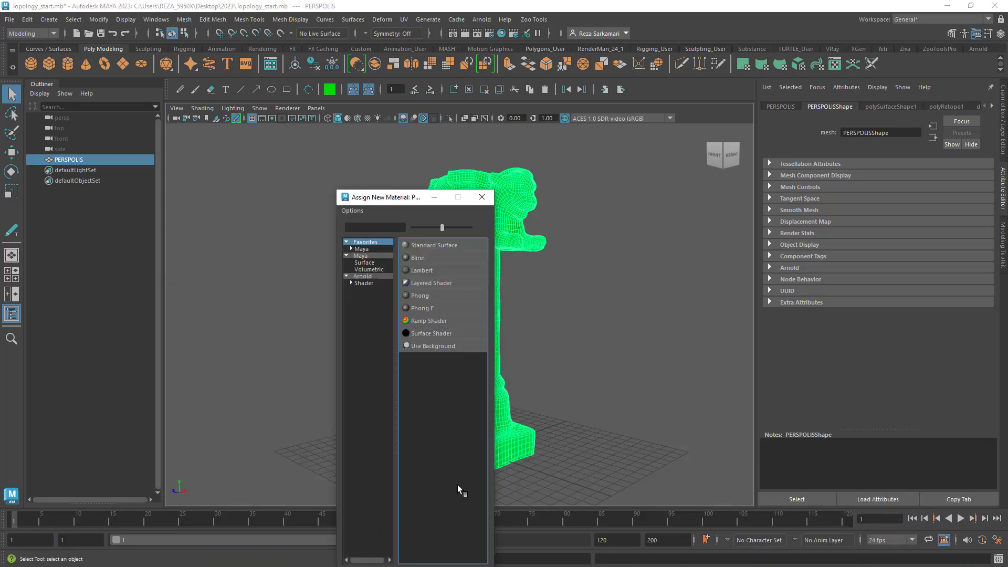
left_click(422, 270)
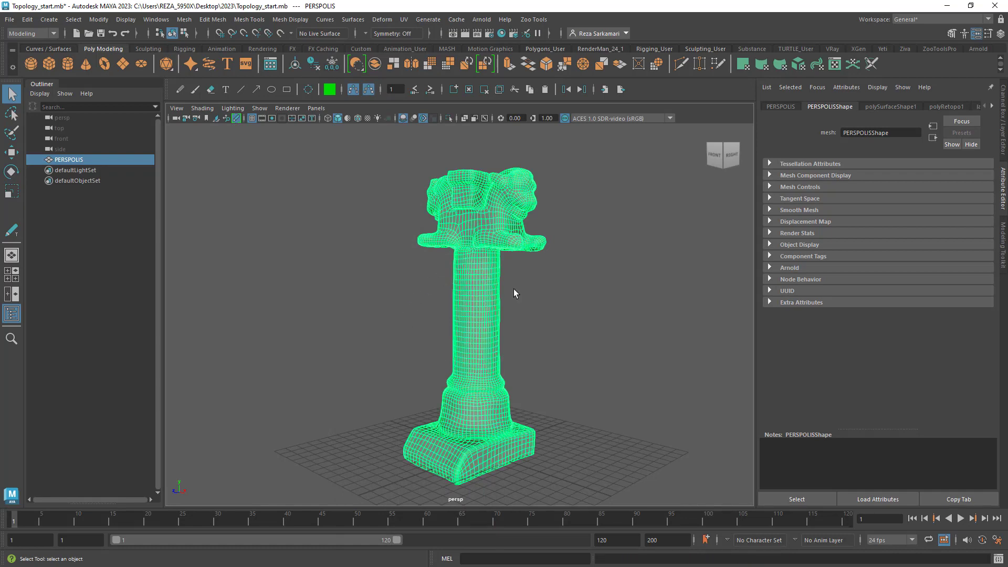
left_click_drag(515, 293, 368, 331)
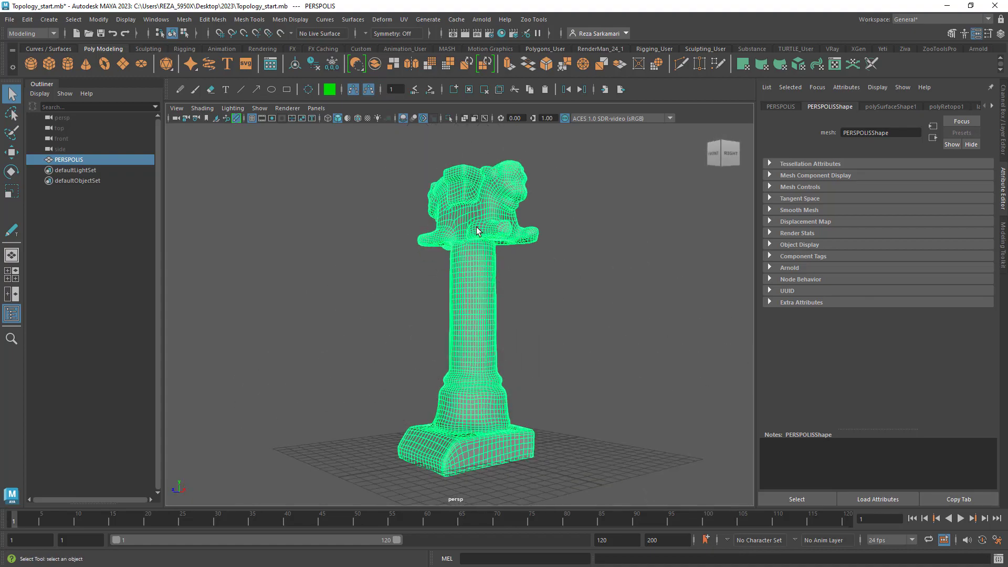
left_click_drag(479, 232, 364, 404)
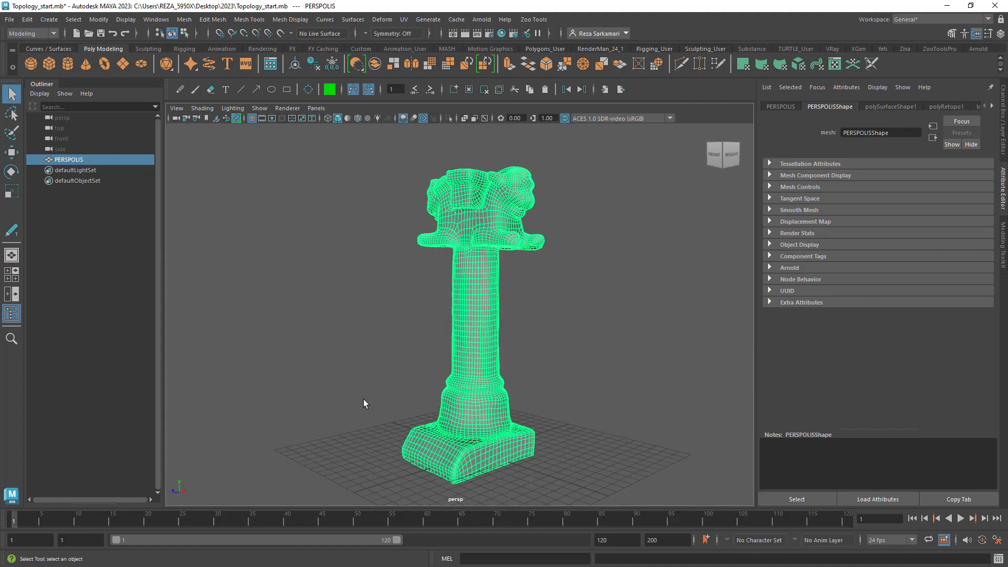
left_click(156, 19)
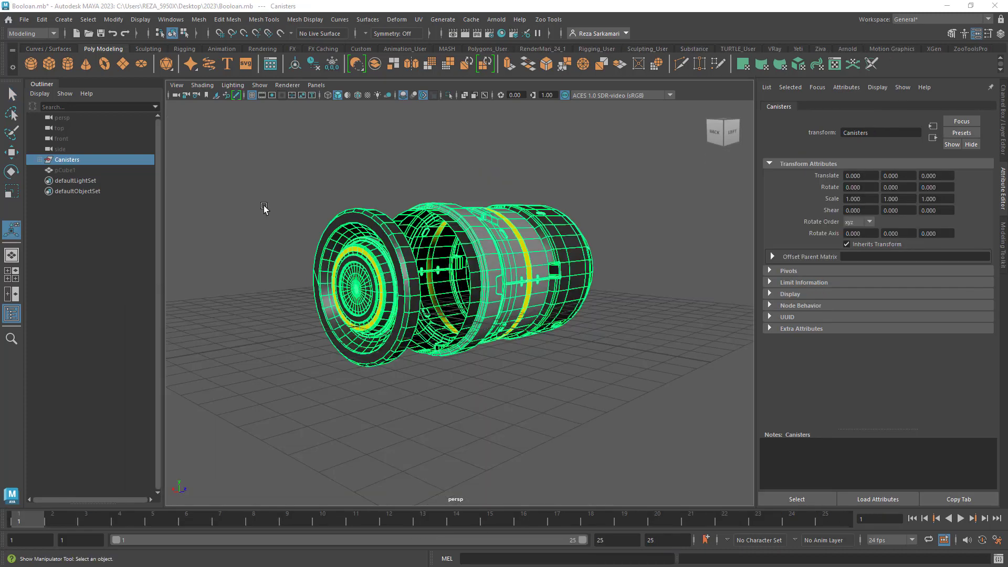
mouse_move(324, 280)
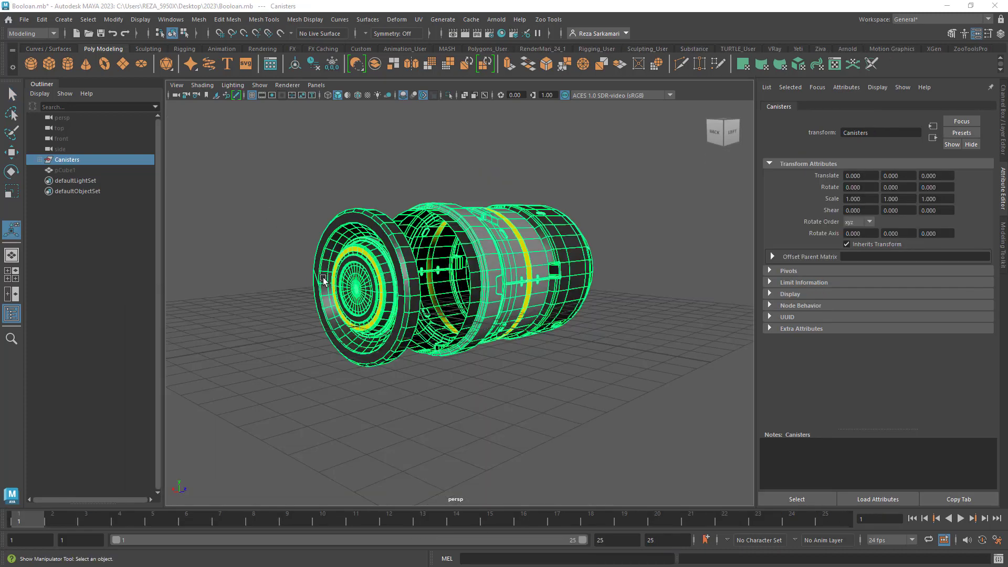
mouse_move(291, 183)
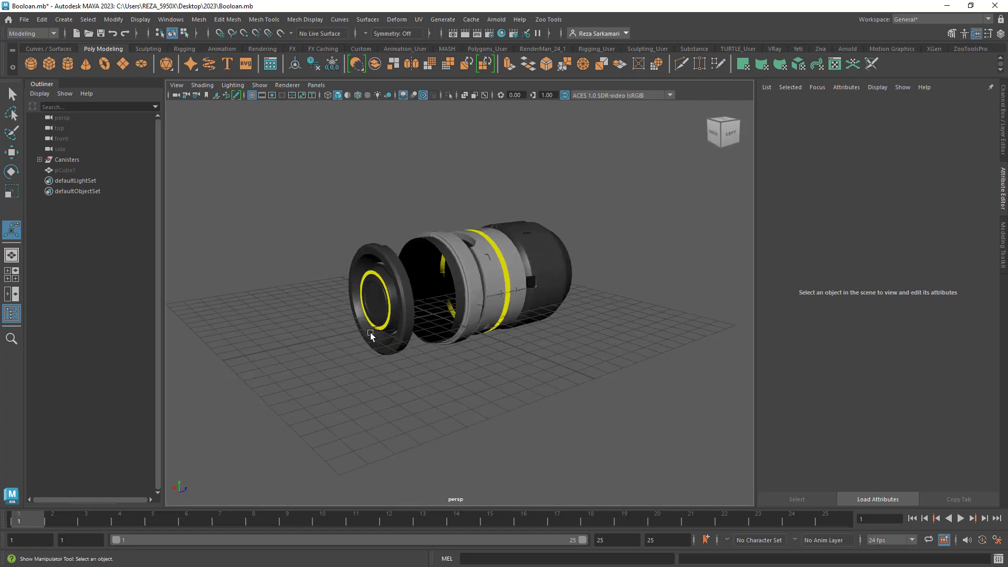
Create cube pCube2 in the Boolean scene with the Canisters model.
left_click_drag(370, 335, 329, 271)
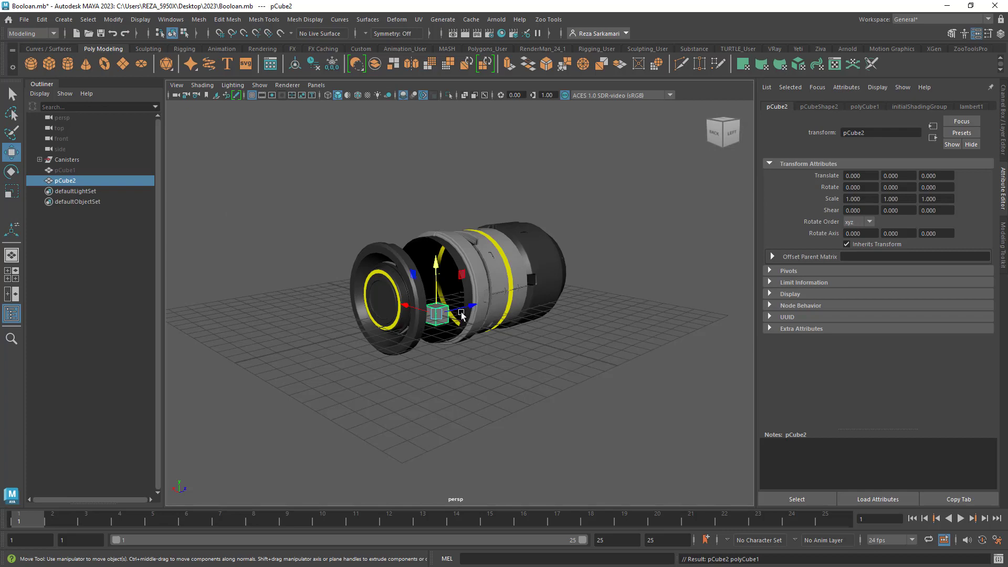
Move pCube2 off the canister, stretch it into a flat strip, and set Subdivisions Width to 50.
left_click_drag(438, 315, 251, 357)
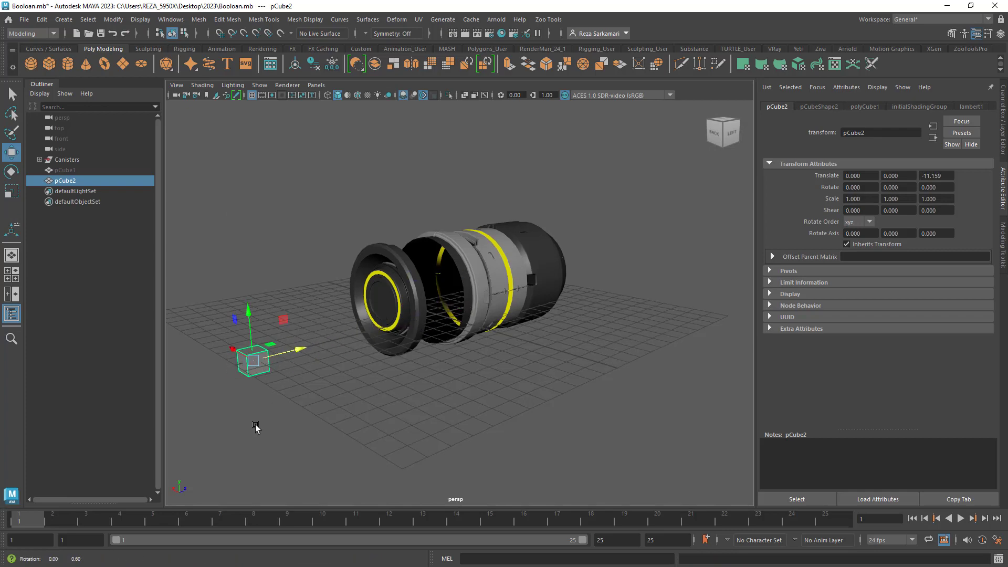
left_click_drag(247, 357, 395, 373)
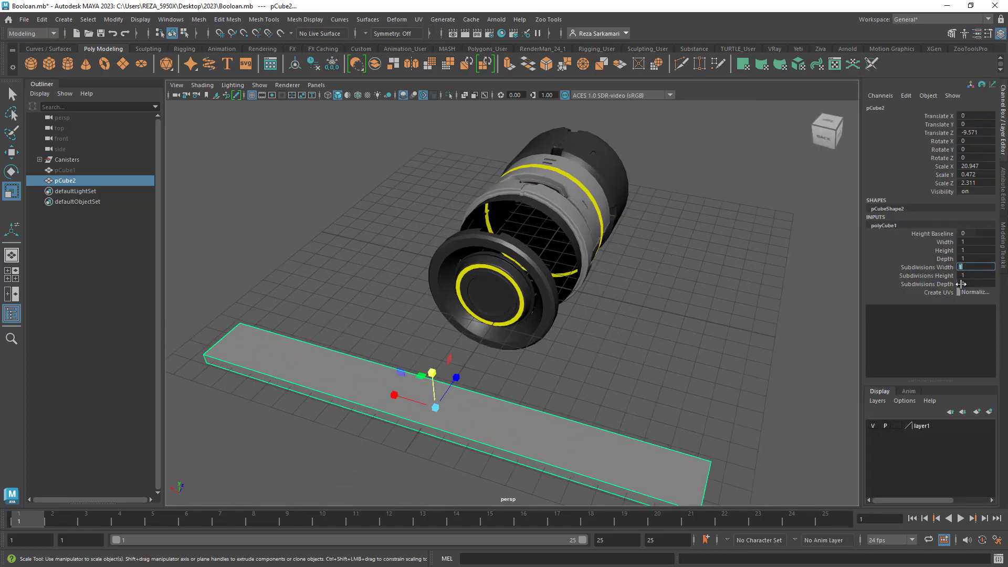
type("50")
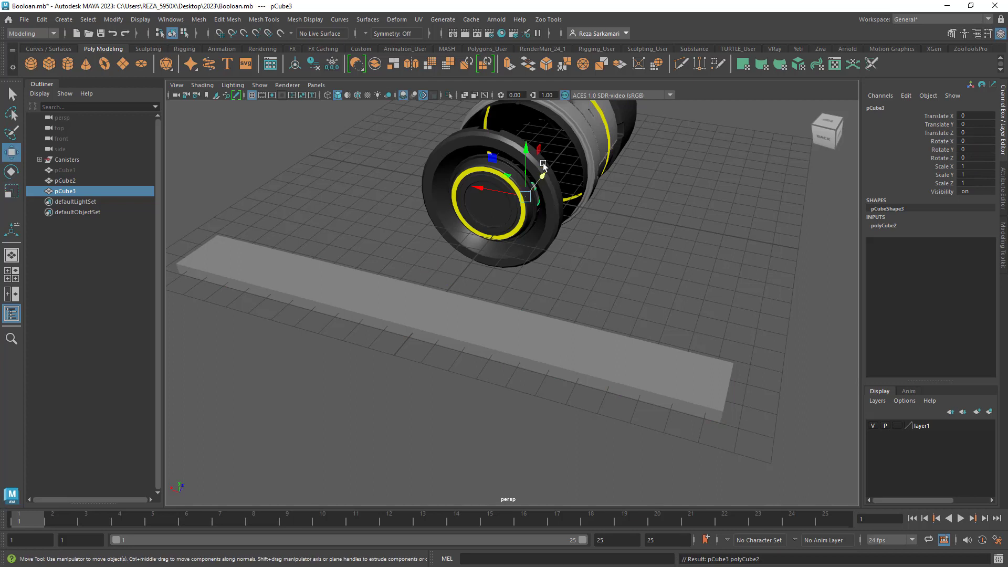
Place pCube3 on the strip and bevel all its edges at fraction 0.1.
left_click_drag(541, 166, 404, 318)
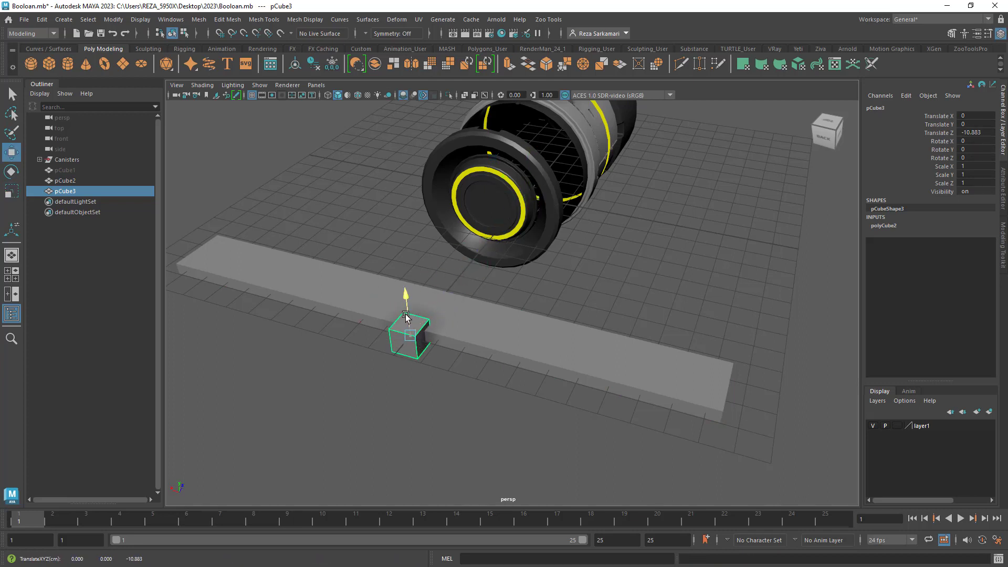
right_click(409, 315)
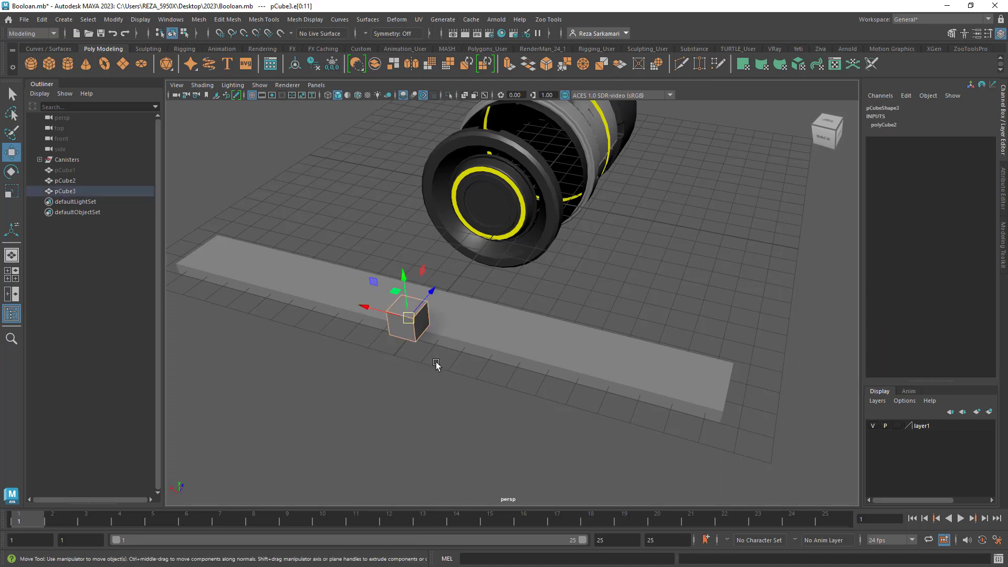
right_click(436, 363)
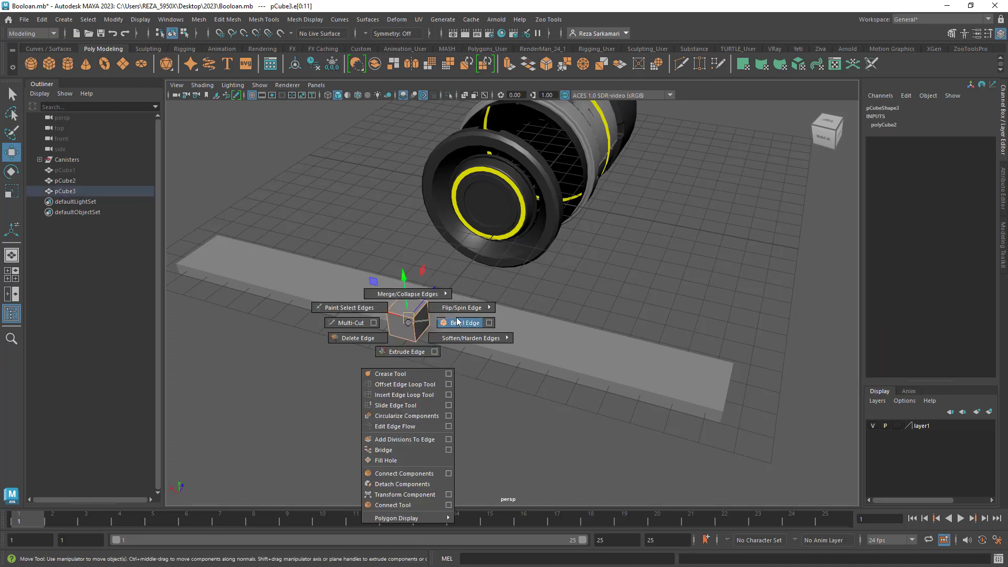
left_click(461, 321)
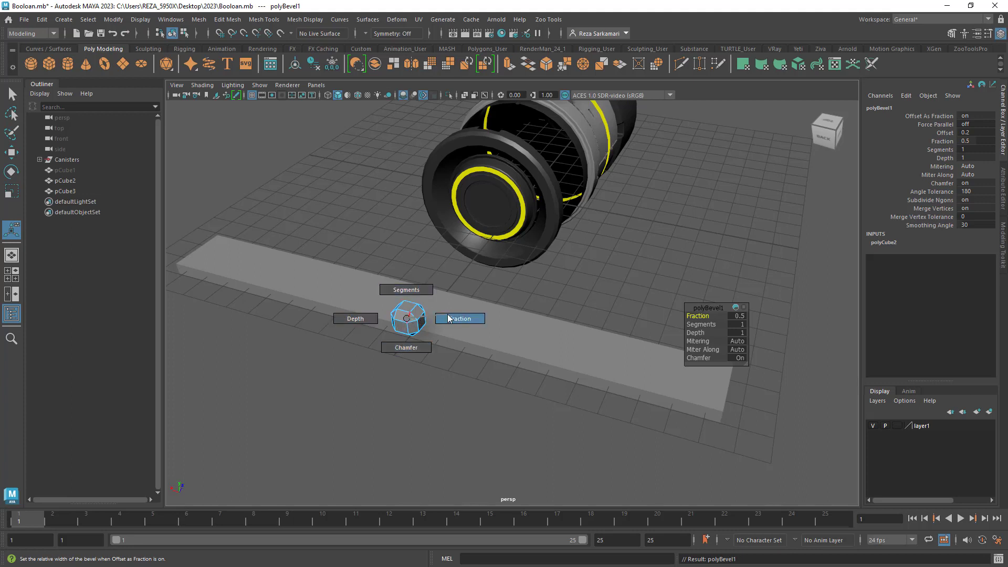
mouse_move(409, 325)
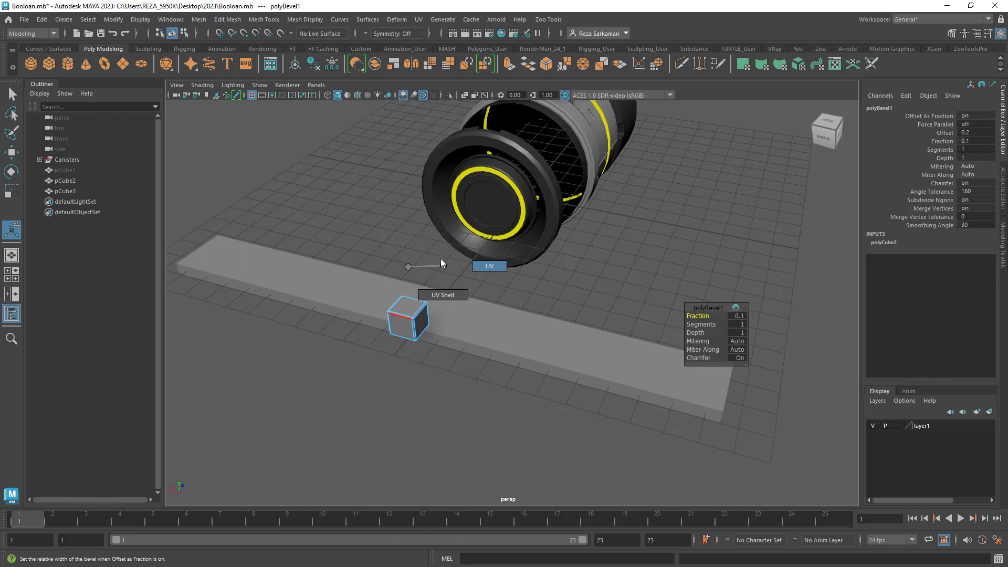
left_click(408, 322)
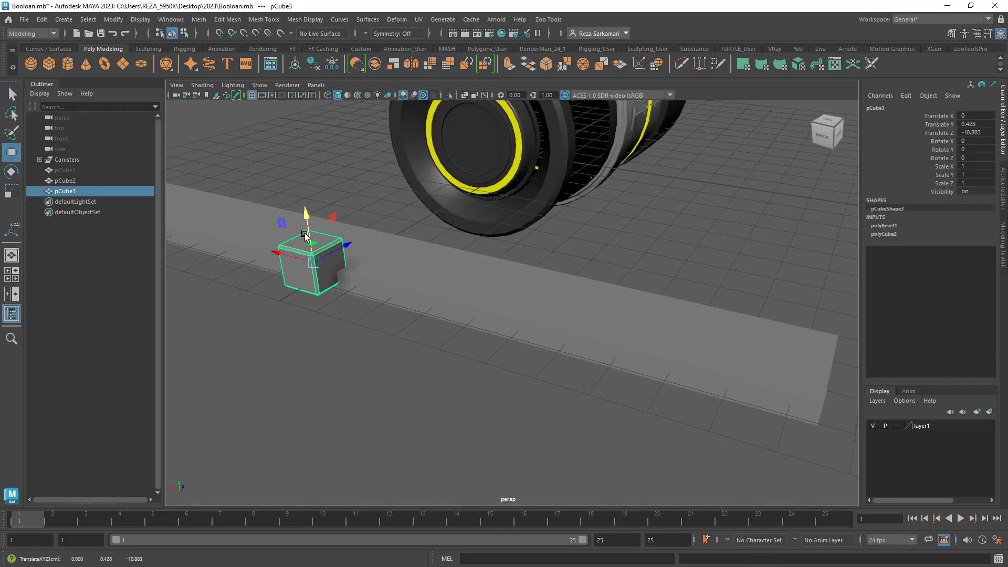
Assign the strip a new Blinn material and rename it toward 'chrome'.
right_click(315, 258)
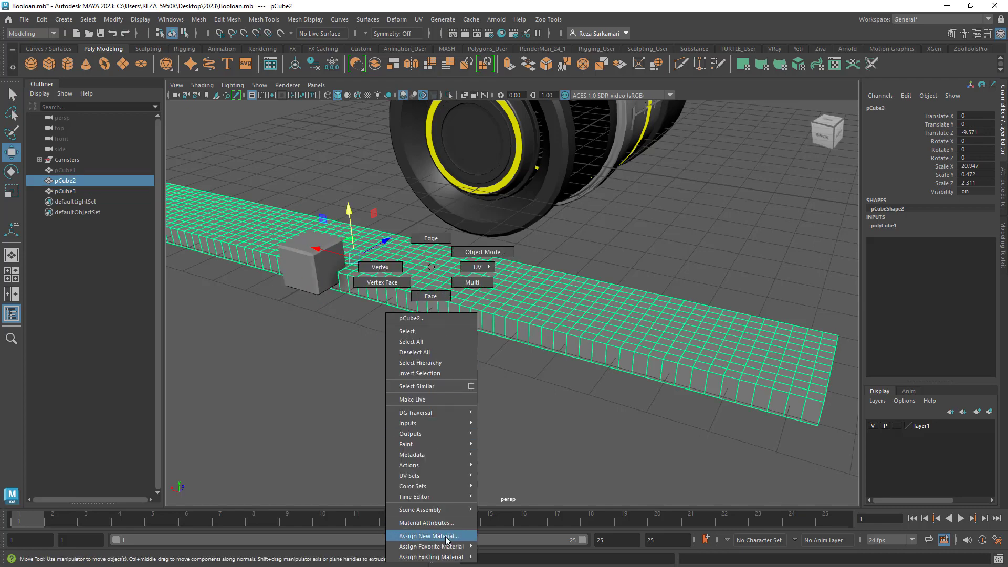
left_click(429, 536)
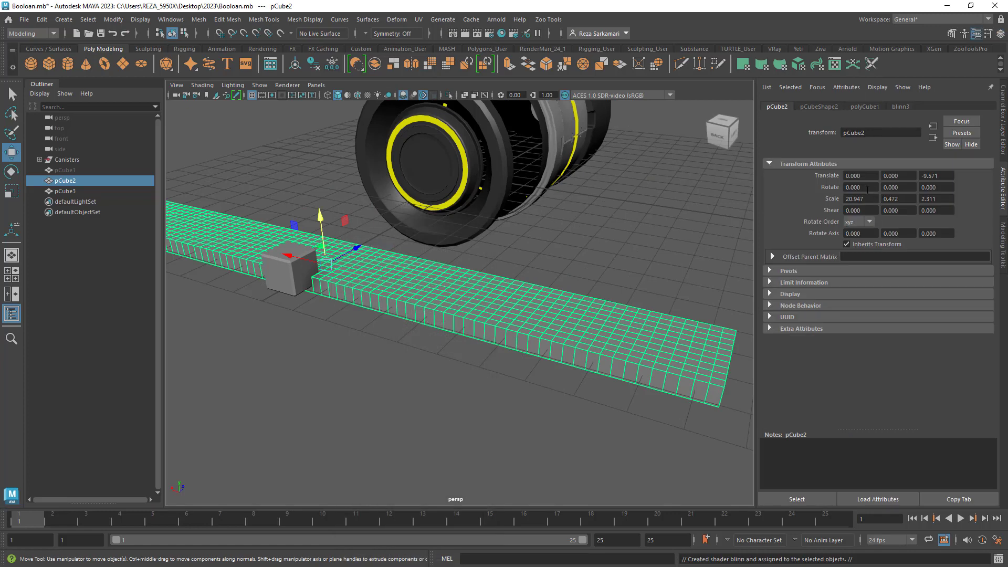
left_click(899, 106)
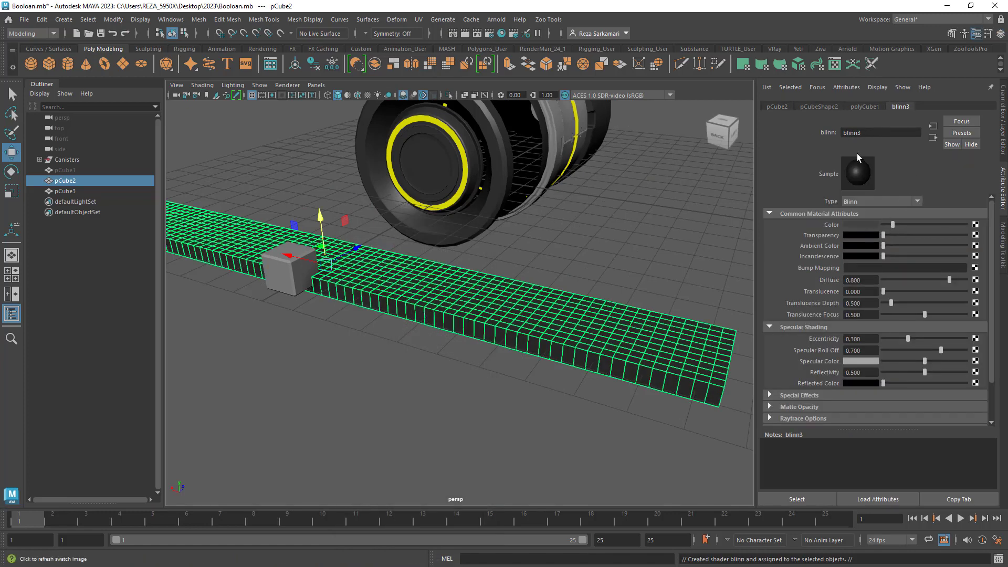
type("chrom")
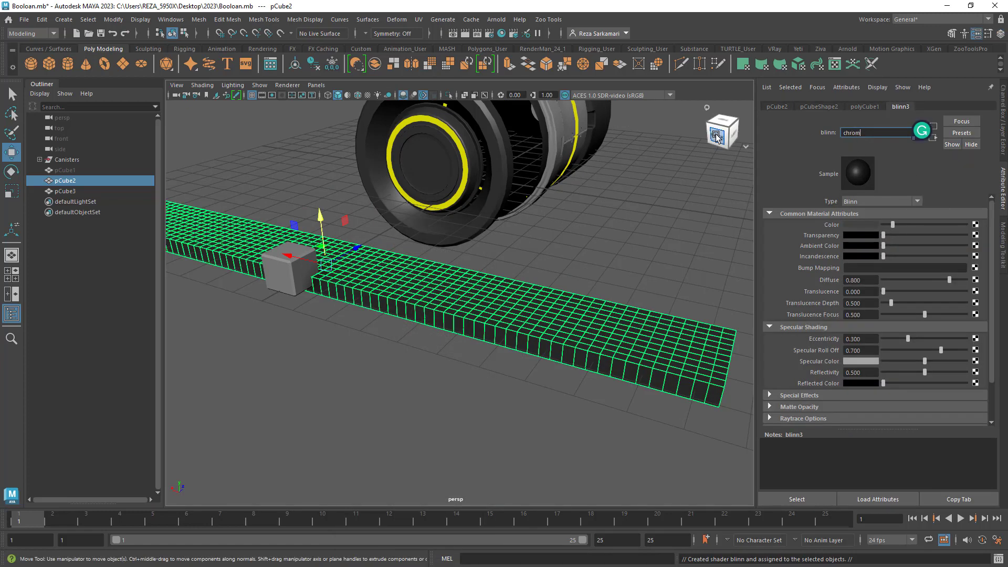
Assign the small cube a new blue Lambert material.
right_click(277, 266)
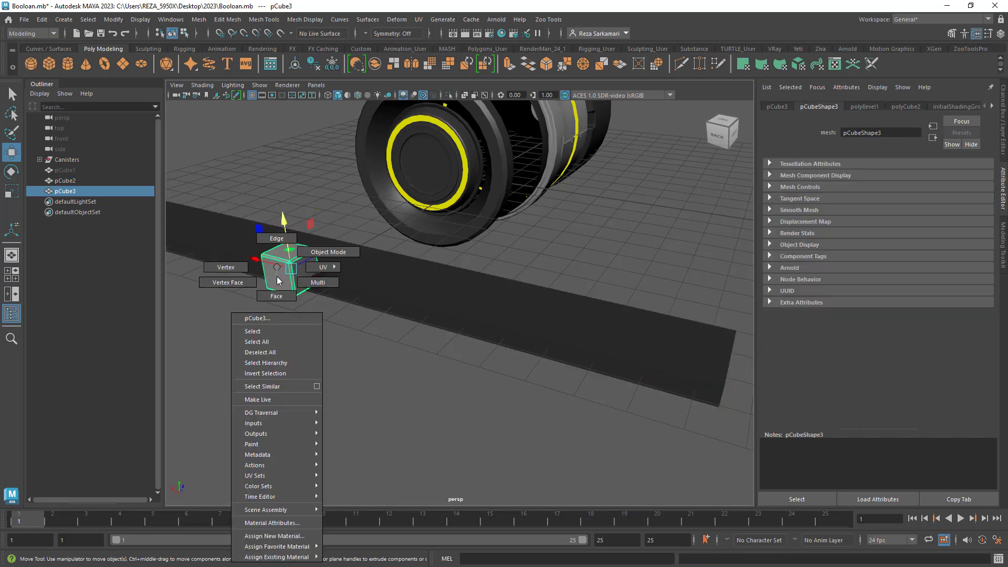
left_click(274, 536)
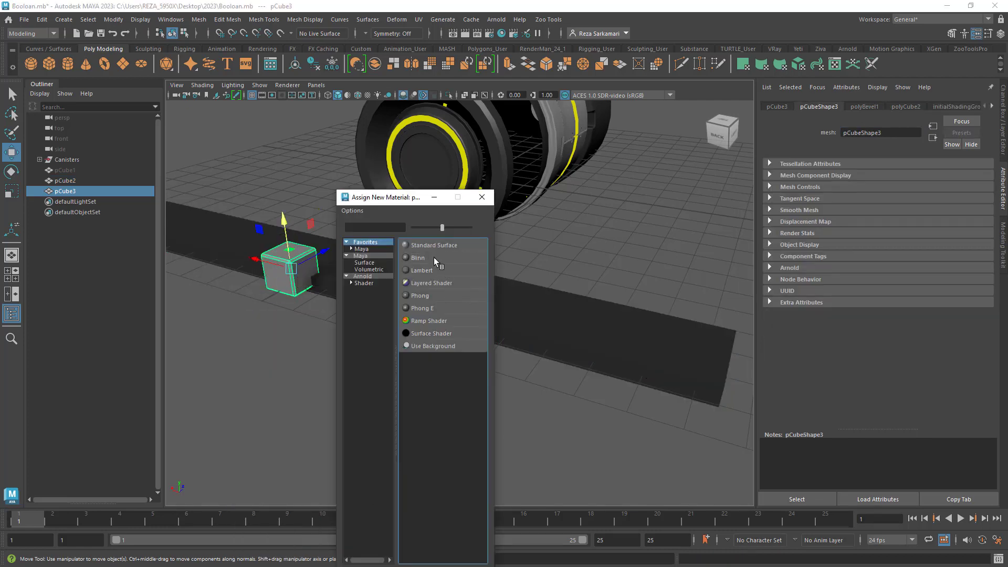
left_click(422, 270)
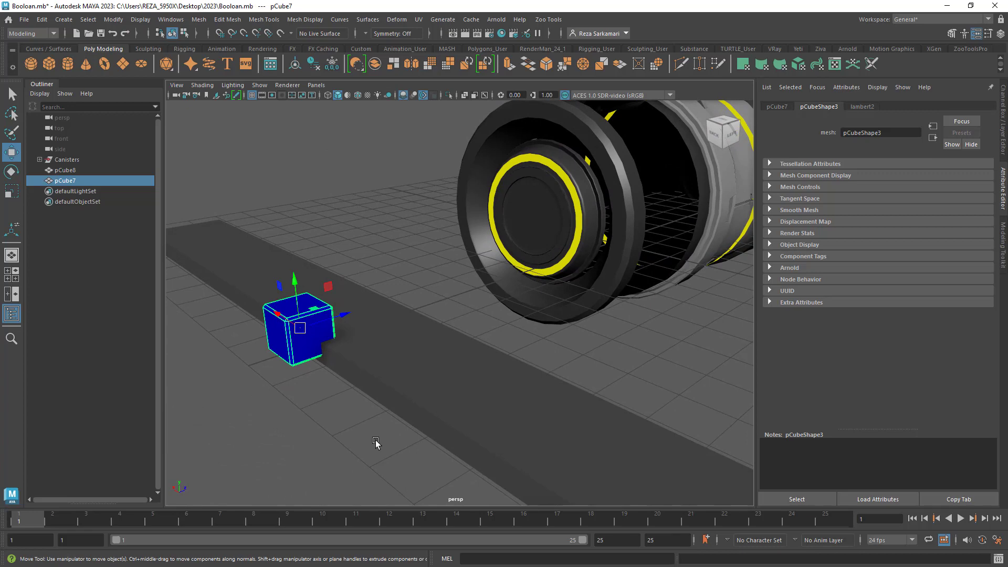
Select pCube8 with pCube7 in the Outliner and open Mesh > Booleans.
left_click(63, 170)
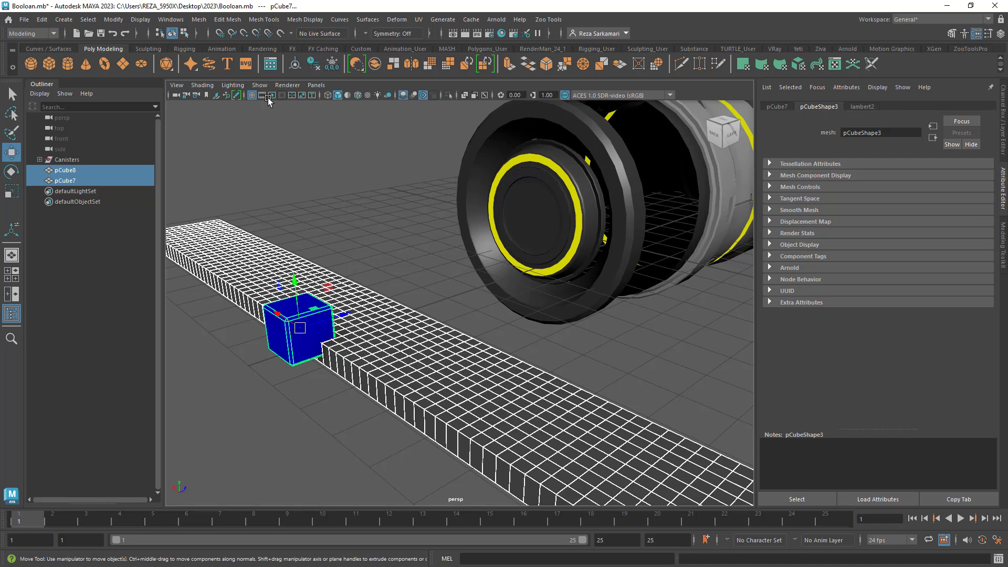
left_click(200, 19)
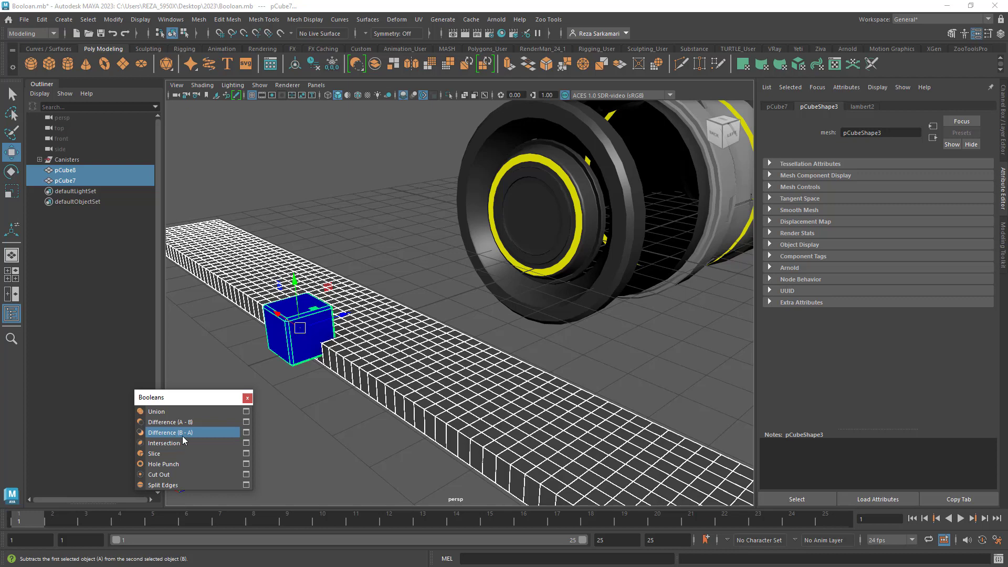
mouse_move(190, 441)
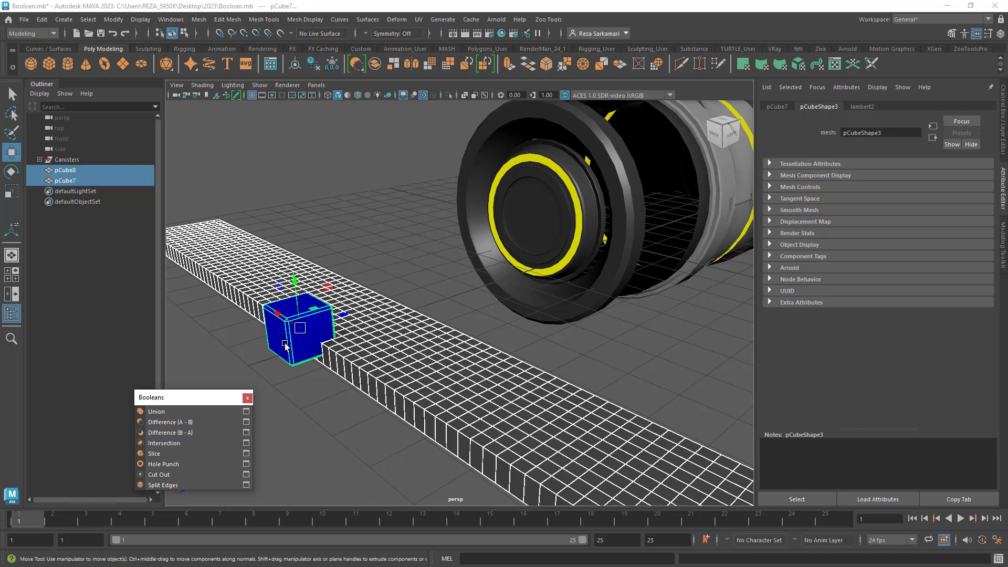
mouse_move(154, 453)
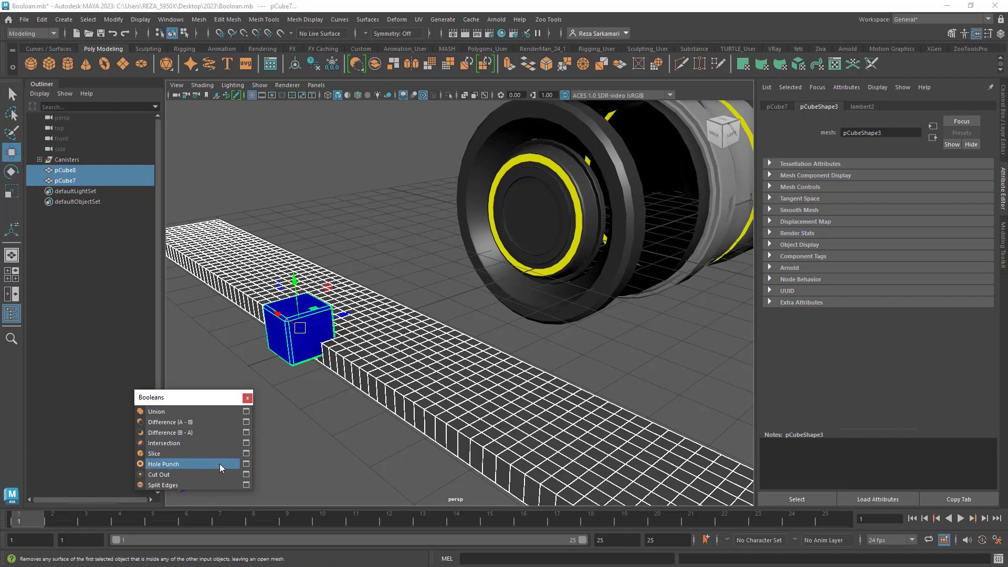
mouse_move(189, 485)
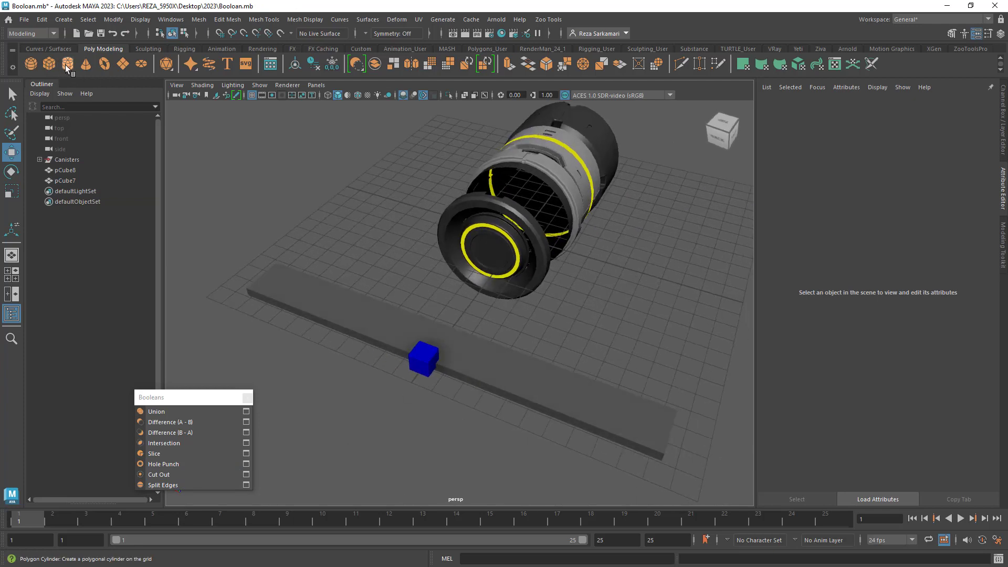
left_click(514, 231)
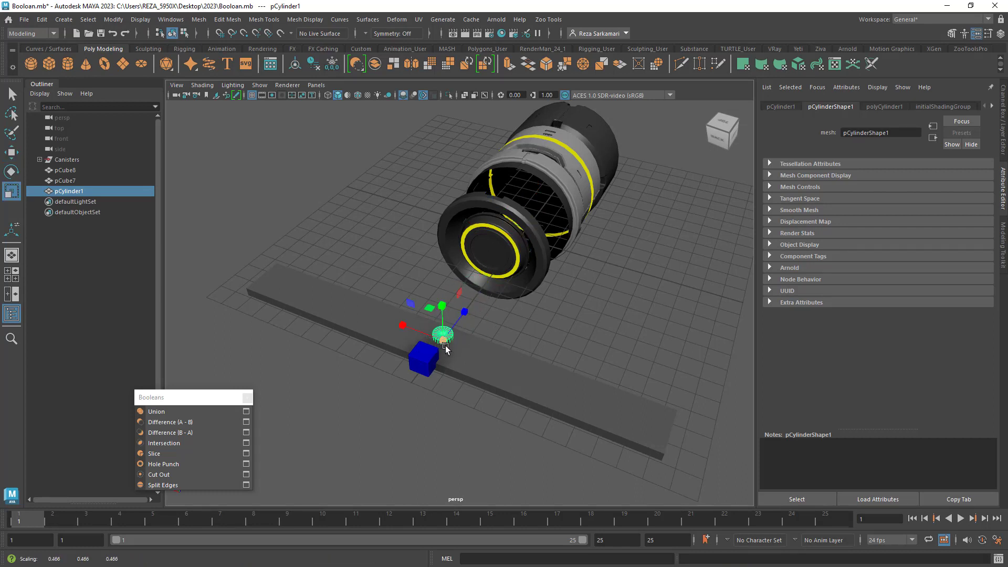
Move the cylinder to the strip end, assign lambert2, and duplicate it along the strip.
left_click_drag(444, 331, 293, 280)
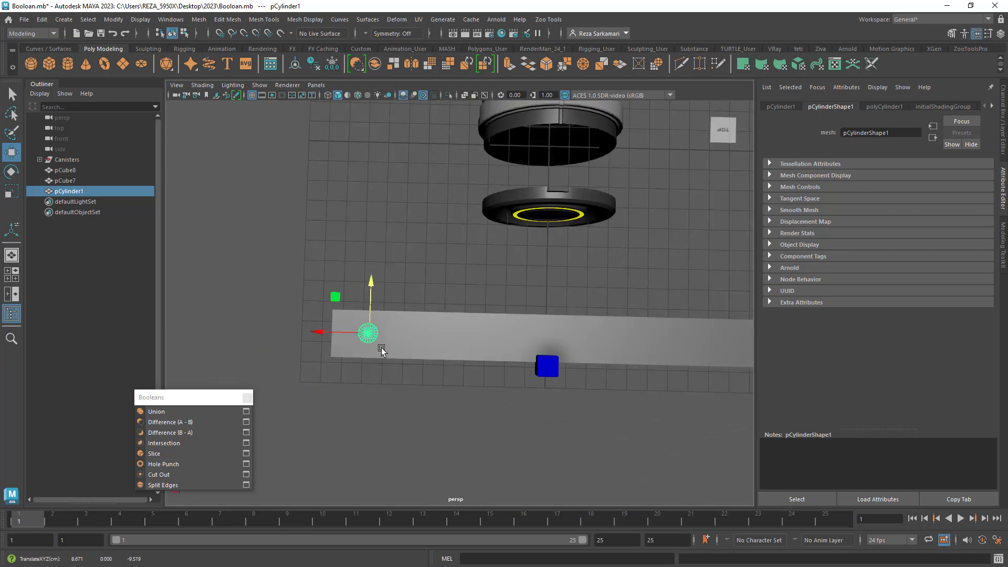
right_click(381, 352)
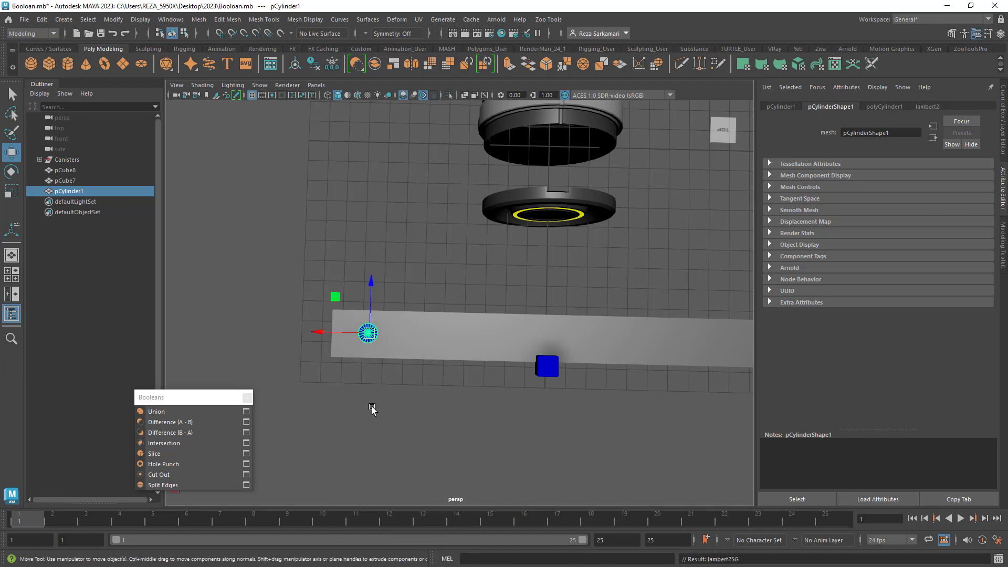
left_click_drag(370, 409, 363, 425)
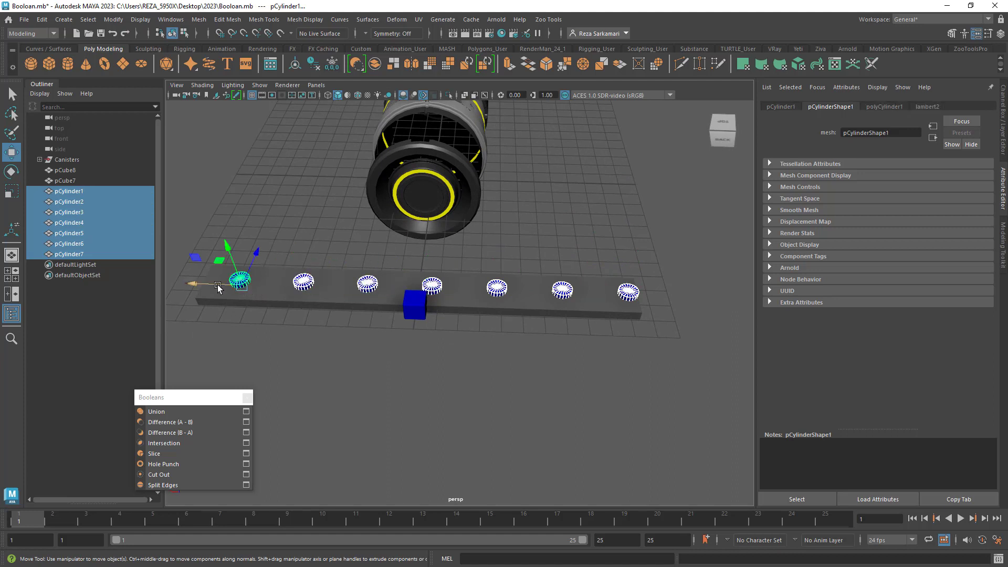
Push the seven selected cylinders down into the strip.
left_click_drag(218, 284, 189, 283)
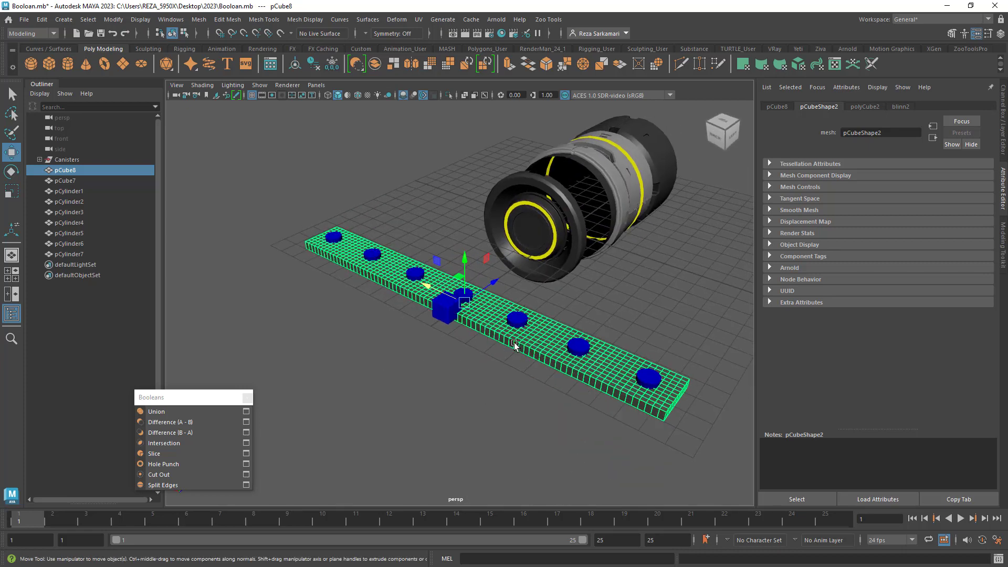
mouse_move(540, 338)
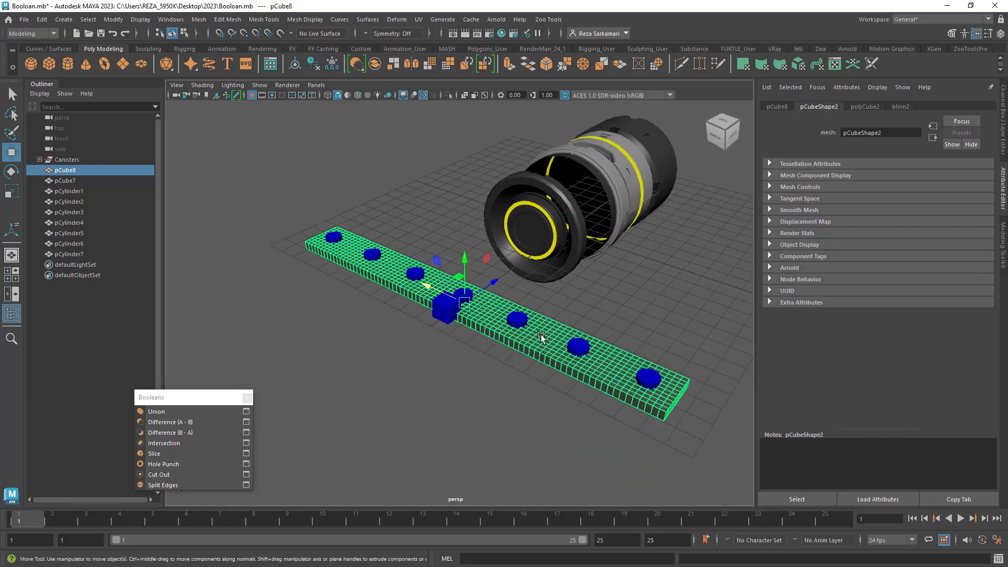
mouse_move(535, 342)
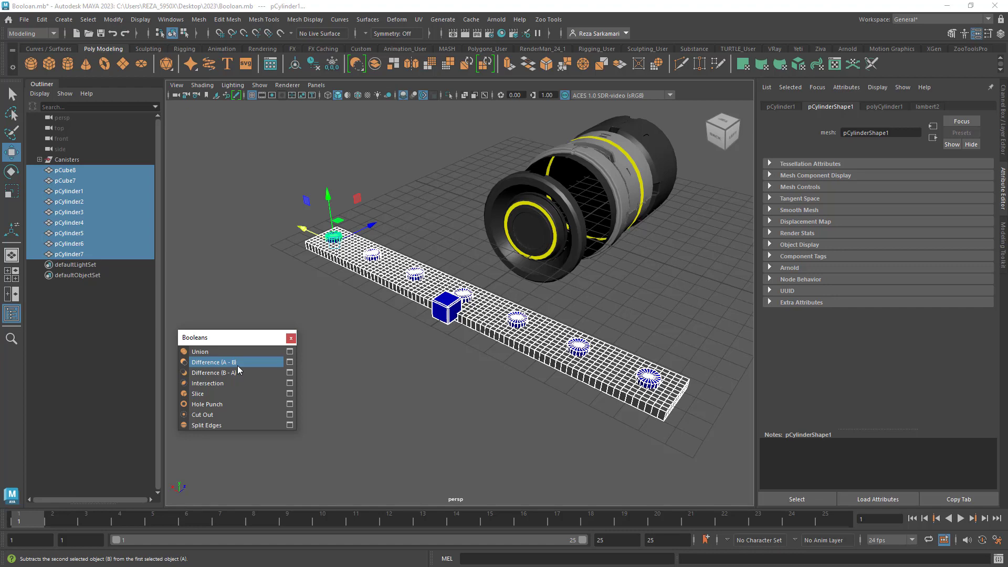
left_click(212, 361)
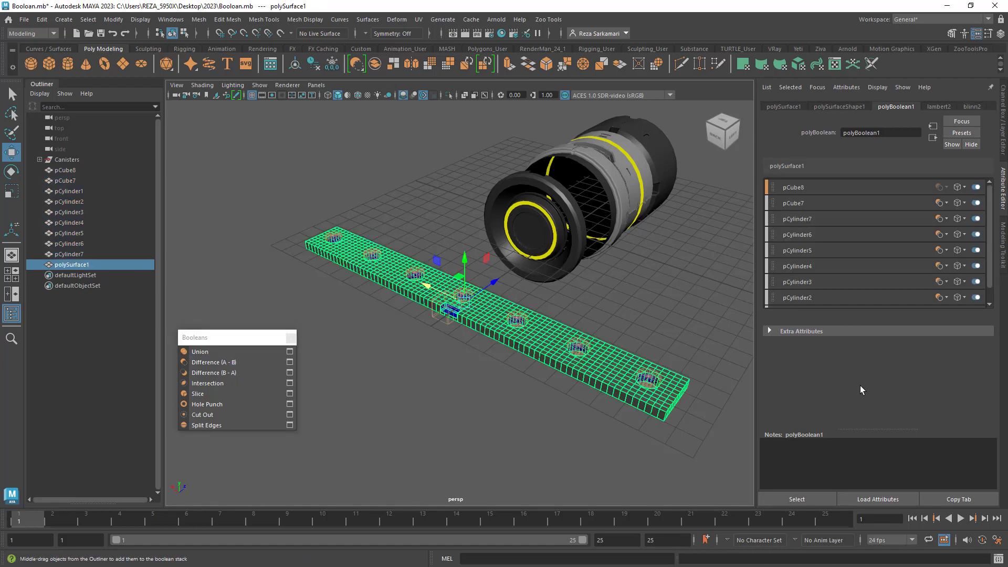
mouse_move(928, 301)
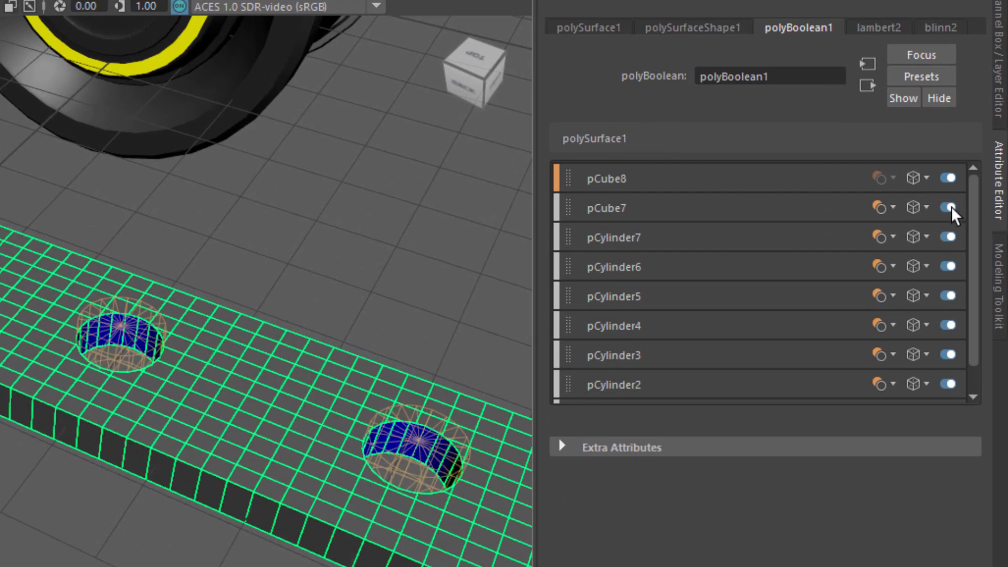
mouse_move(791, 290)
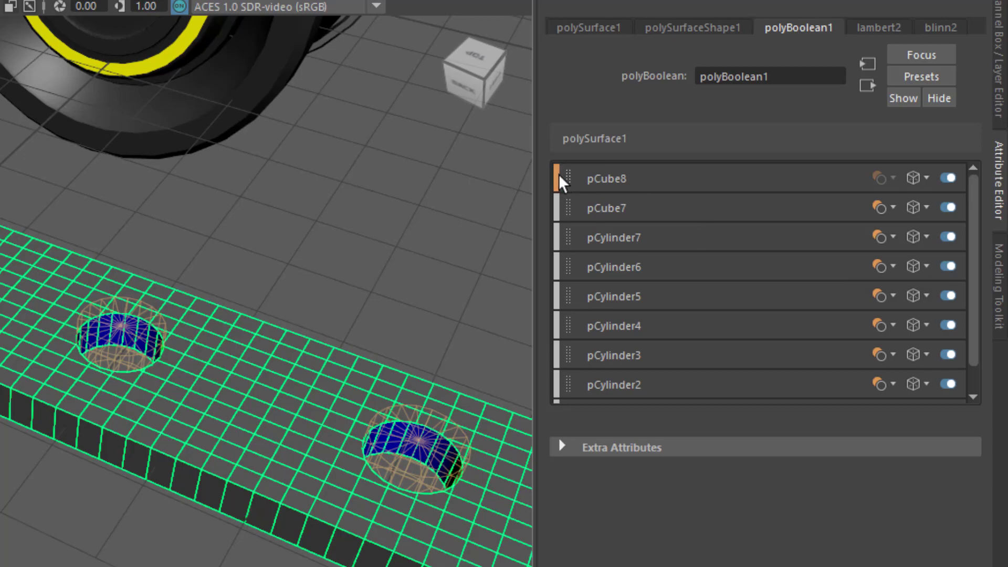
mouse_move(545, 292)
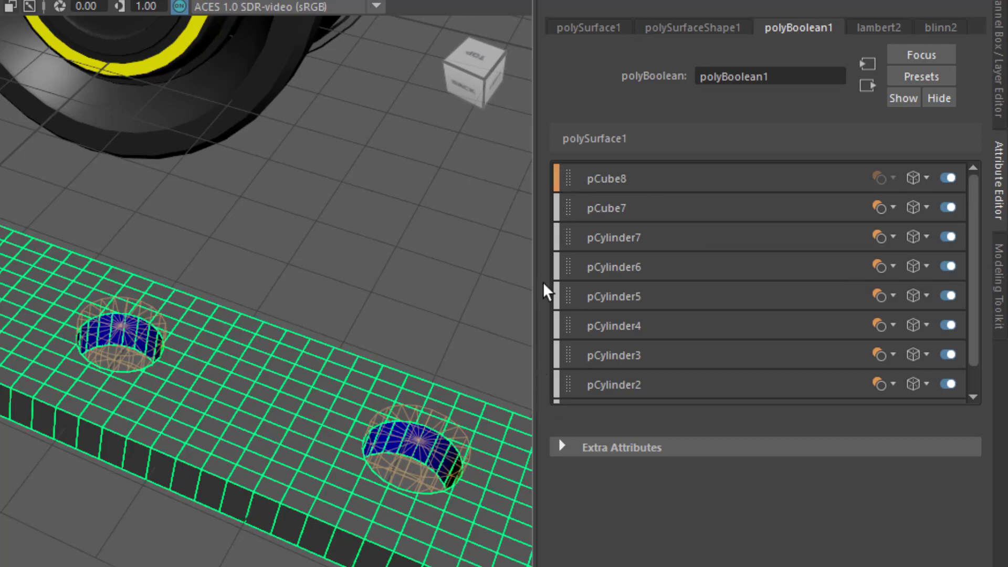
mouse_move(550, 243)
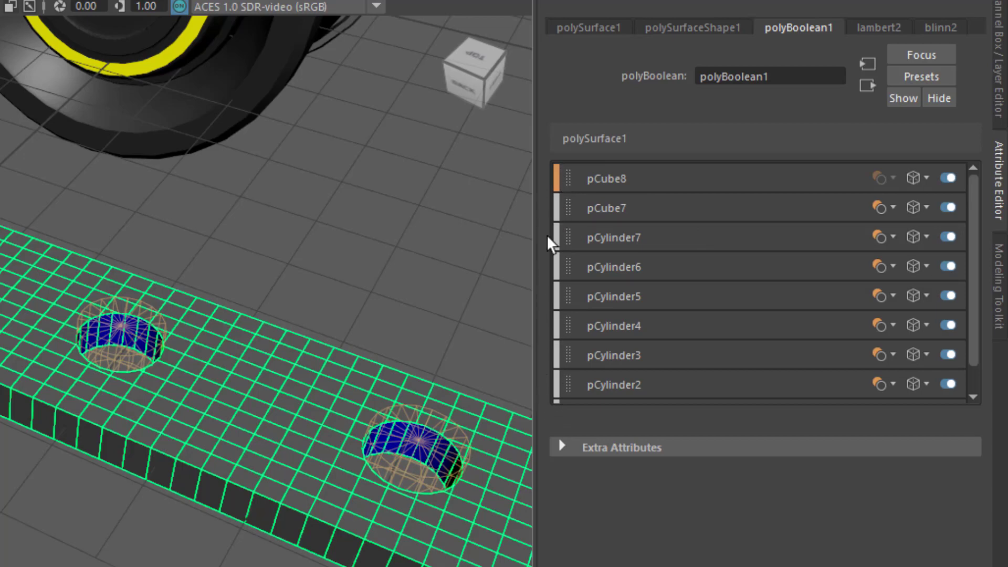
mouse_move(954, 229)
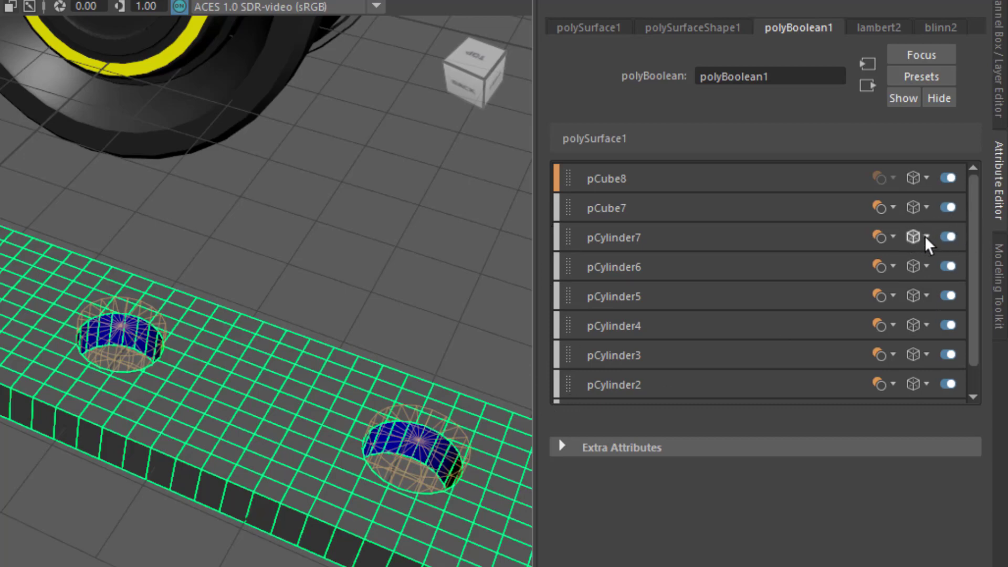
mouse_move(914, 236)
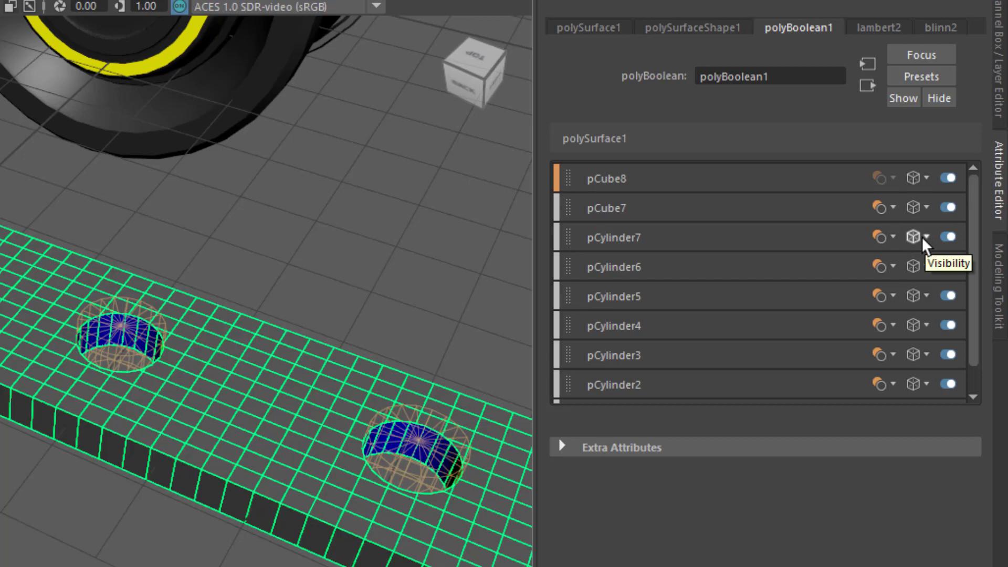
left_click(919, 237)
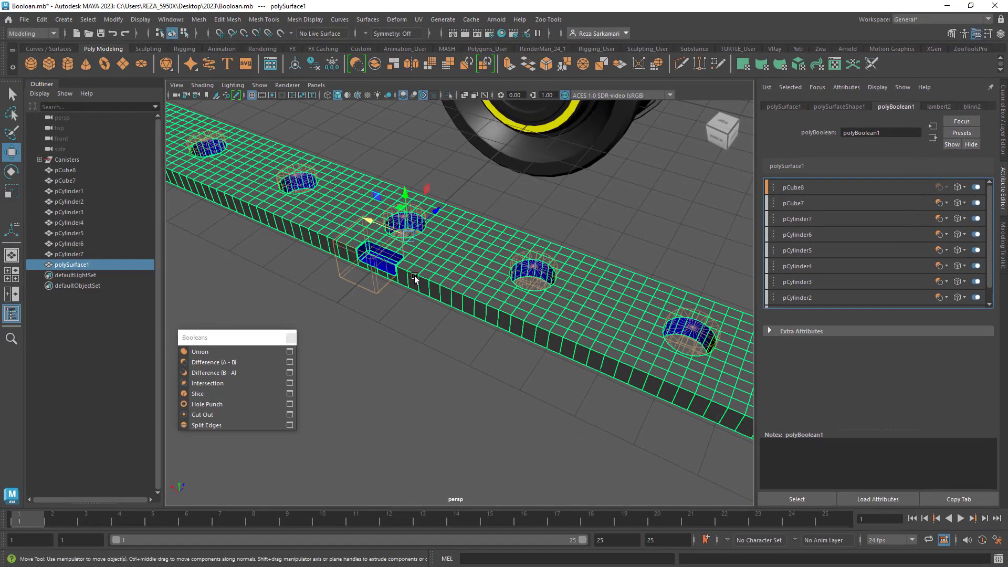
Select pCube7 and open its operation choices in the polyBoolean1 operand list.
left_click(66, 181)
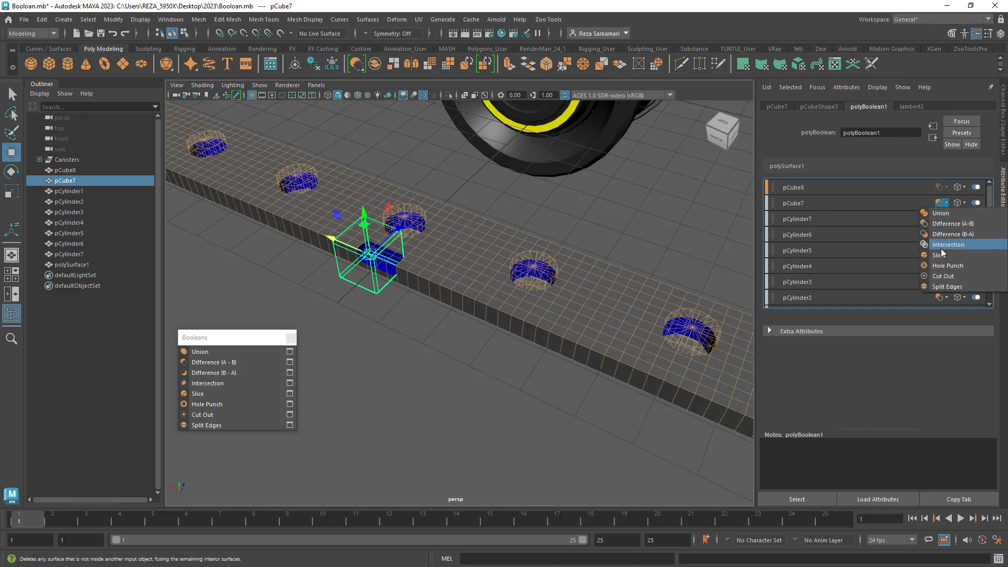
left_click(948, 244)
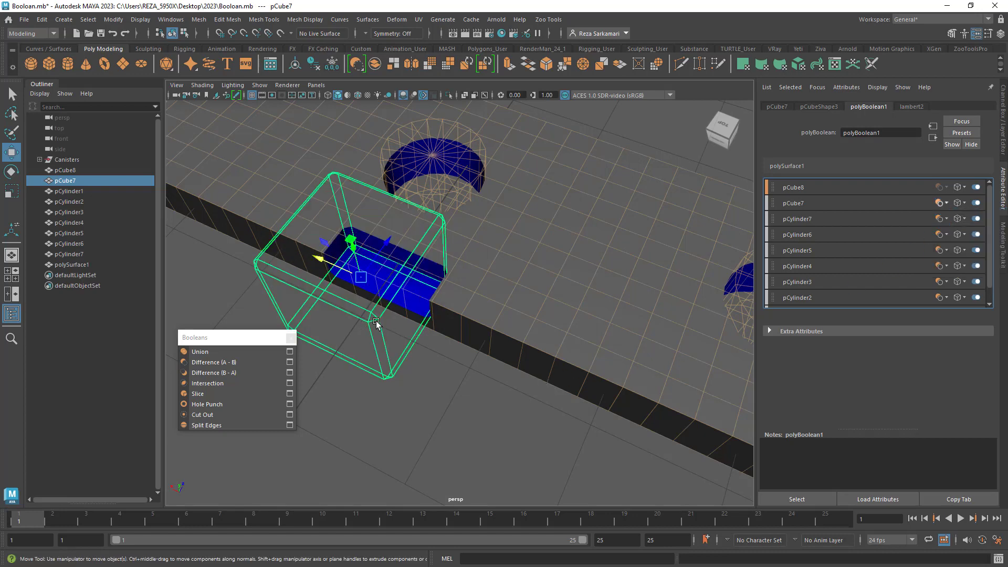
mouse_move(493, 283)
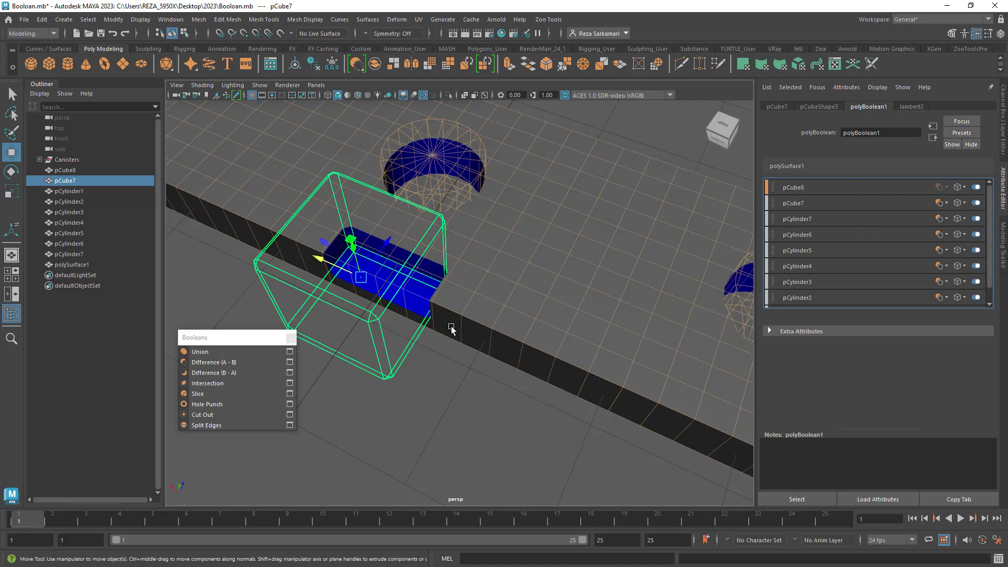
mouse_move(449, 328)
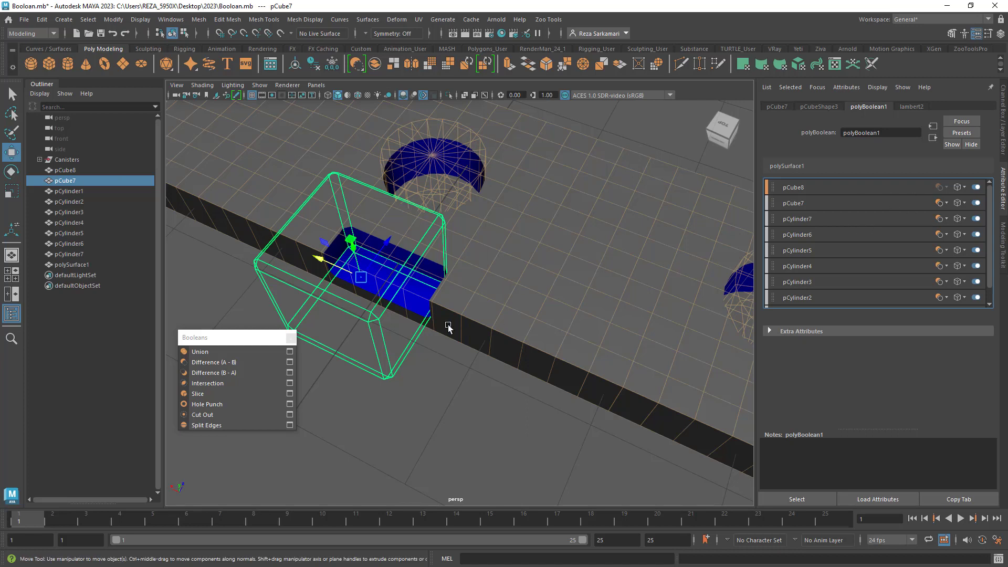
mouse_move(876, 256)
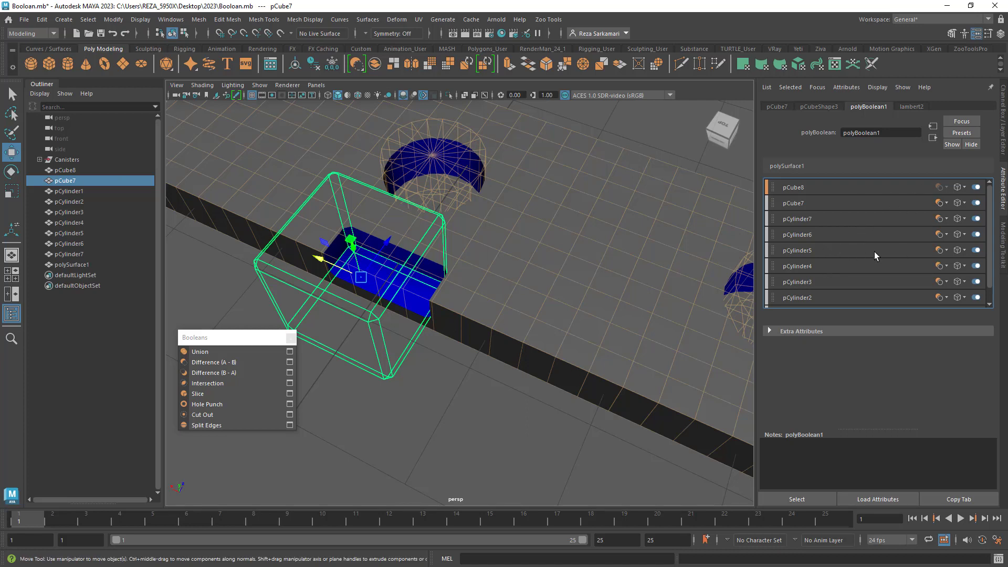
left_click(942, 203)
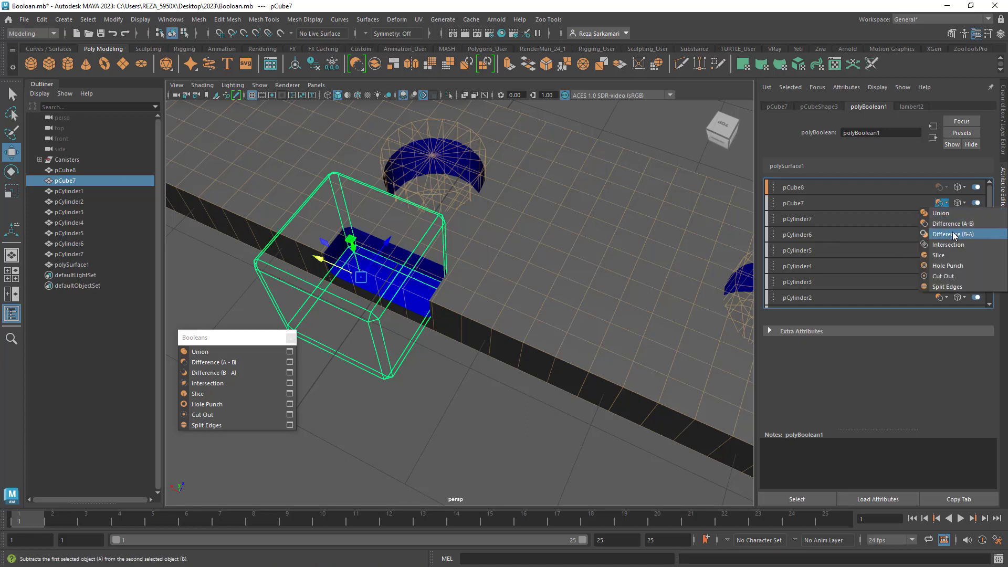
mouse_move(952, 223)
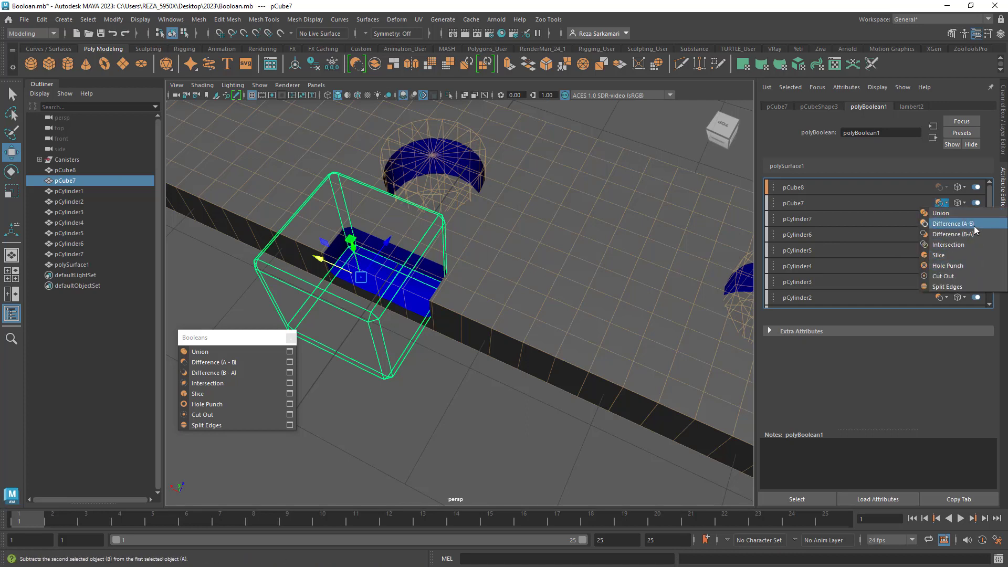
mouse_move(958, 266)
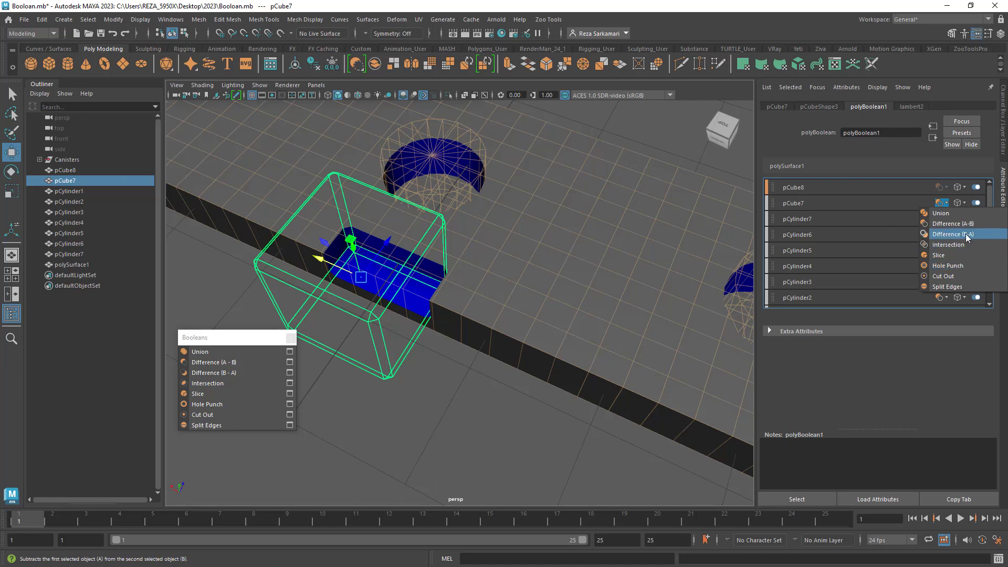
mouse_move(945, 276)
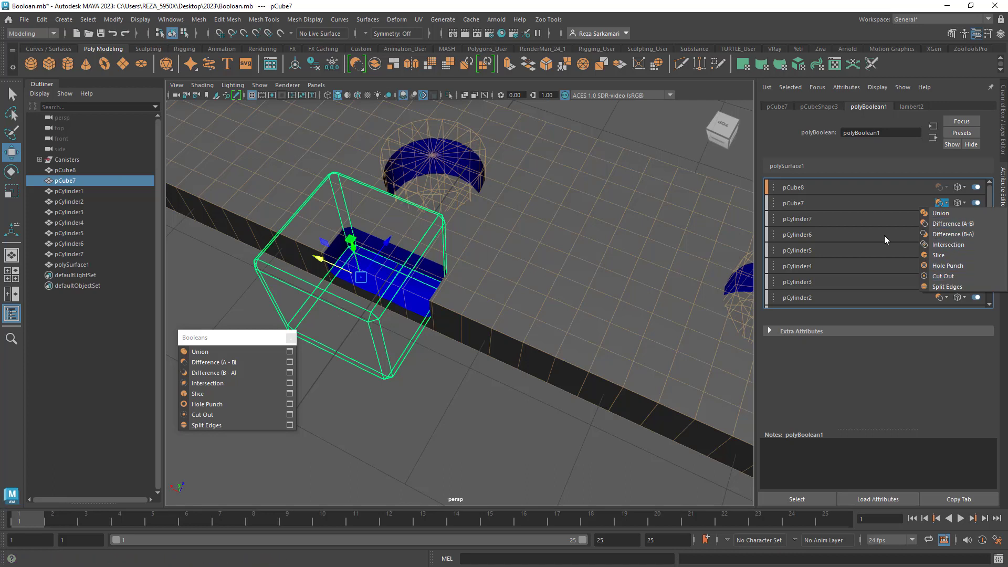
mouse_move(411, 290)
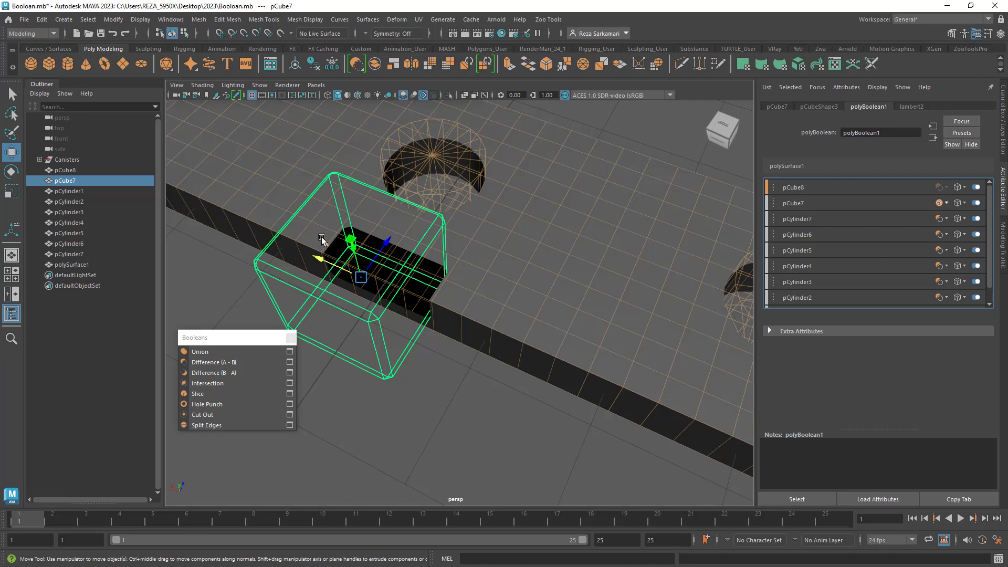
mouse_move(303, 261)
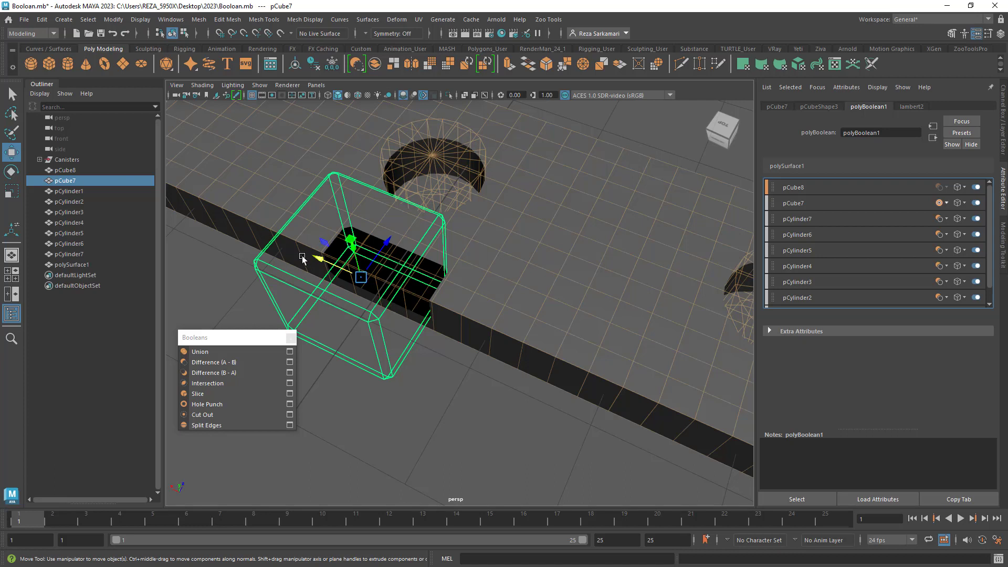
mouse_move(333, 336)
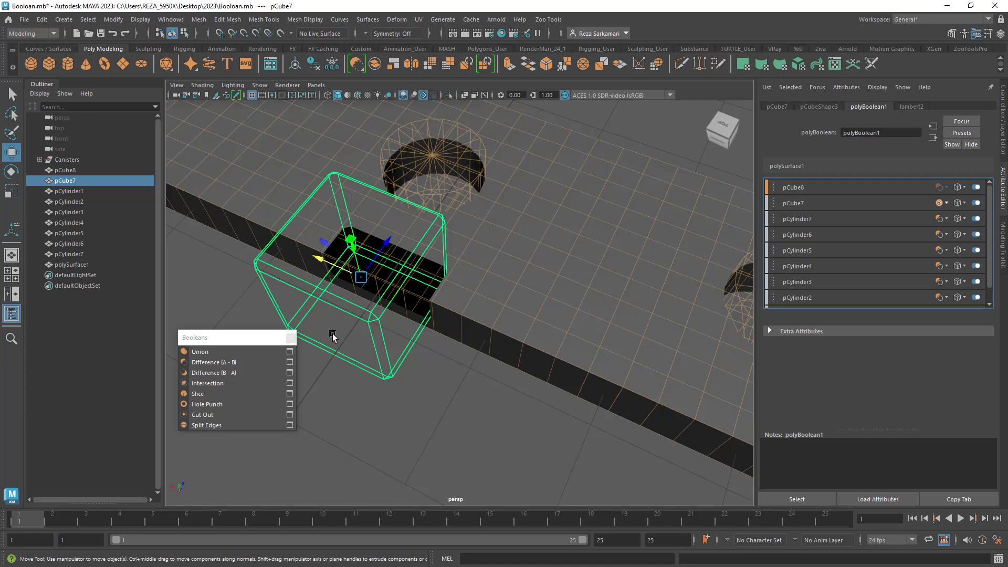
Delete history on polySurface1, removing the boolean node and the cube and cylinder cutters.
left_click(940, 203)
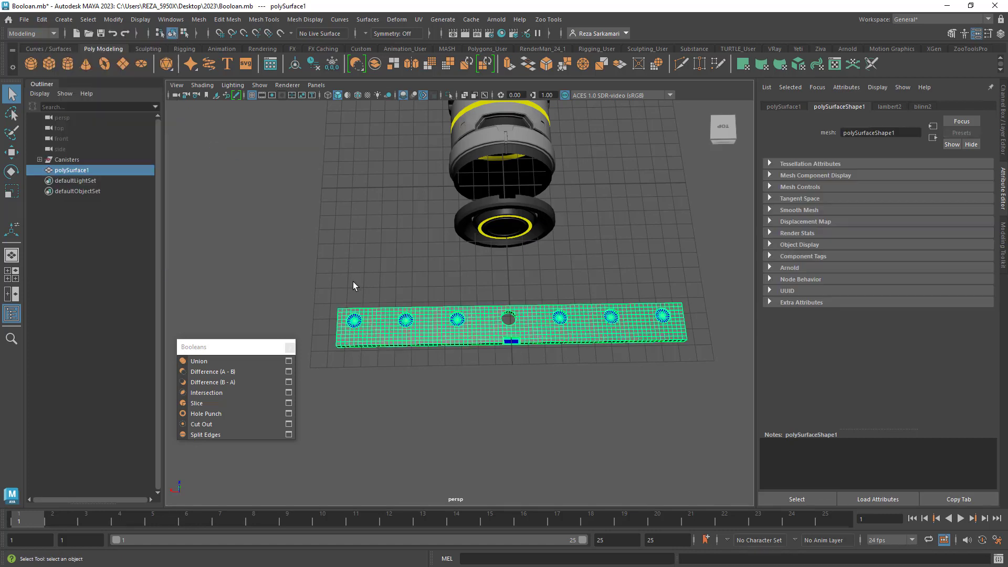
Add a Bend deformer to the holed strip, align its handle, and curl it to -180.
left_click(441, 410)
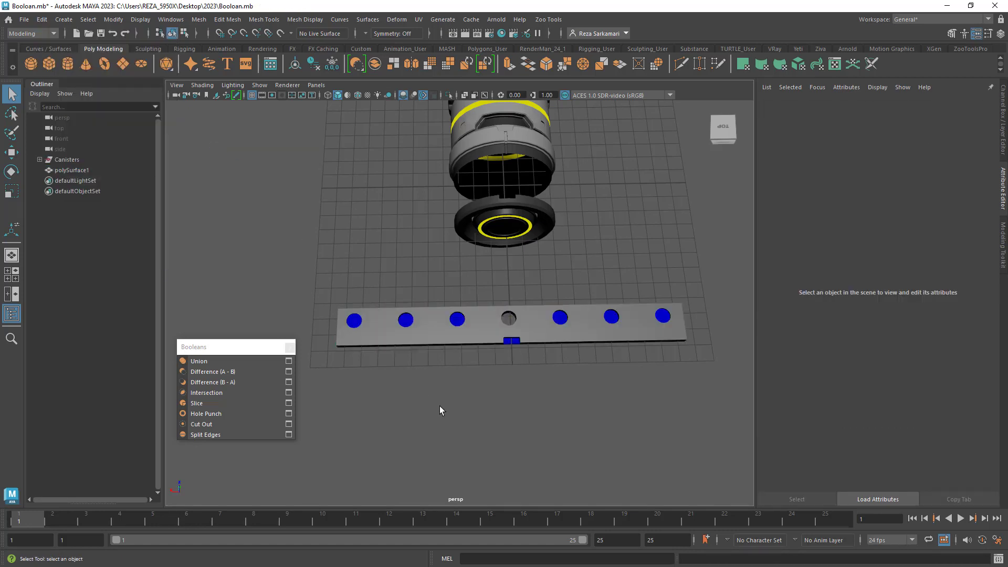
left_click(507, 324)
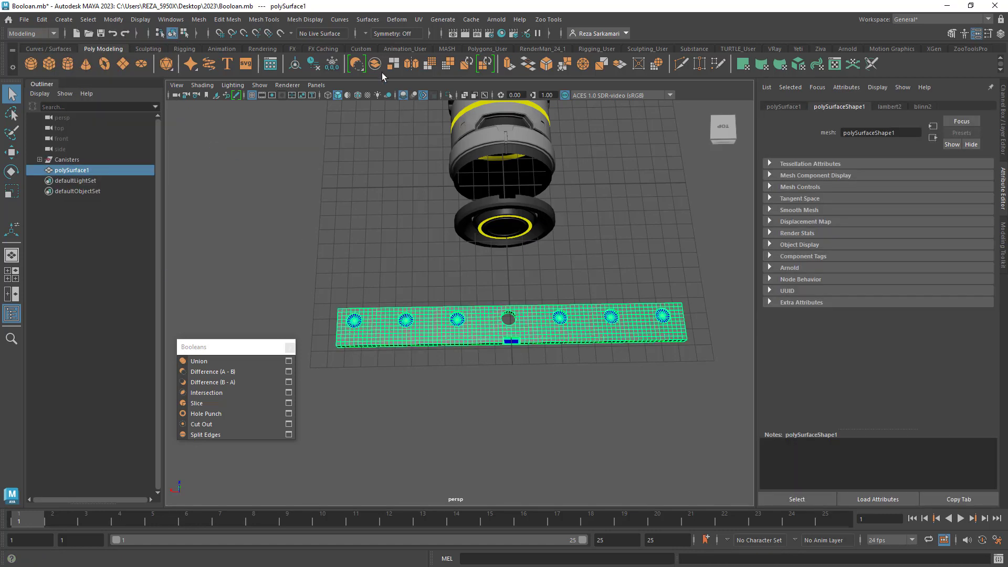
left_click(397, 19)
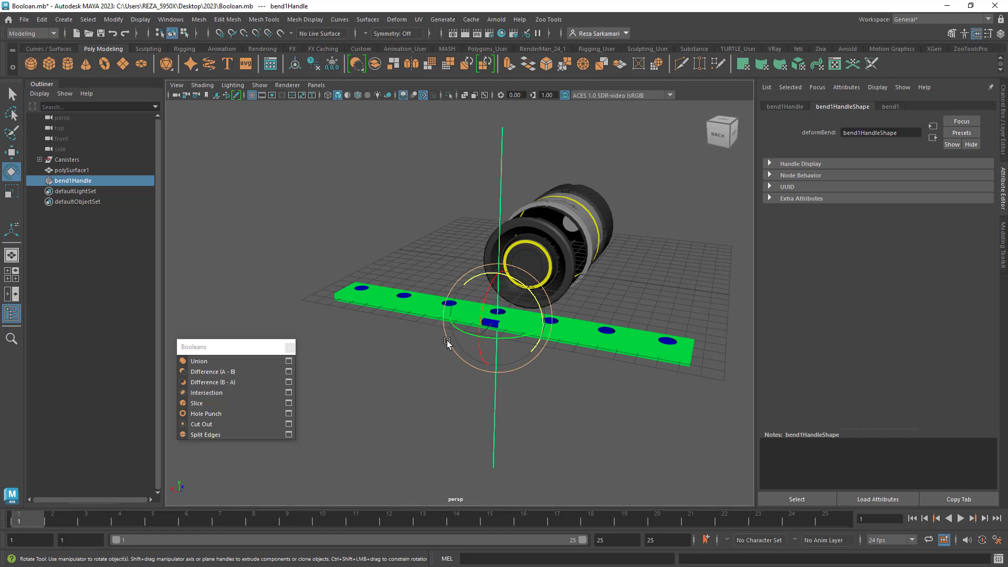
left_click_drag(450, 341, 553, 320)
type("-180.000")
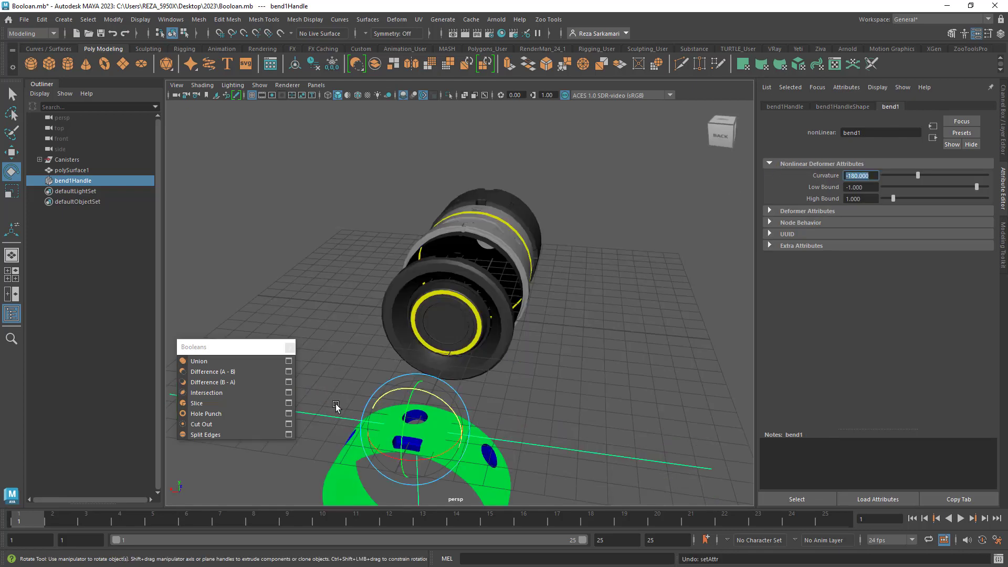
left_click(71, 170)
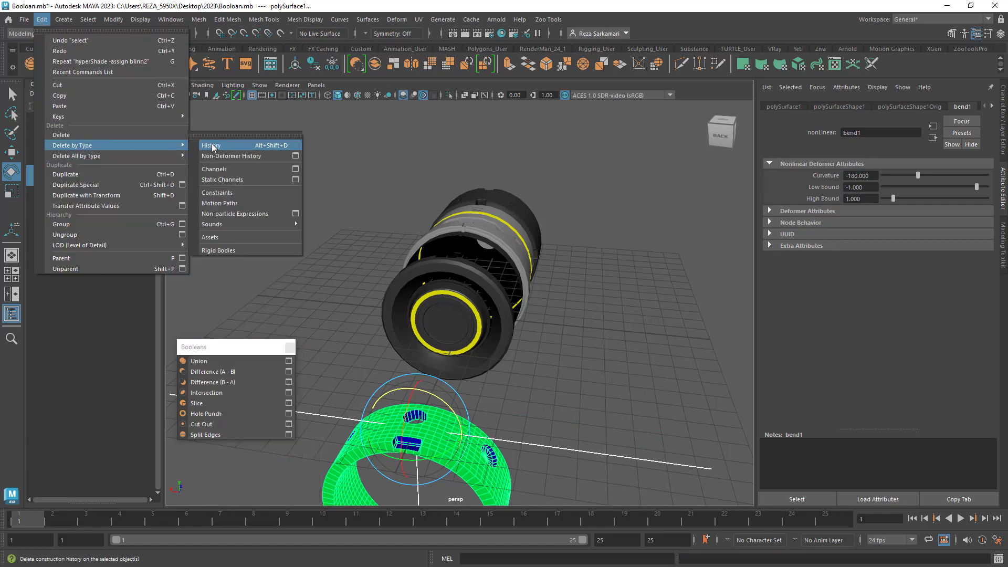
Delete polySurface1's history to bake the bend, removing bend1.
left_click(211, 145)
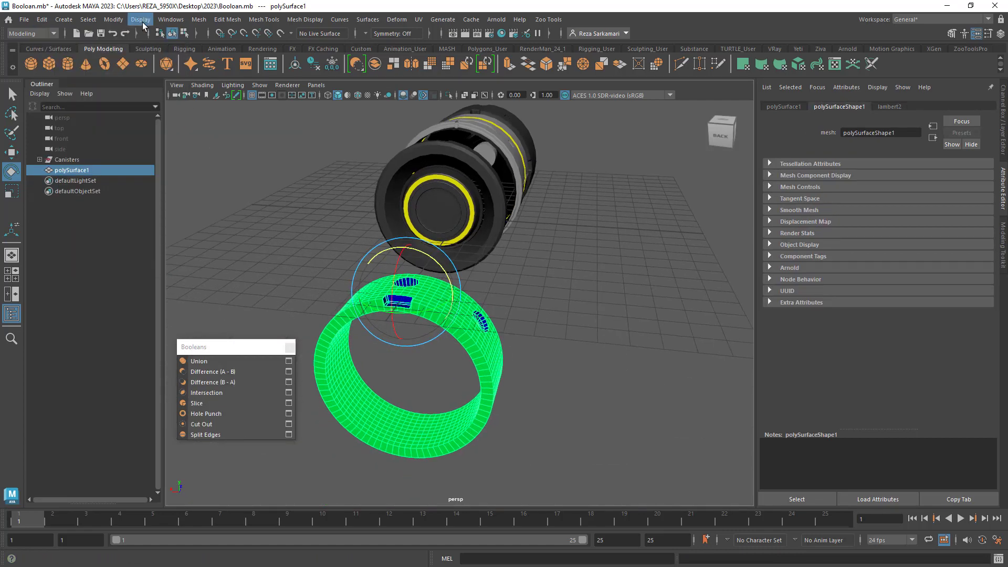
left_click(113, 19)
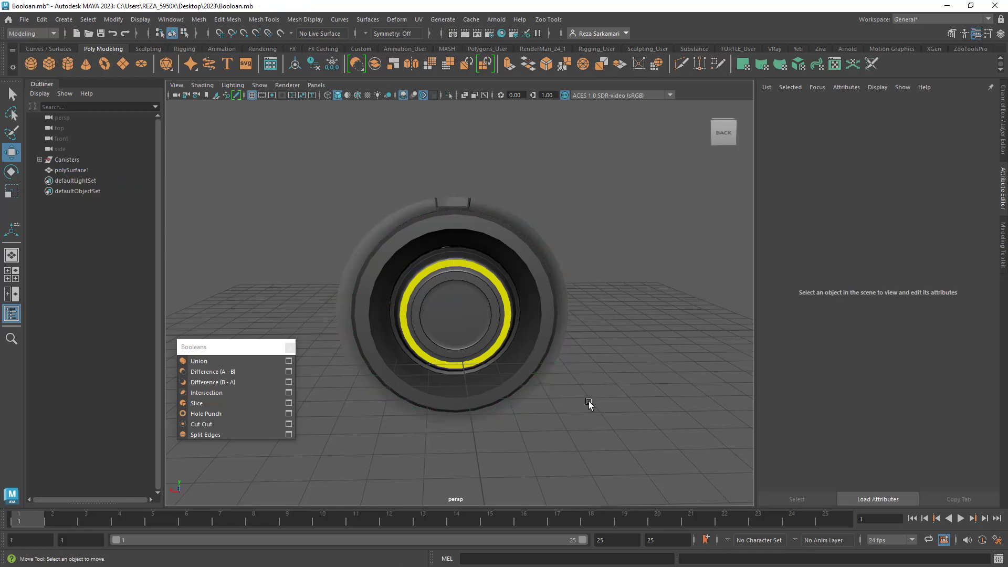
left_click_drag(588, 405, 463, 399)
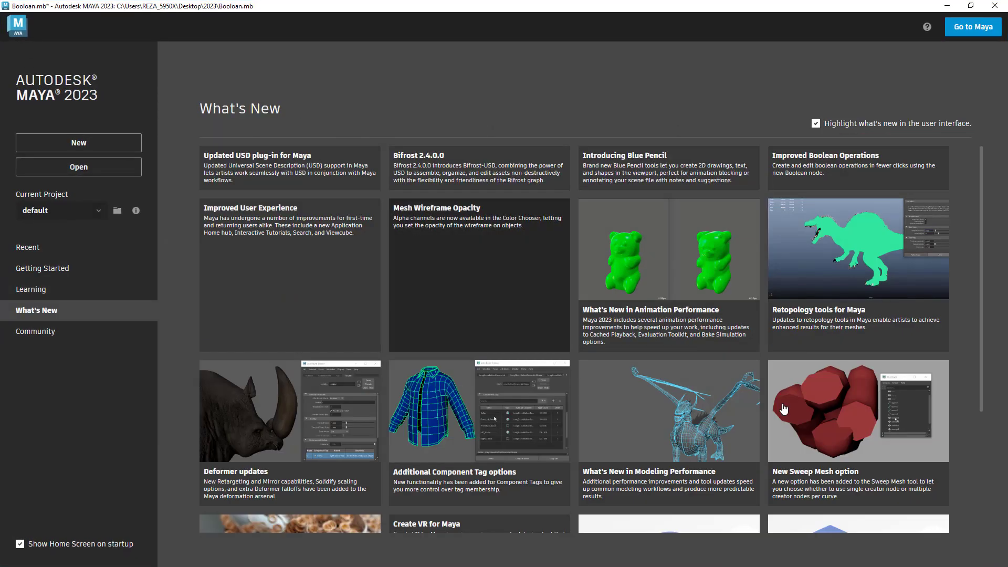
scroll("down", 3)
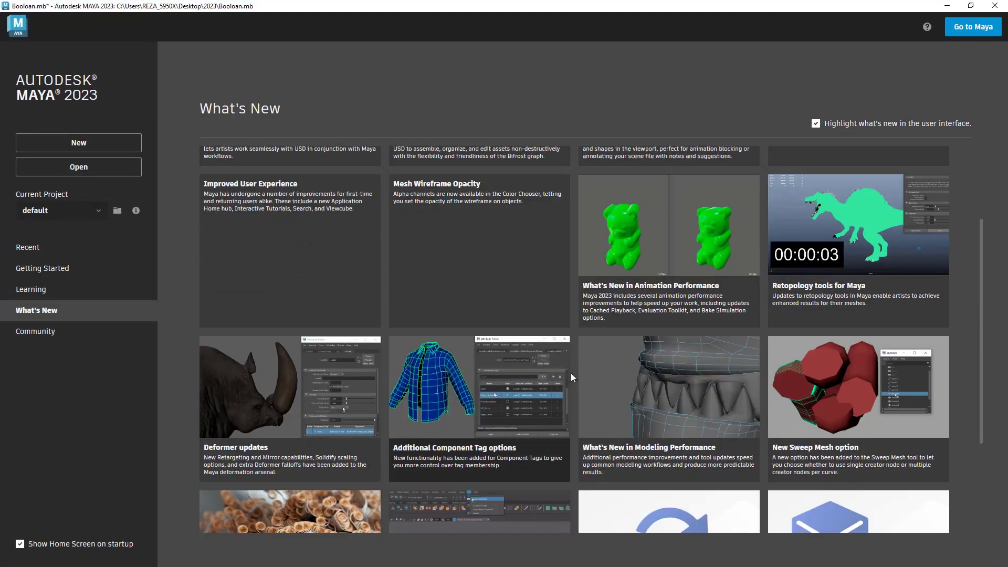
scroll("down", 3)
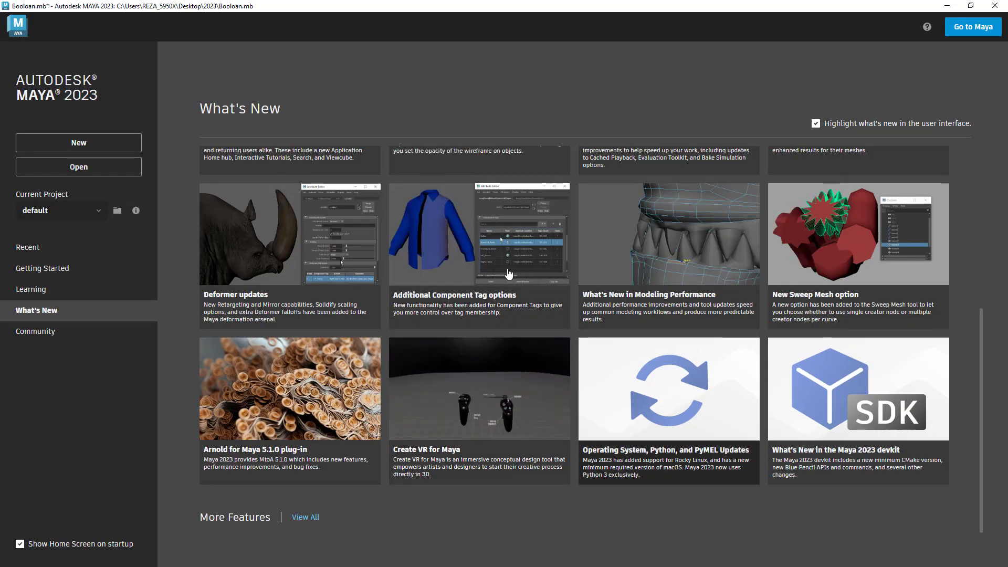
mouse_move(578, 203)
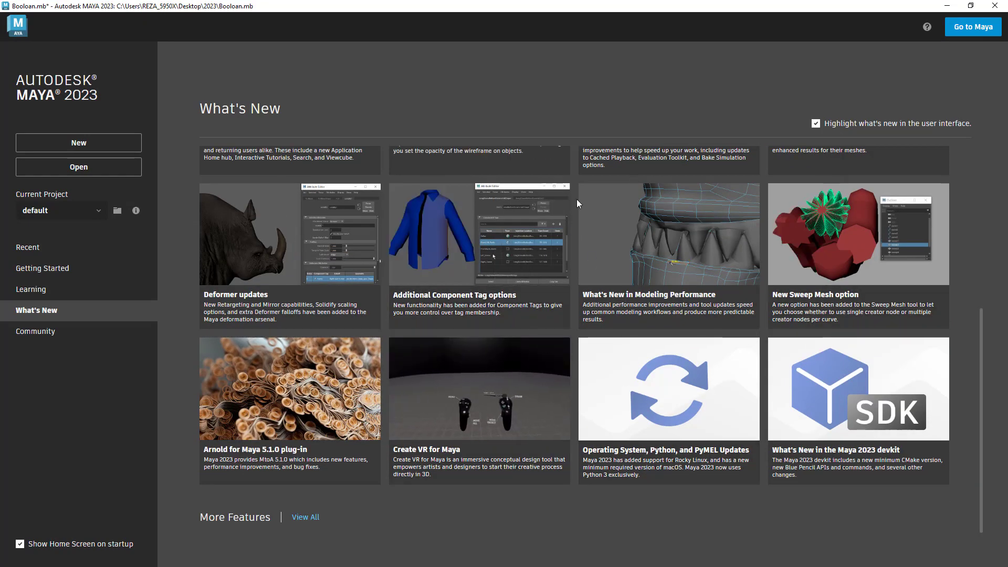